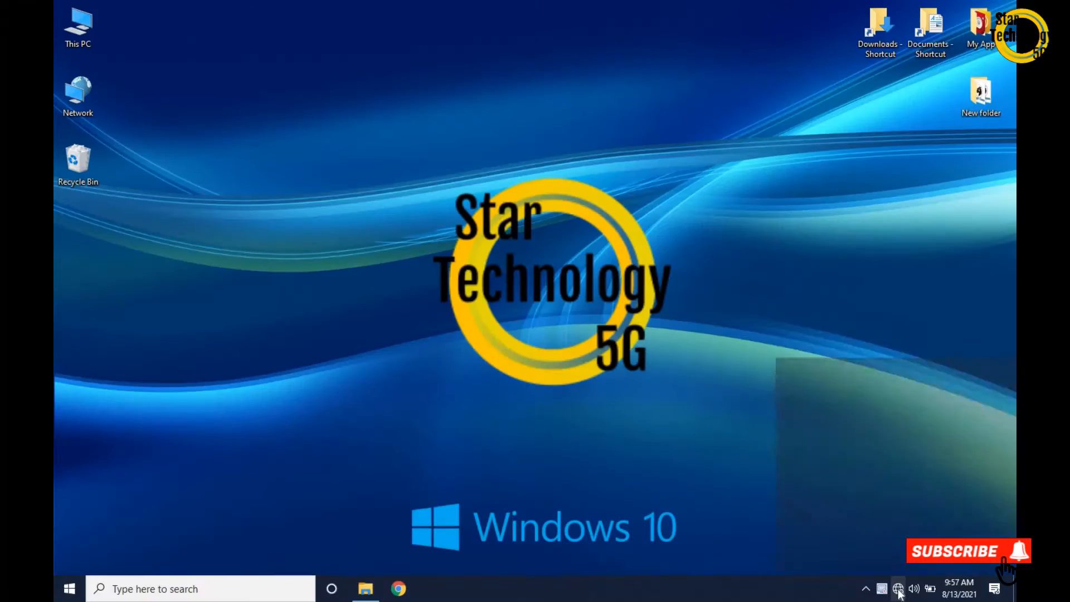
- Show the Network & Internet status page from the taskbar network icon
left_click(899, 588)
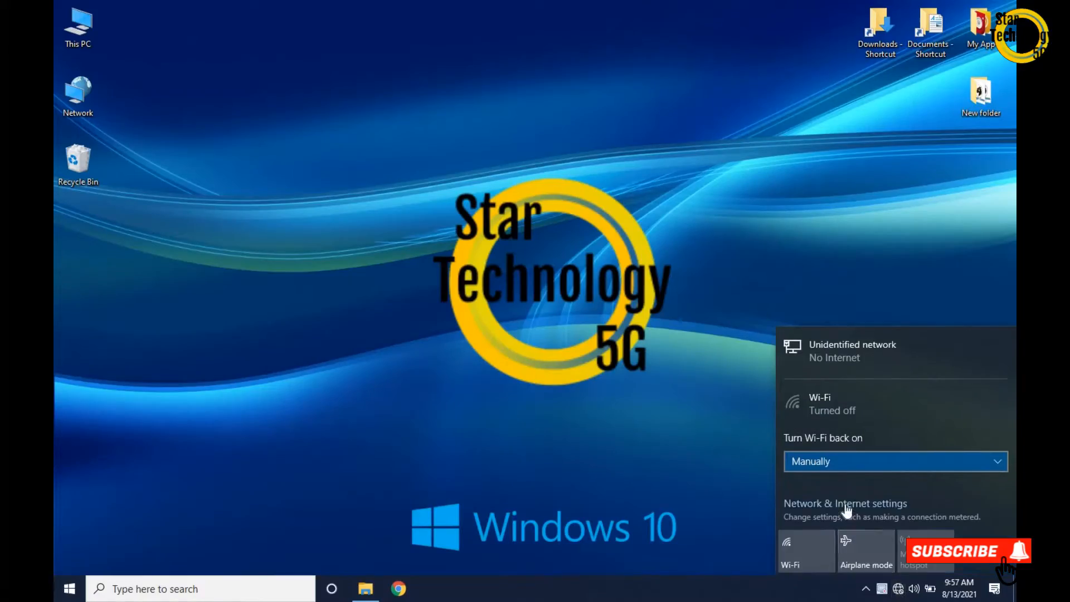
left_click(846, 503)
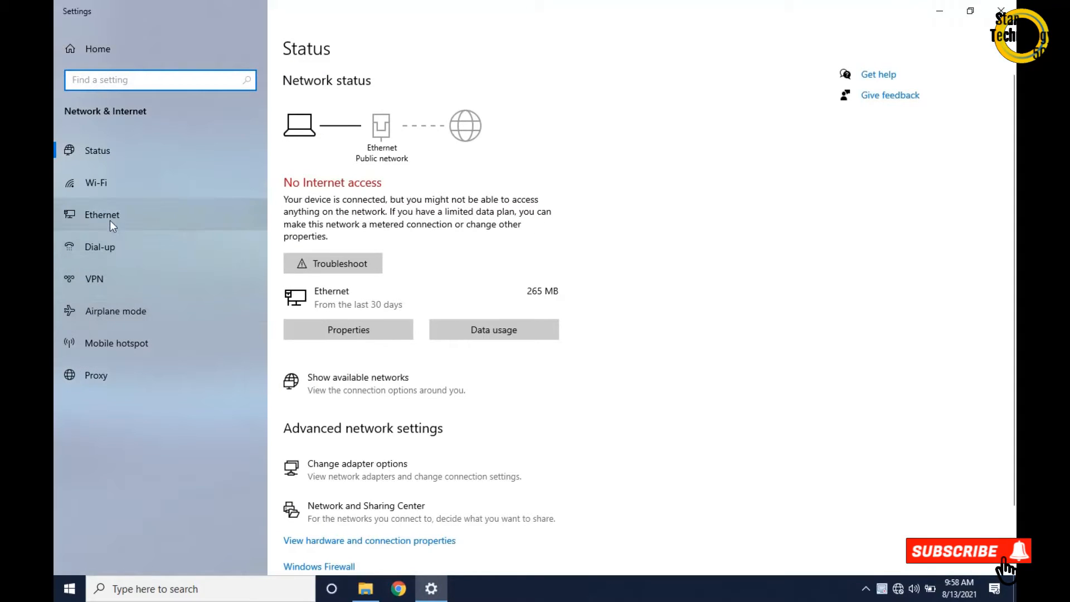
- Show the Ethernet adapter's properties via Change adapter options
left_click(101, 214)
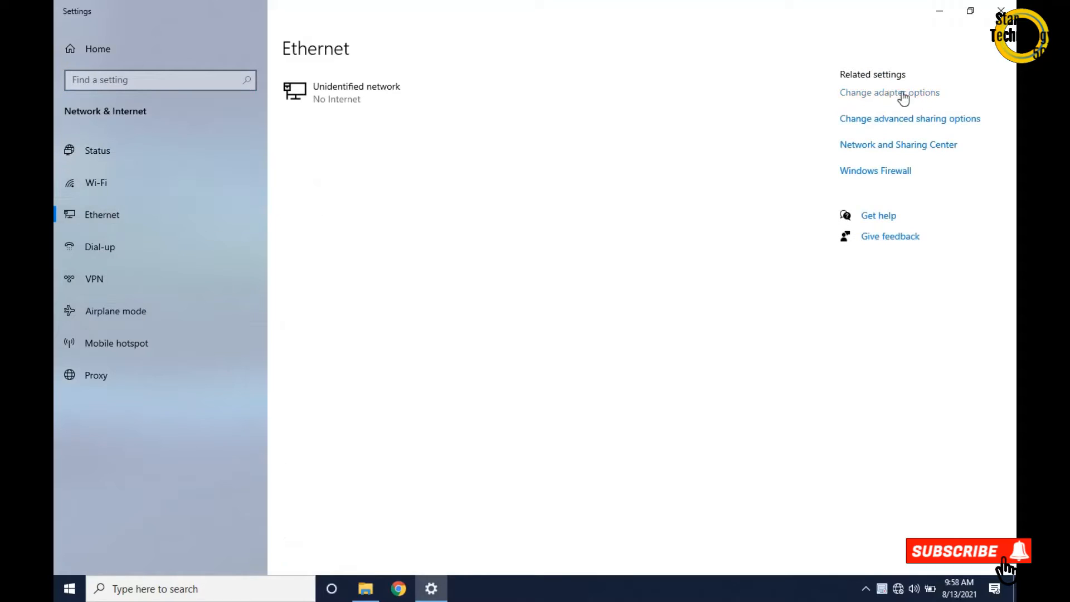
left_click(889, 93)
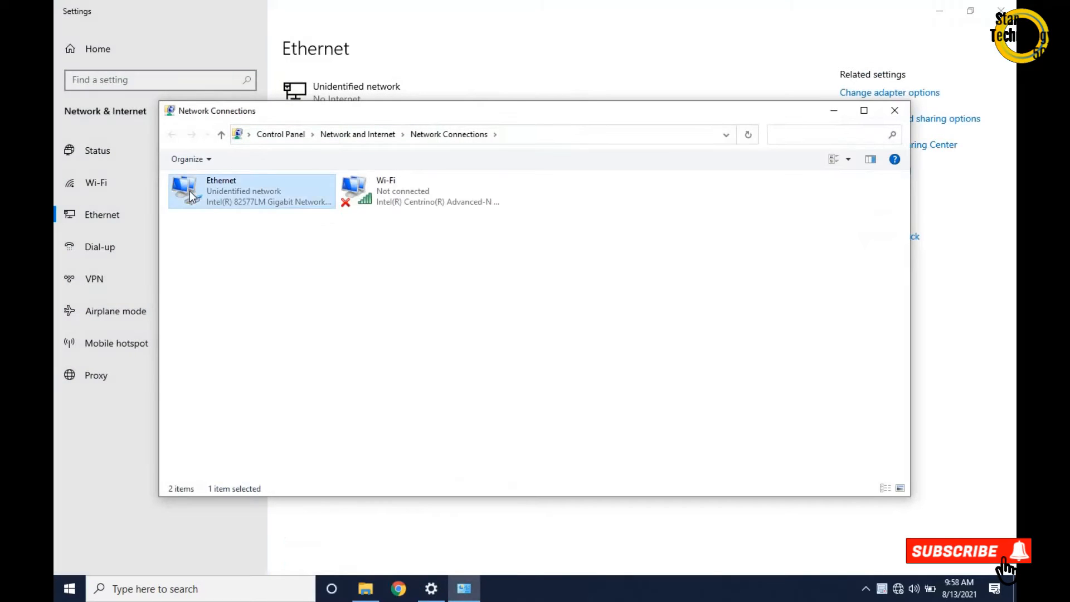
left_click(251, 190)
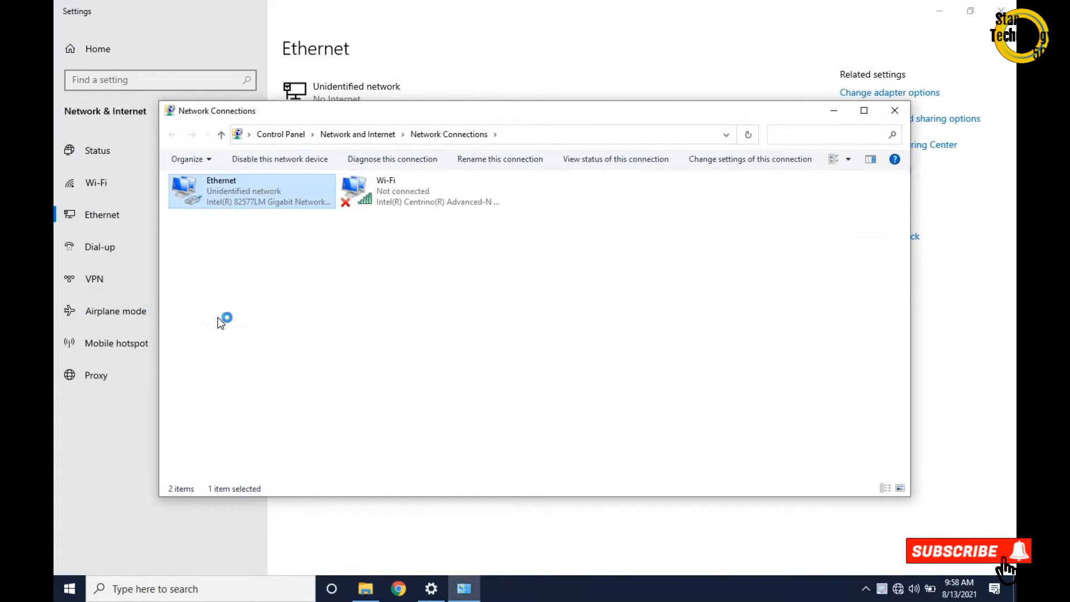
double_click(251, 191)
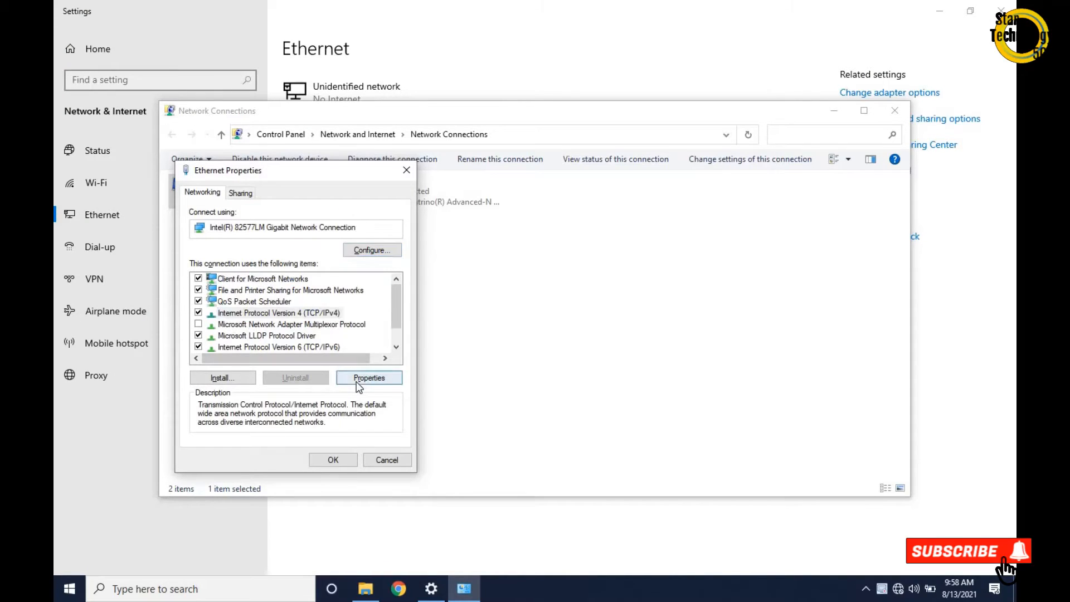
- Assign IPv4 address 192.168.0.10 with mask 255.255.255.0 and gateway, then confirm
left_click(369, 378)
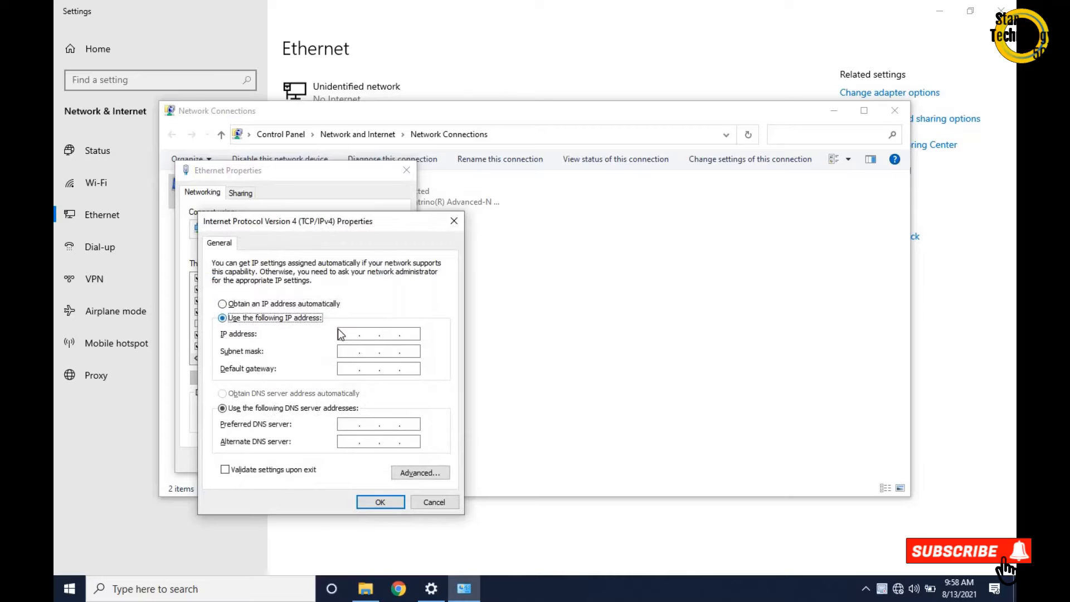
left_click(378, 333)
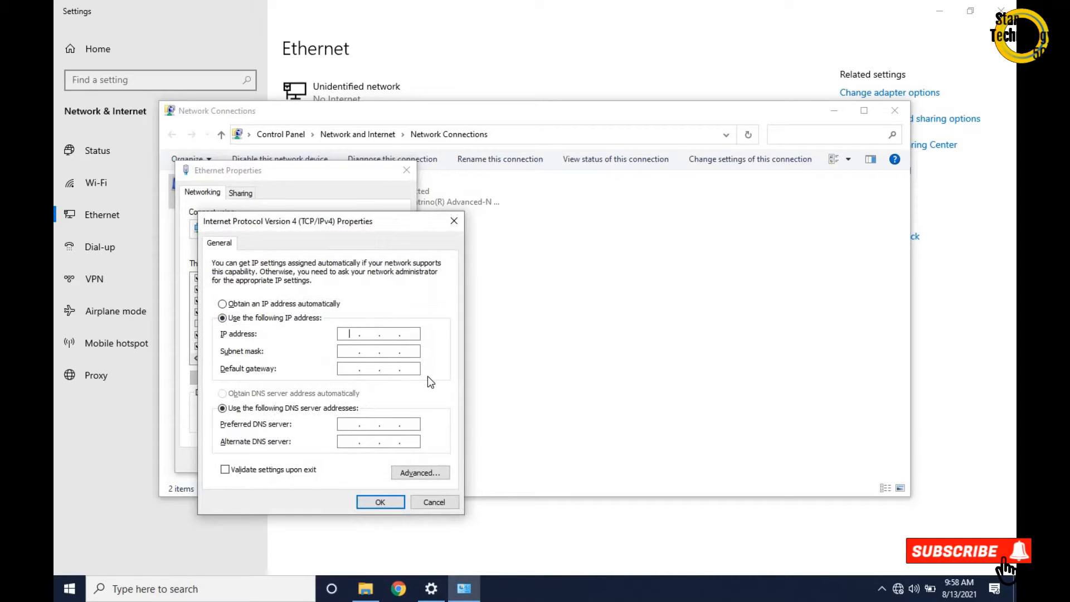
type("192")
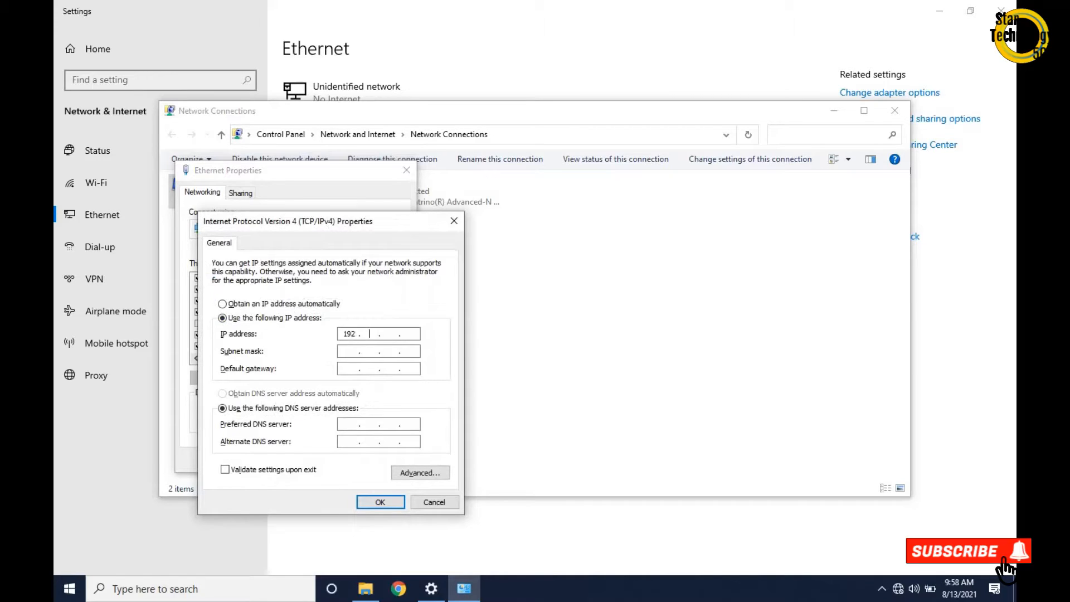
type("168 0")
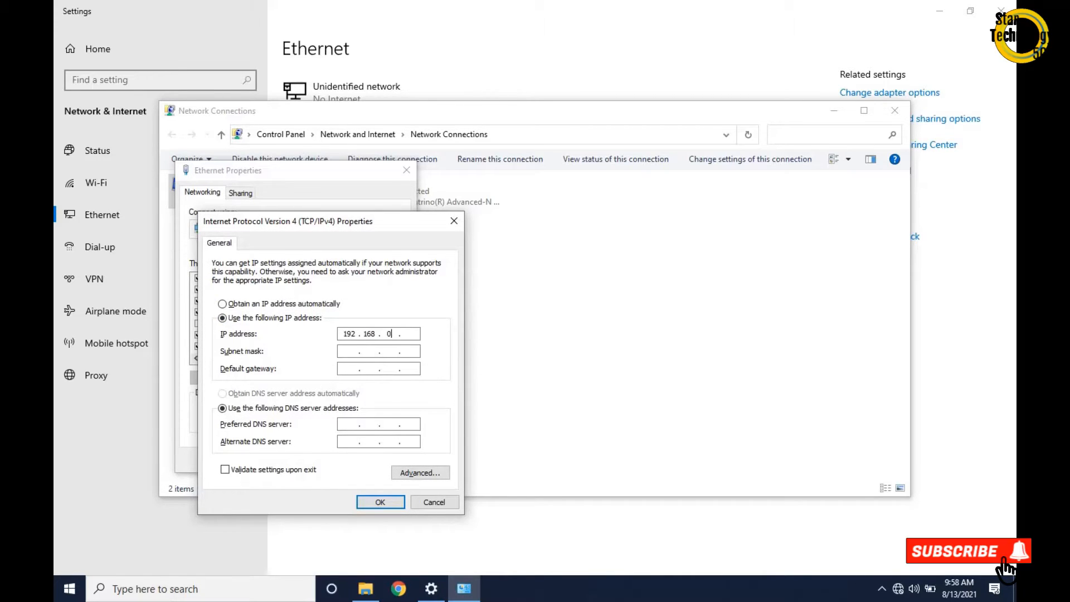
type("10")
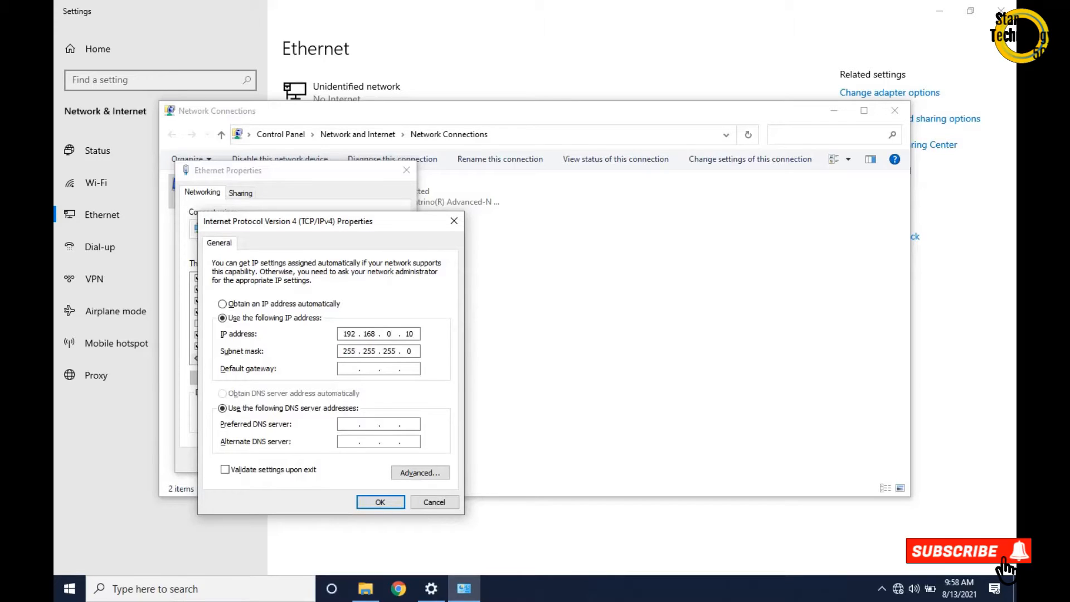
type("192.16")
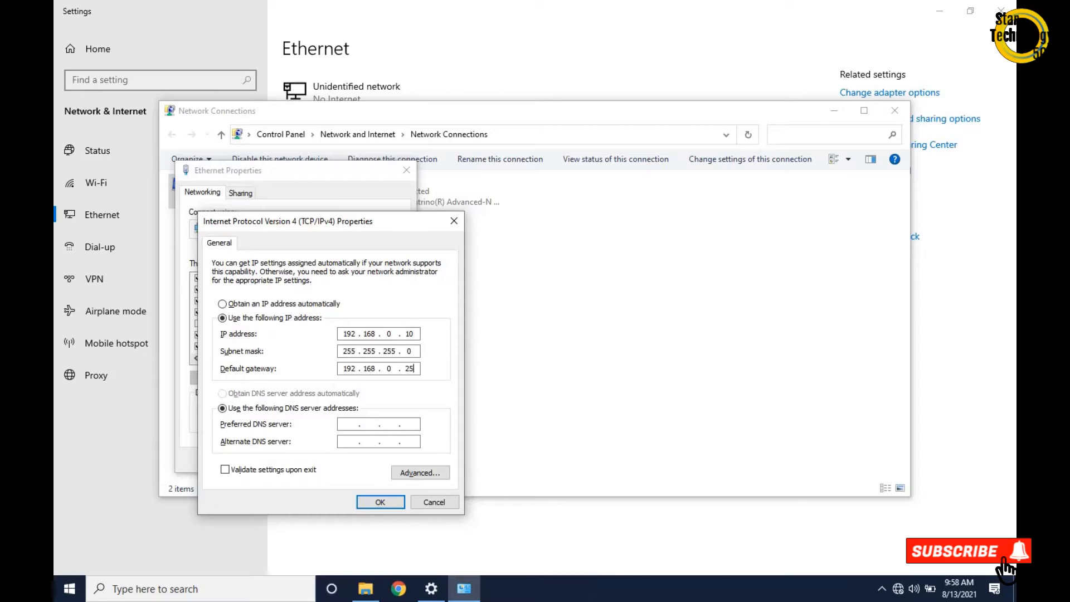
left_click(379, 502)
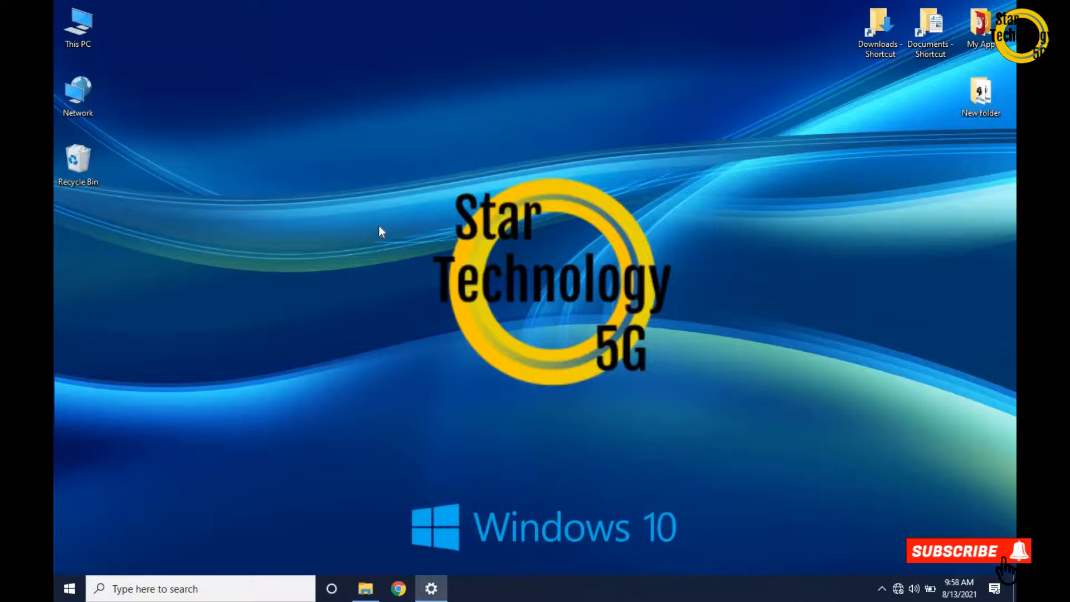
- Load the camera's live view at 192.168.0.1 in Chrome
left_click(398, 589)
type("192")
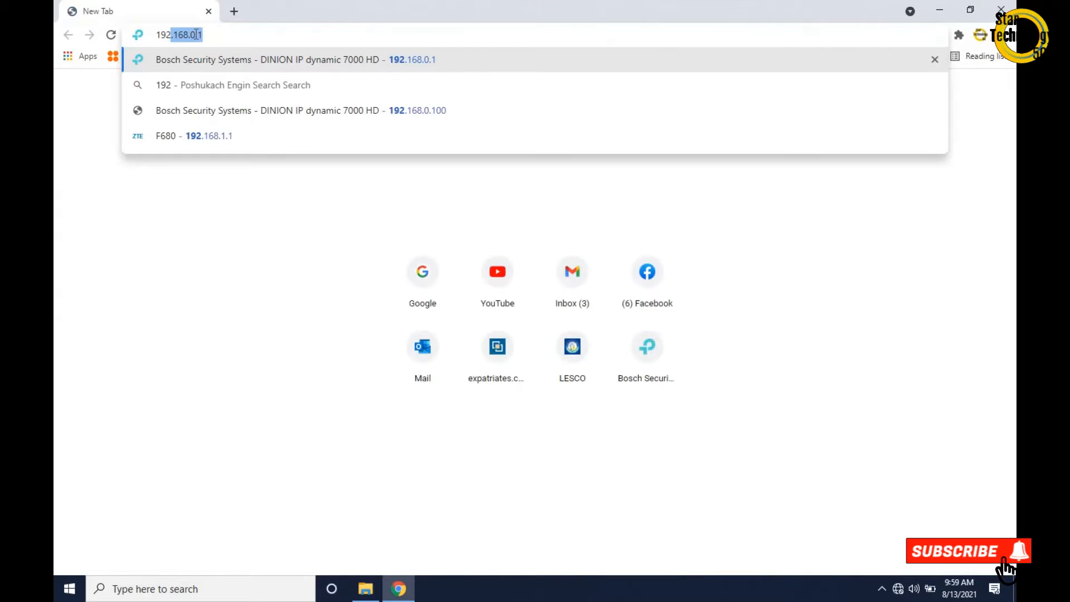
key("Backspace")
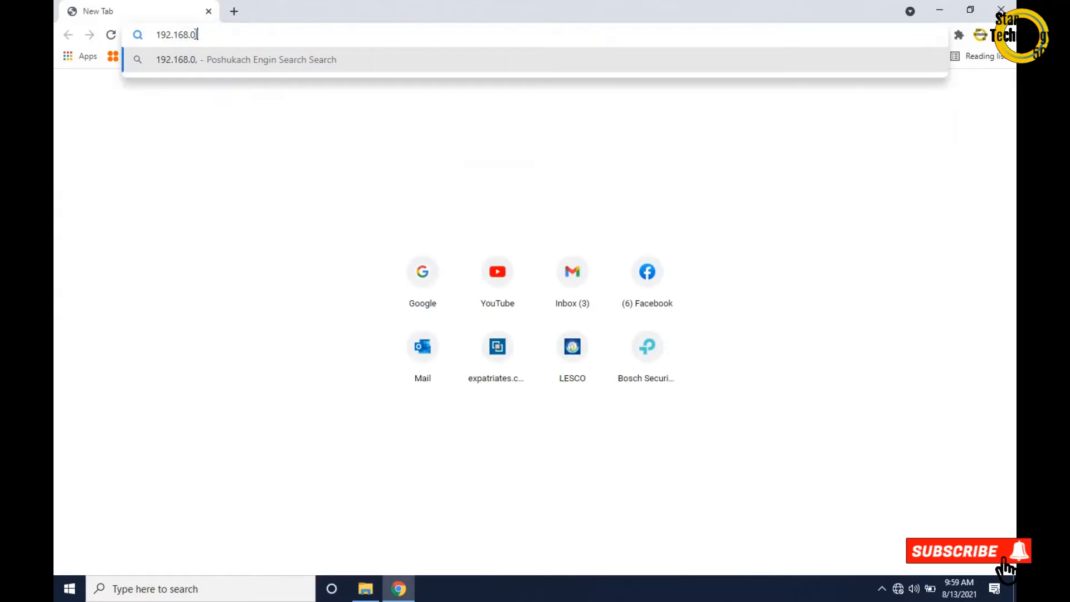
type("1/live.htm")
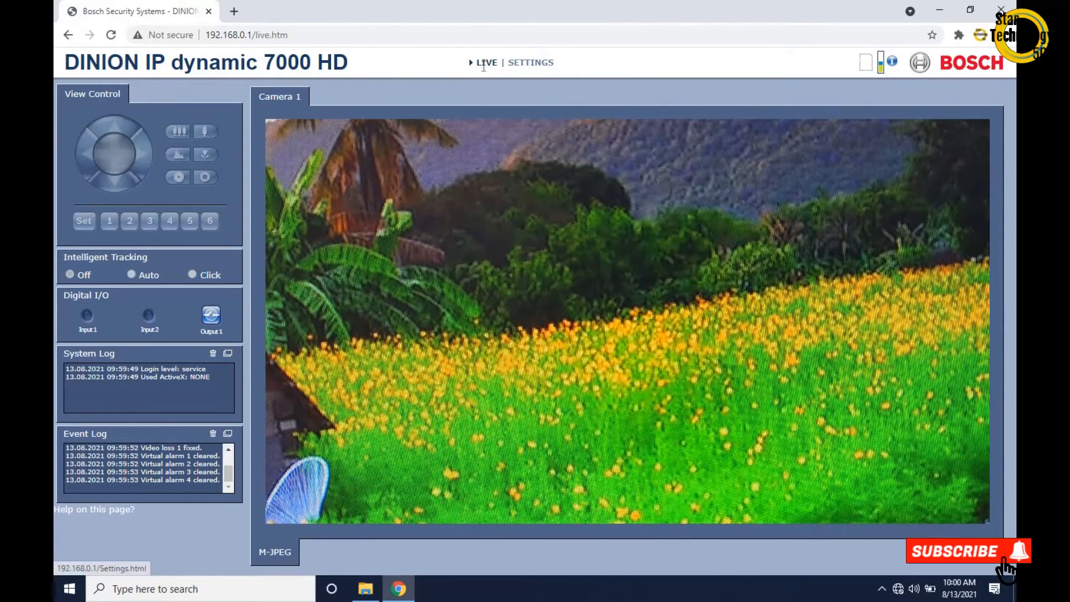
- Go to the camera's SETTINGS page and expand the Basic Mode menu
left_click(530, 63)
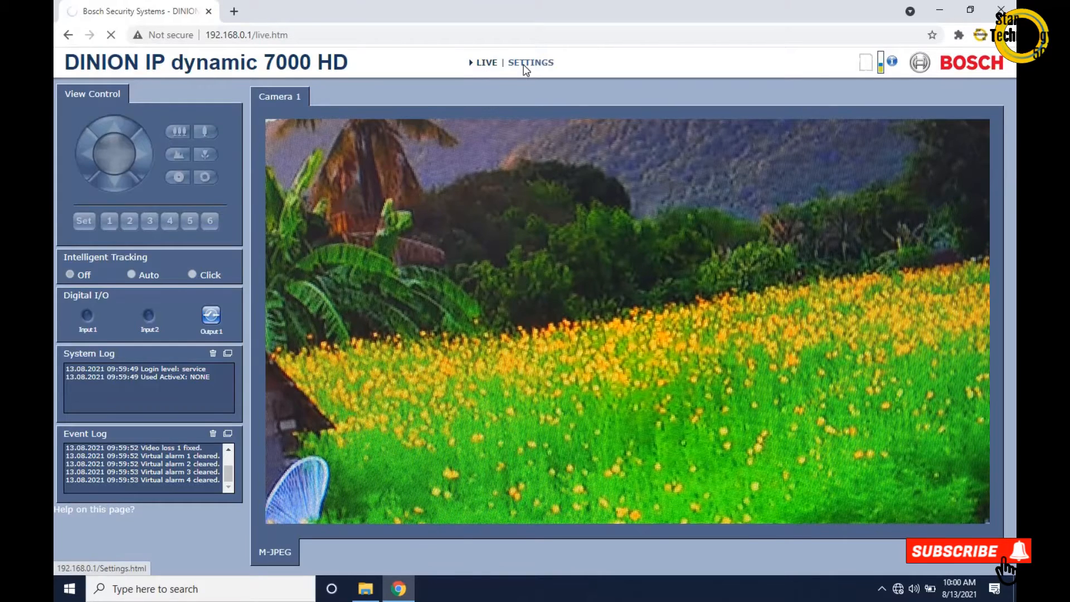
left_click(531, 63)
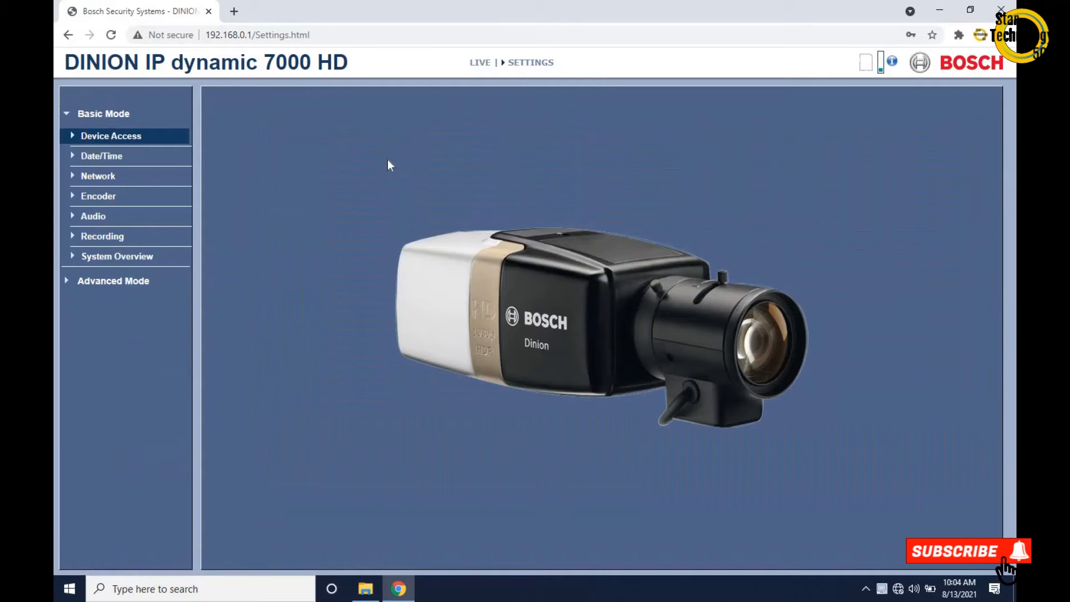
mouse_move(331, 385)
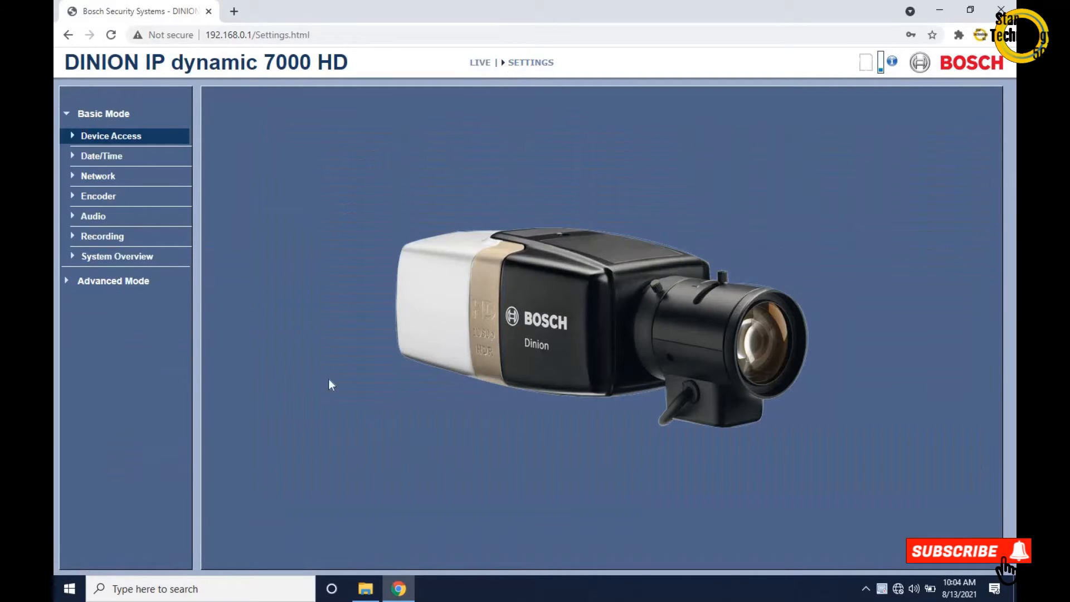
mouse_move(642, 375)
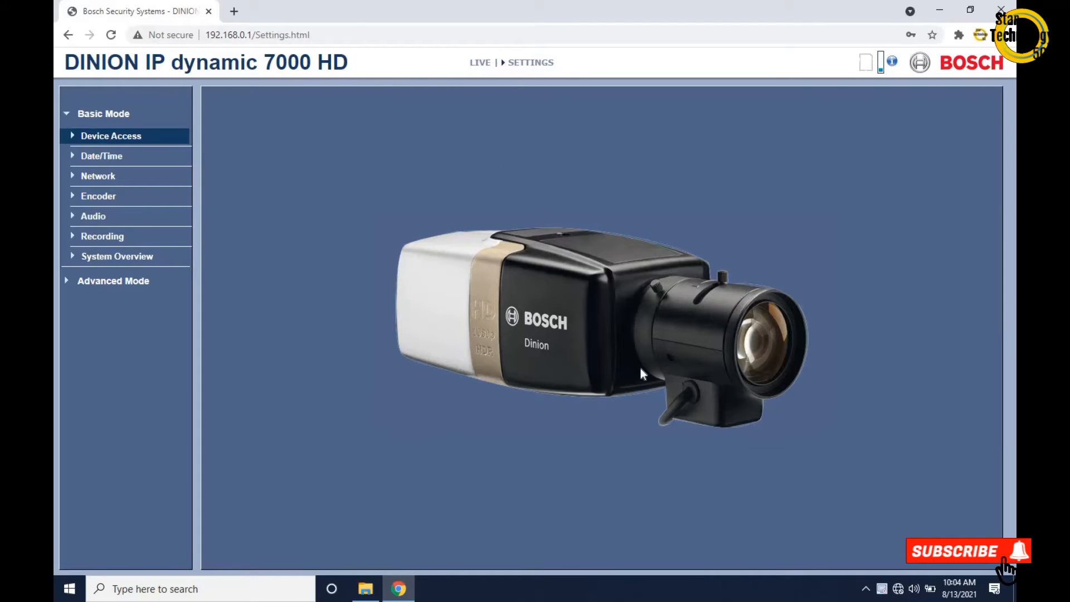
mouse_move(672, 377)
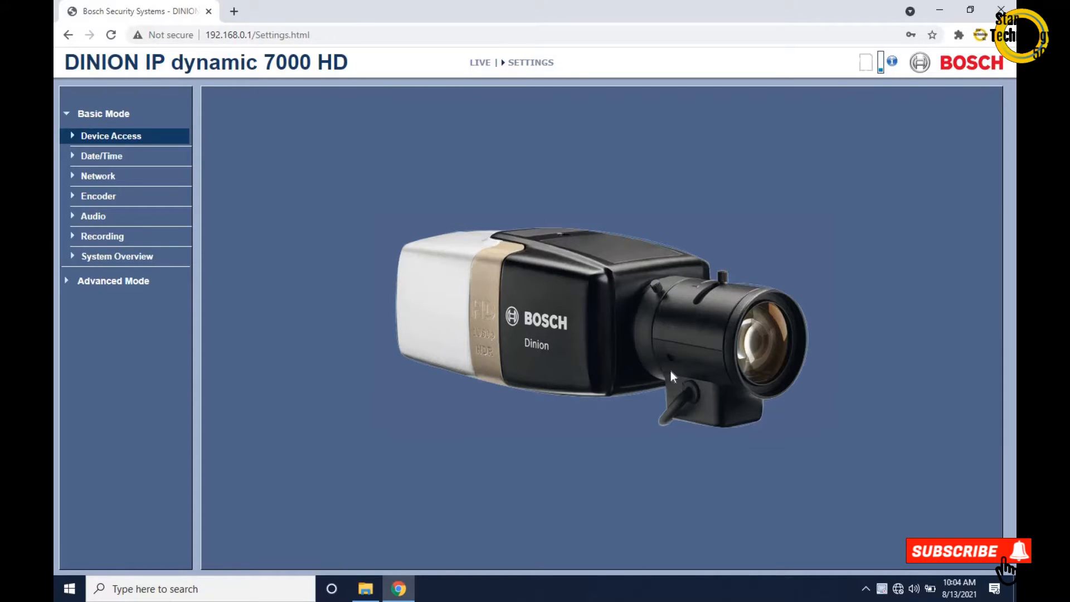
mouse_move(161, 236)
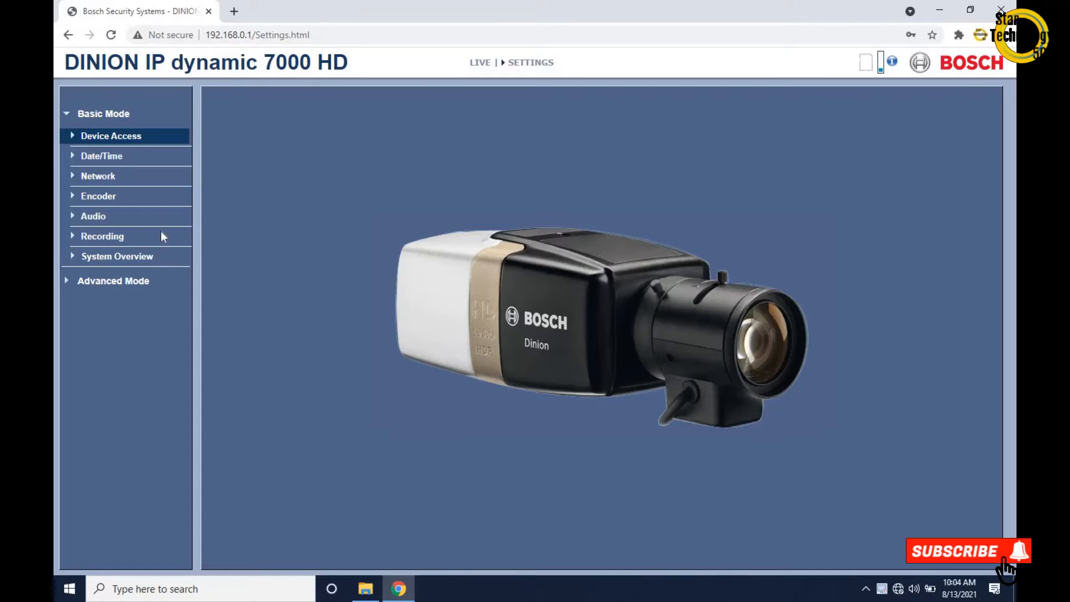
mouse_move(106, 141)
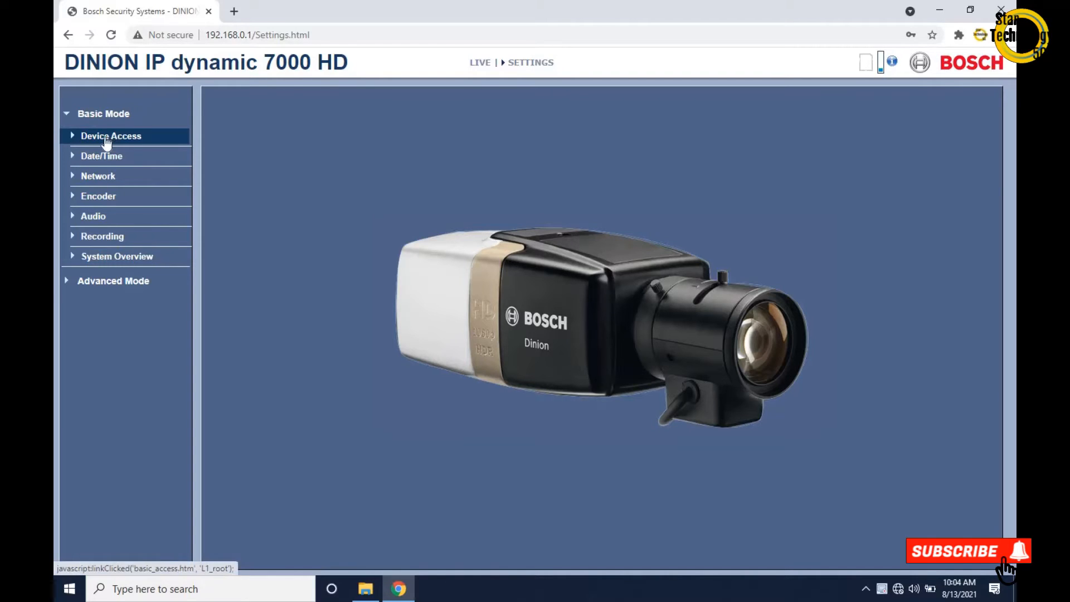
- Show the Device Access page with camera name Camera 1 and password fields
left_click(110, 136)
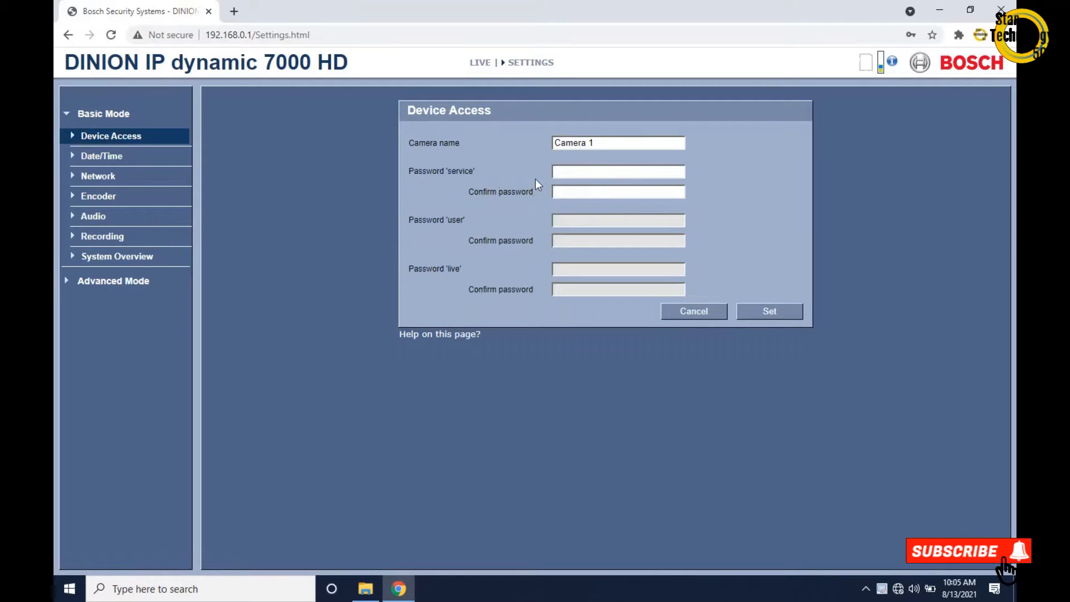
mouse_move(547, 193)
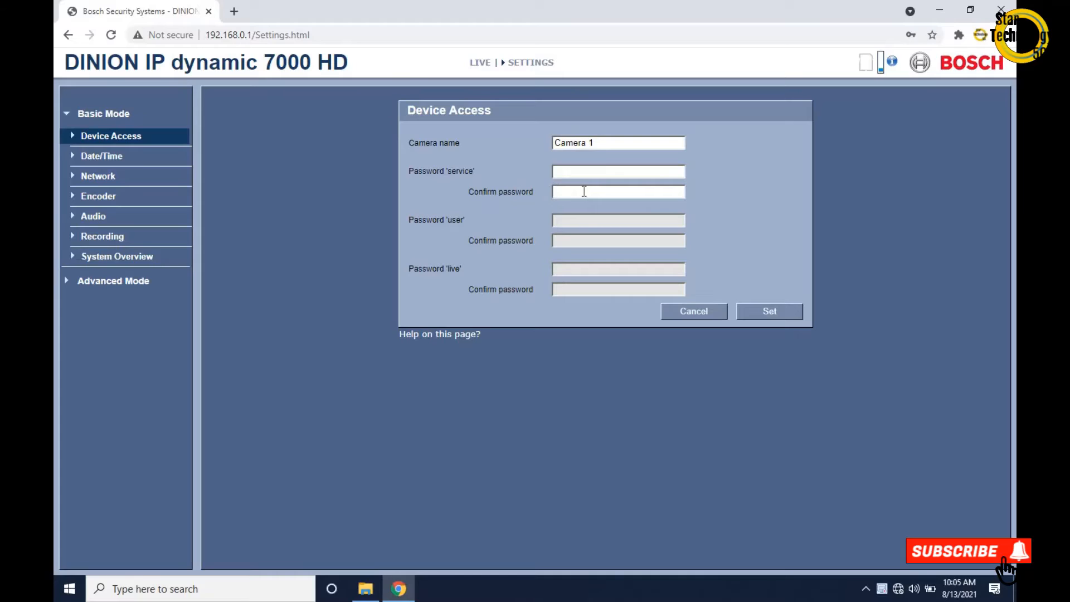
mouse_move(695, 200)
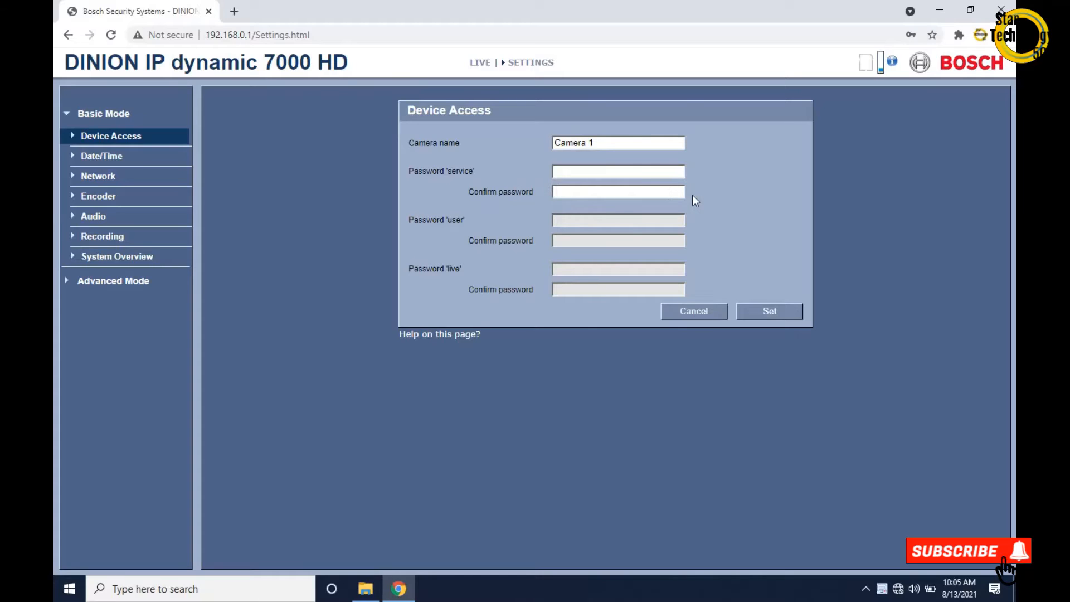
mouse_move(602, 229)
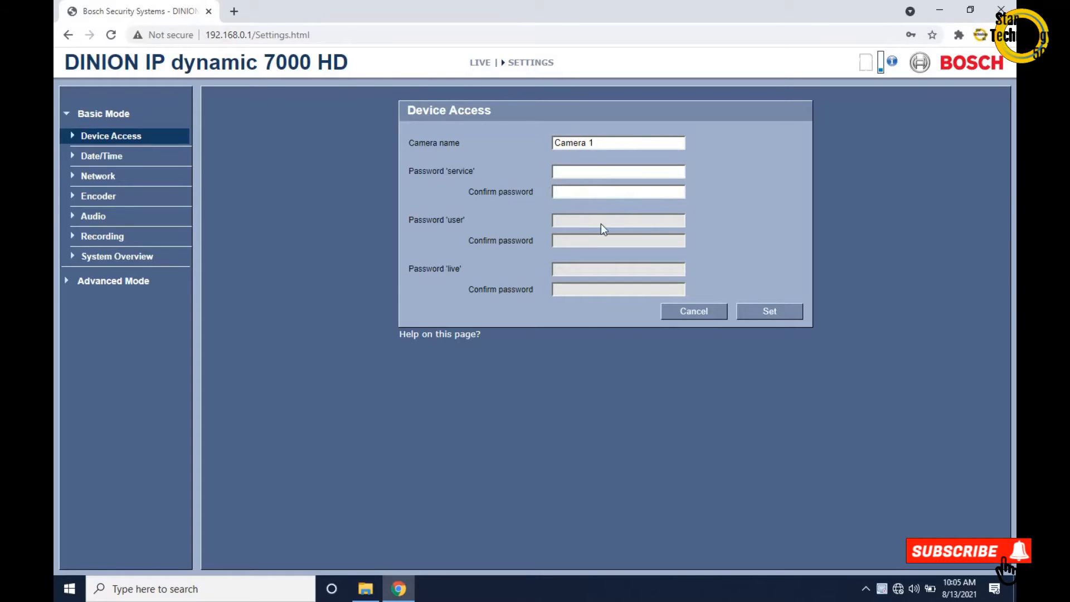
mouse_move(592, 247)
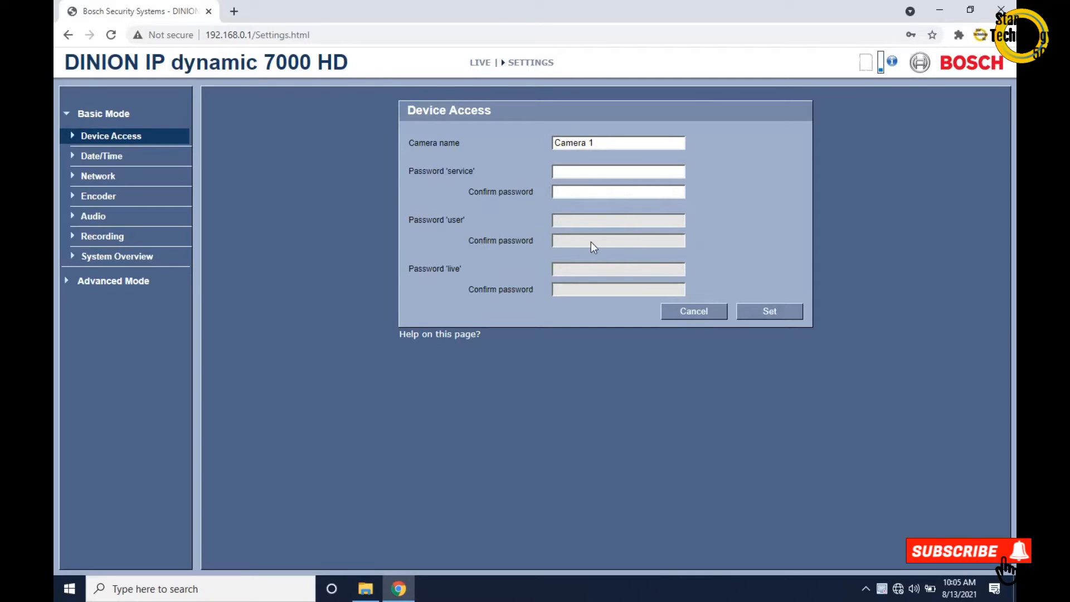
mouse_move(661, 277)
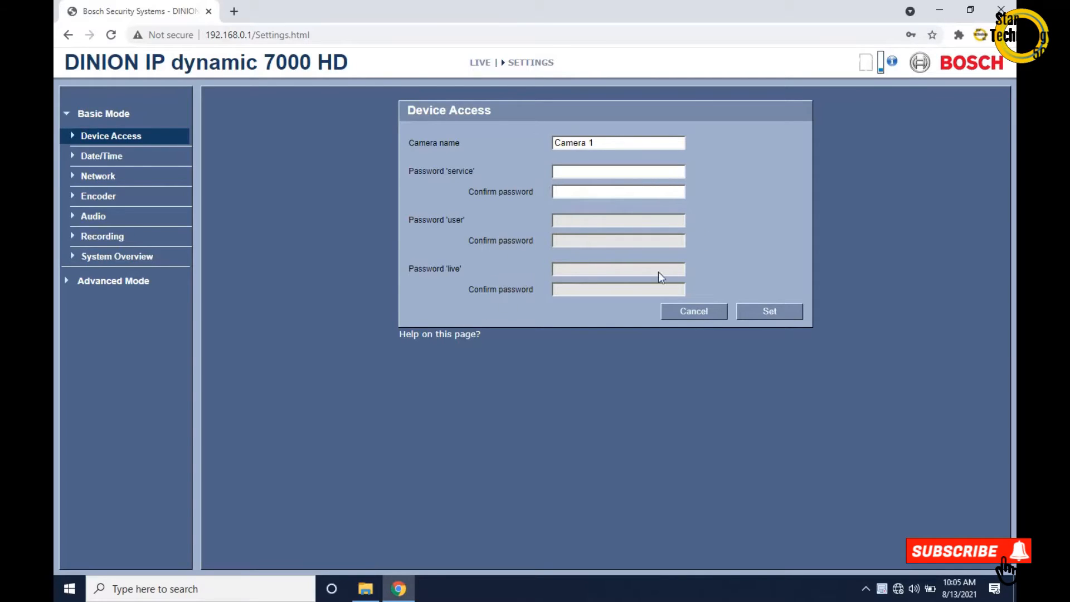
mouse_move(692, 305)
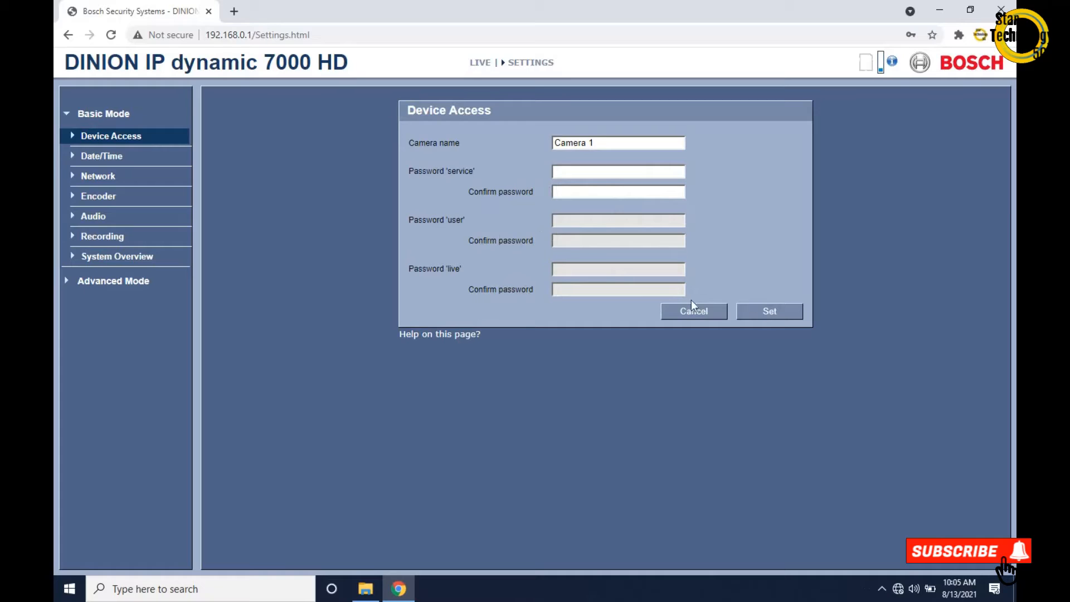
mouse_move(101, 156)
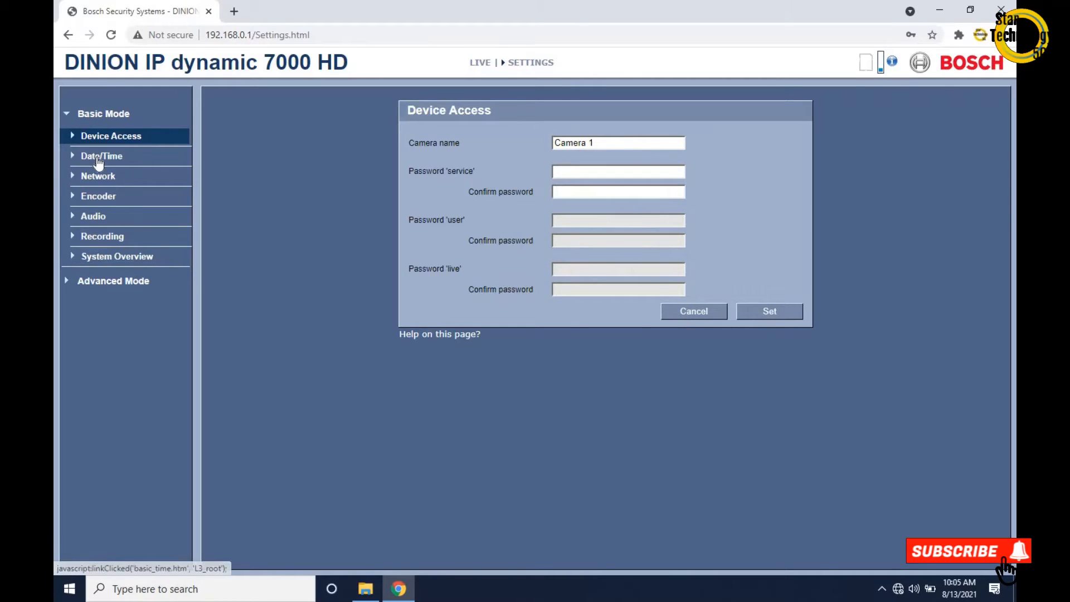
- Show the Date/Time page with device date, time zone and time server fields
left_click(101, 156)
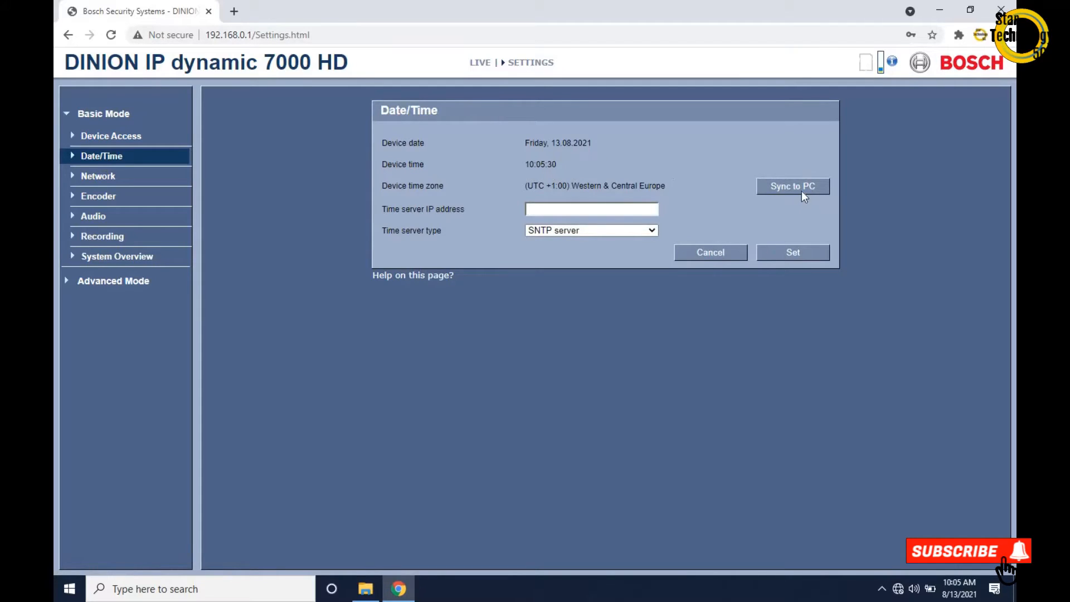
mouse_move(98, 175)
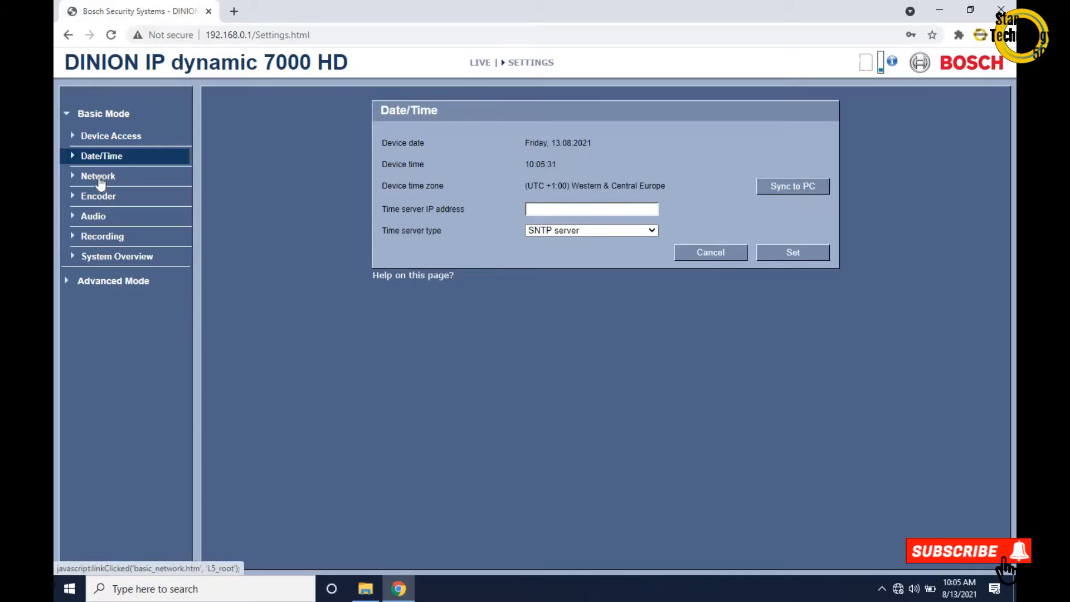
- Review the Network page keeping automatic IPv4 On, then show the Encoder profile settings
left_click(99, 175)
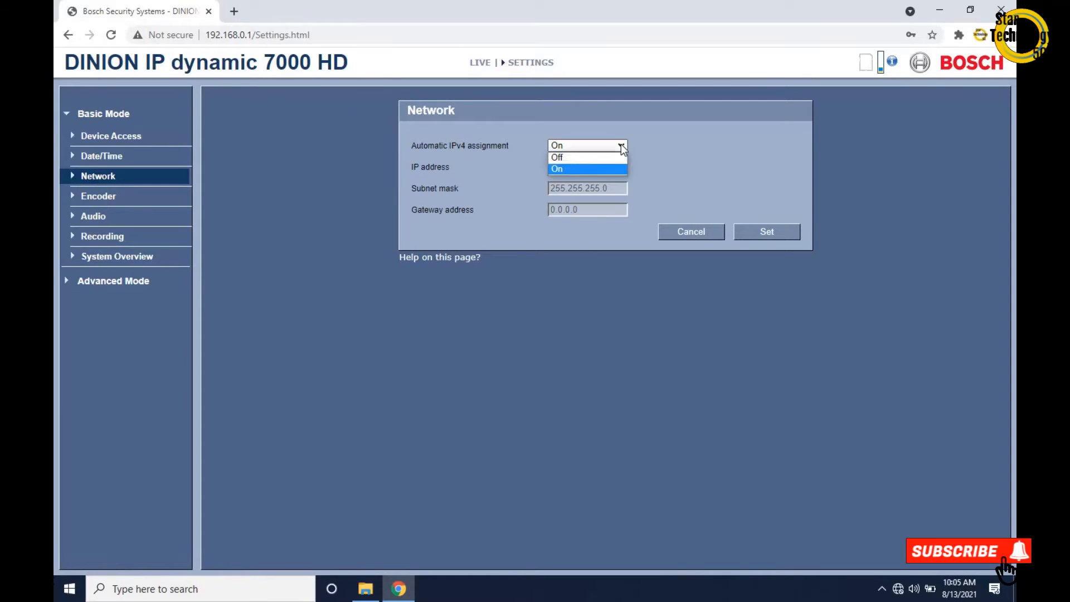
left_click(587, 169)
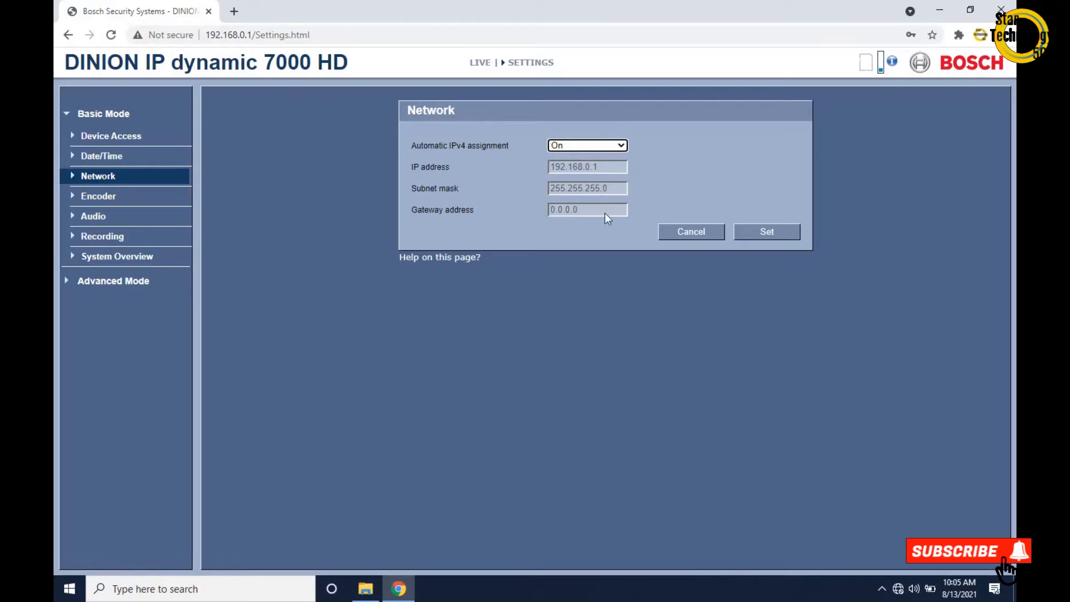
mouse_move(93, 203)
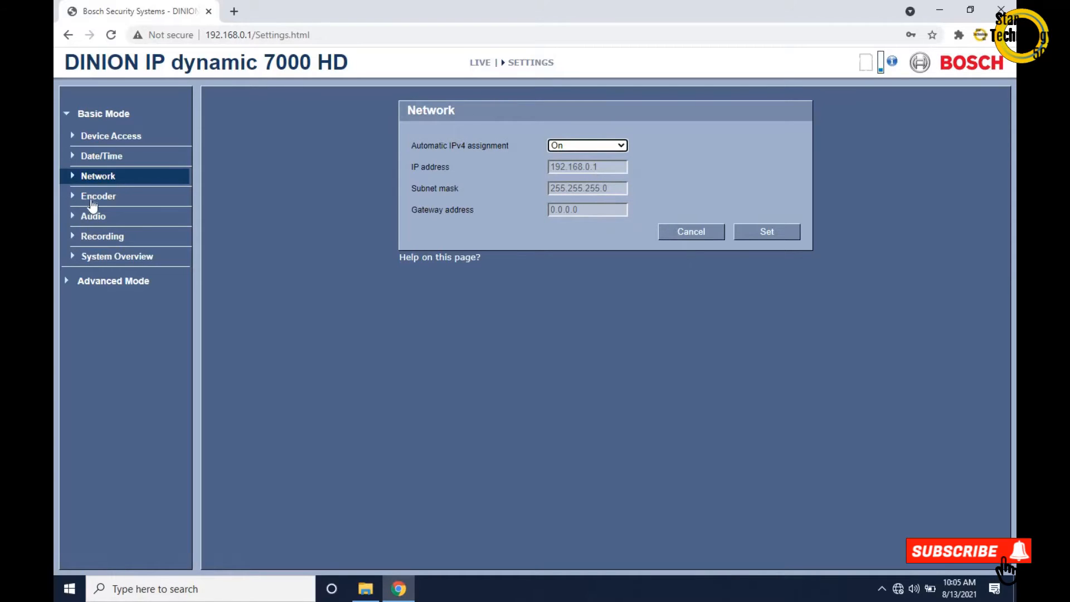
left_click(98, 197)
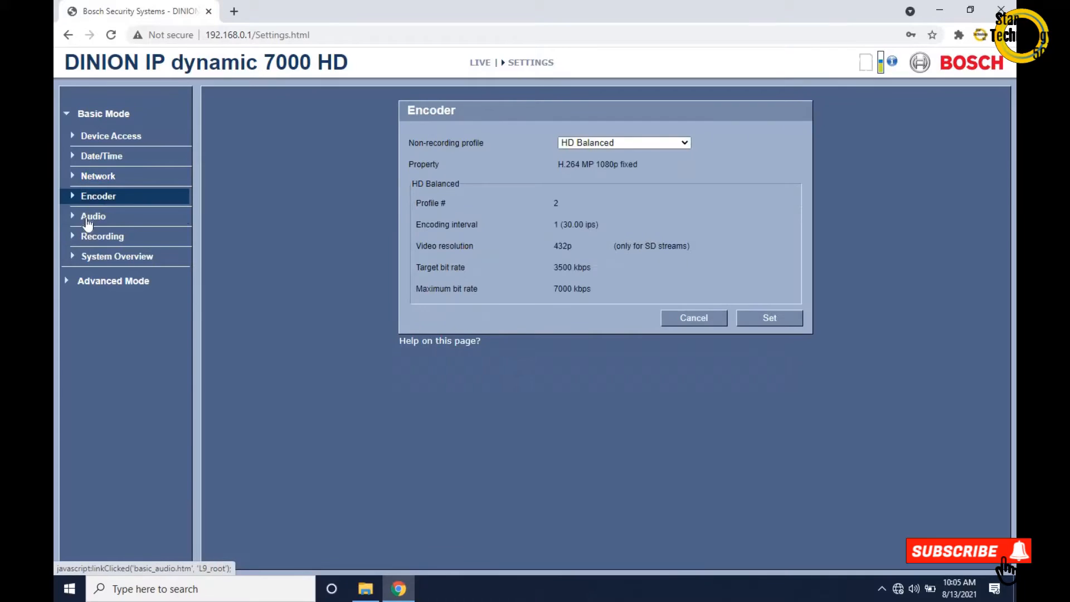
- Set Audio to On, then show the Recording storage settings
left_click(93, 215)
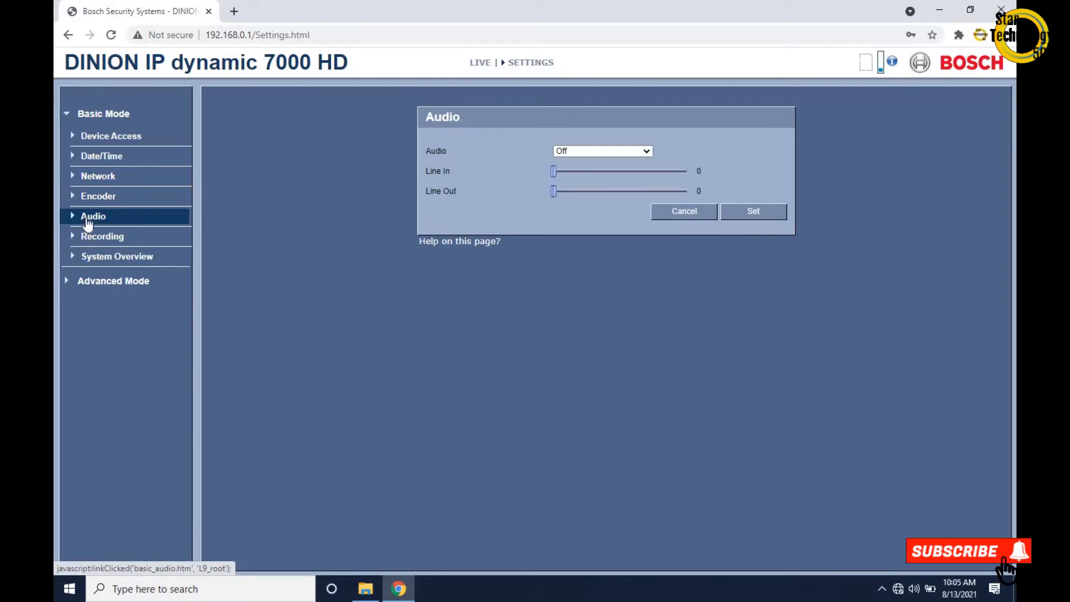
left_click(601, 151)
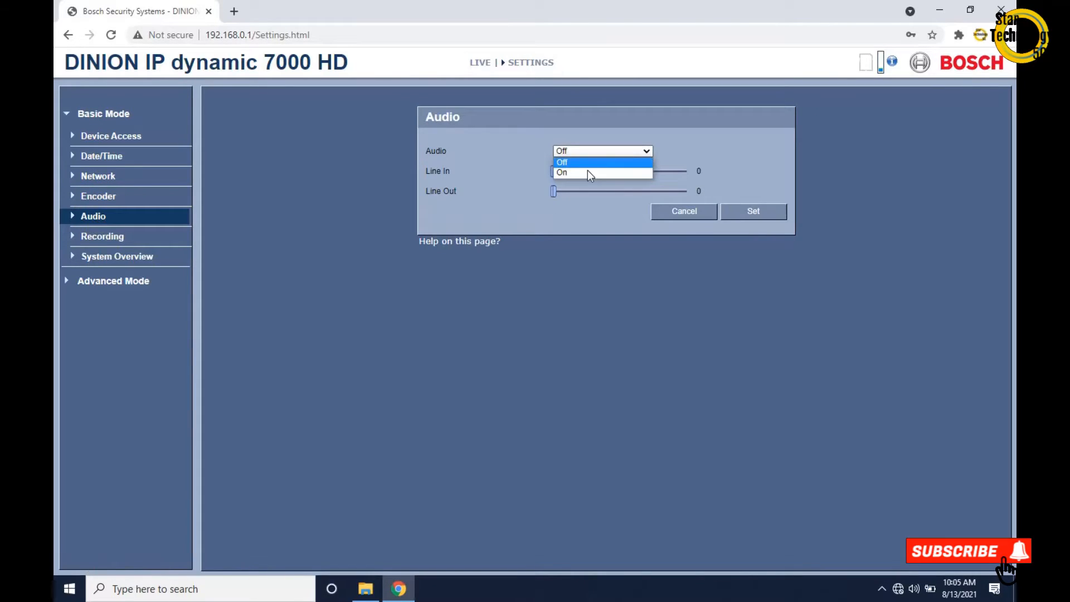
left_click(562, 171)
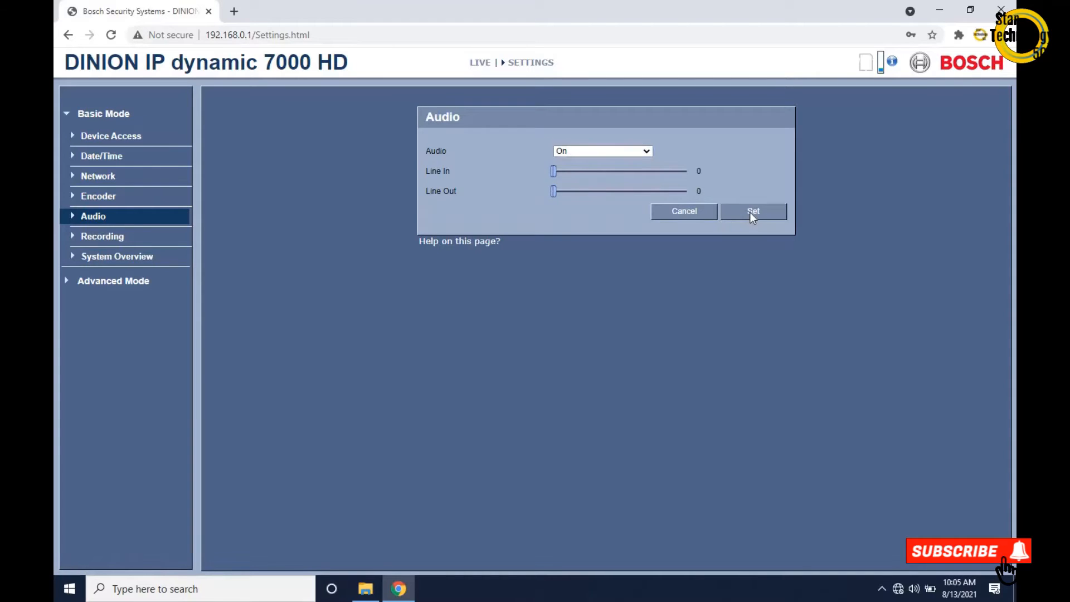
mouse_move(101, 236)
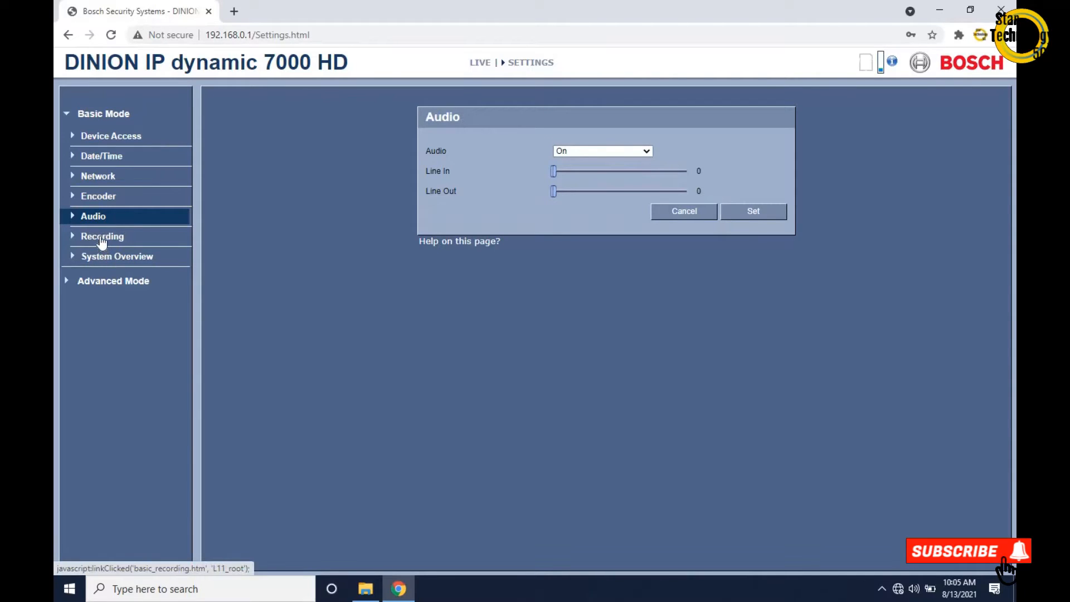
left_click(102, 236)
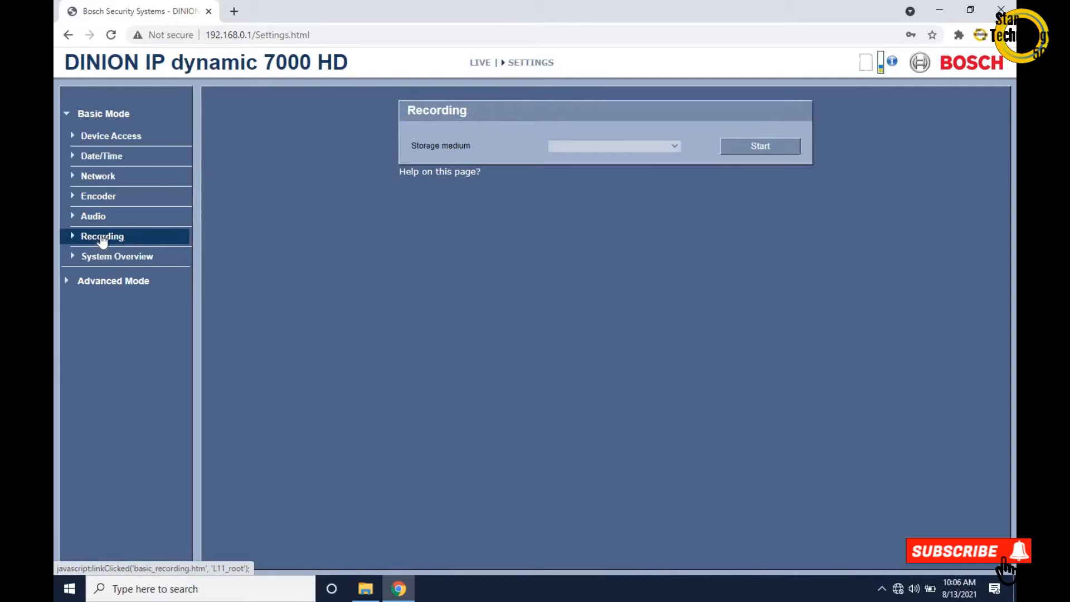
mouse_move(675, 151)
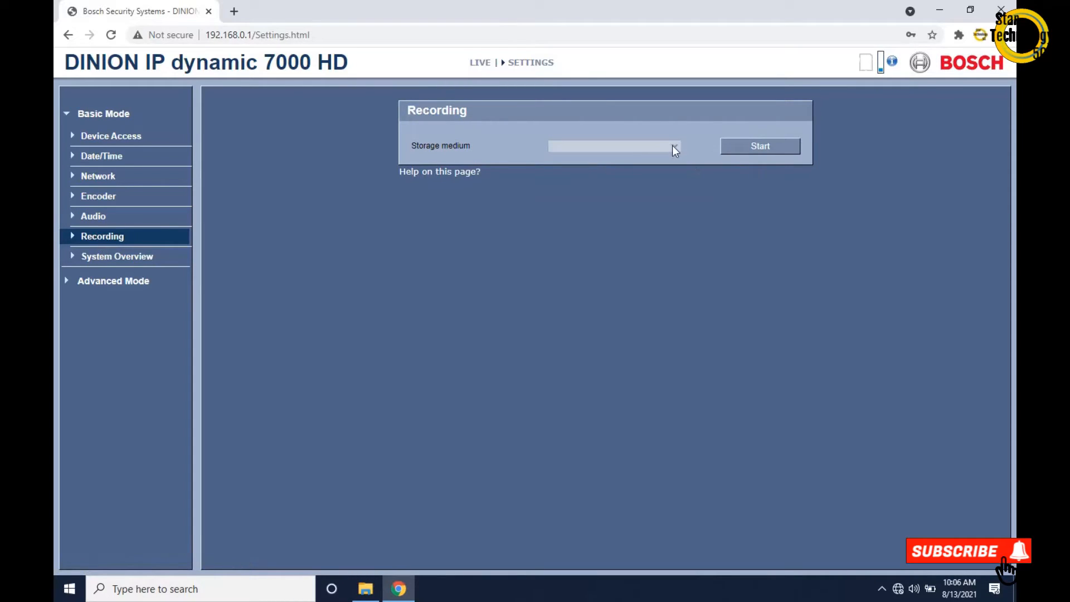
mouse_move(117, 257)
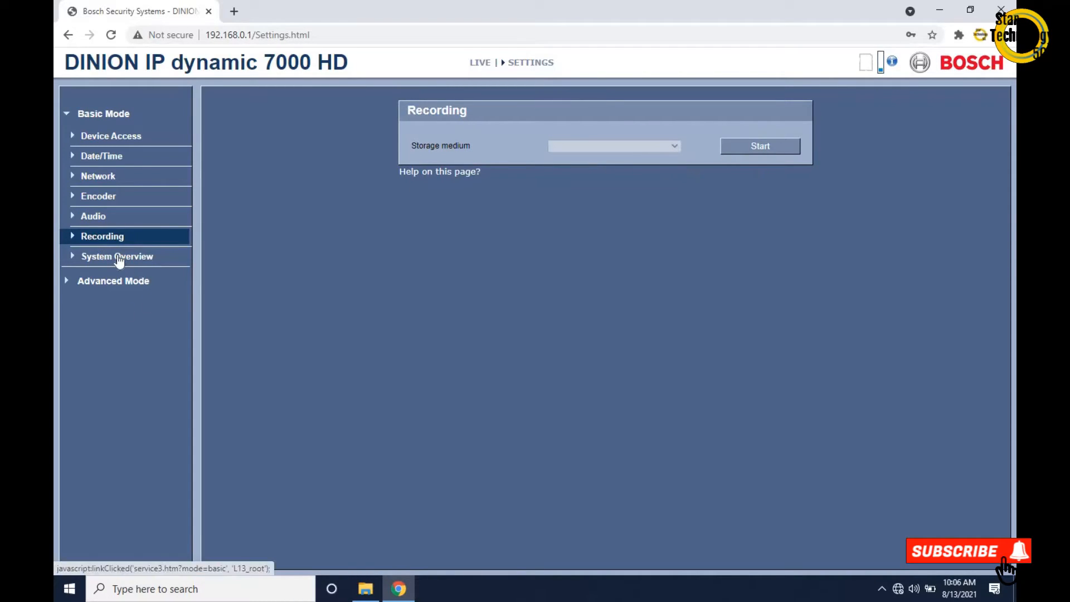
- Show the System Overview listing device type, firmware and IP 192.168.0.1
left_click(117, 256)
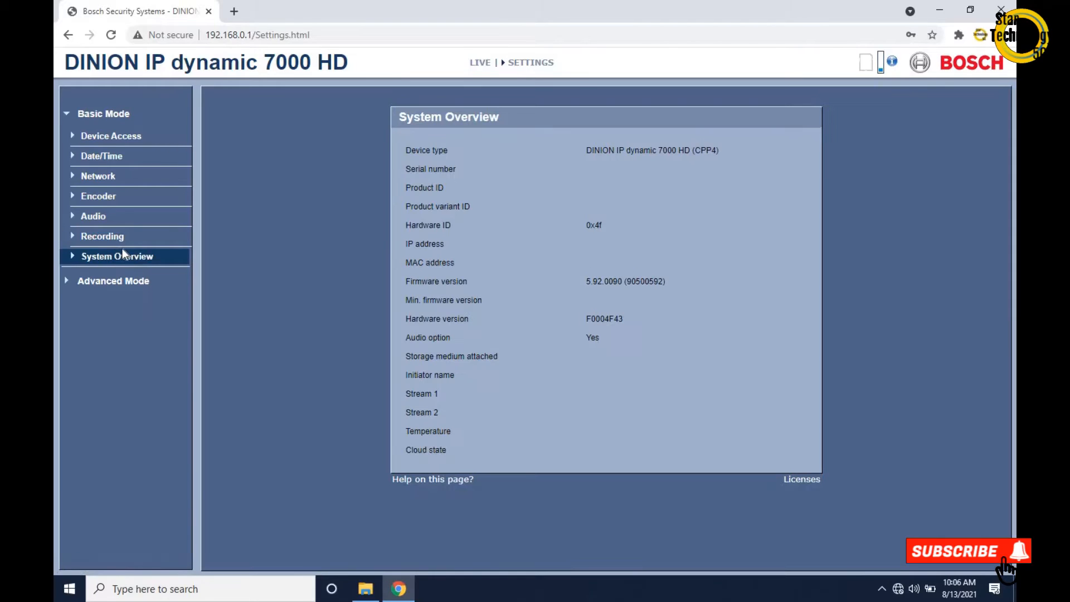
left_click(117, 256)
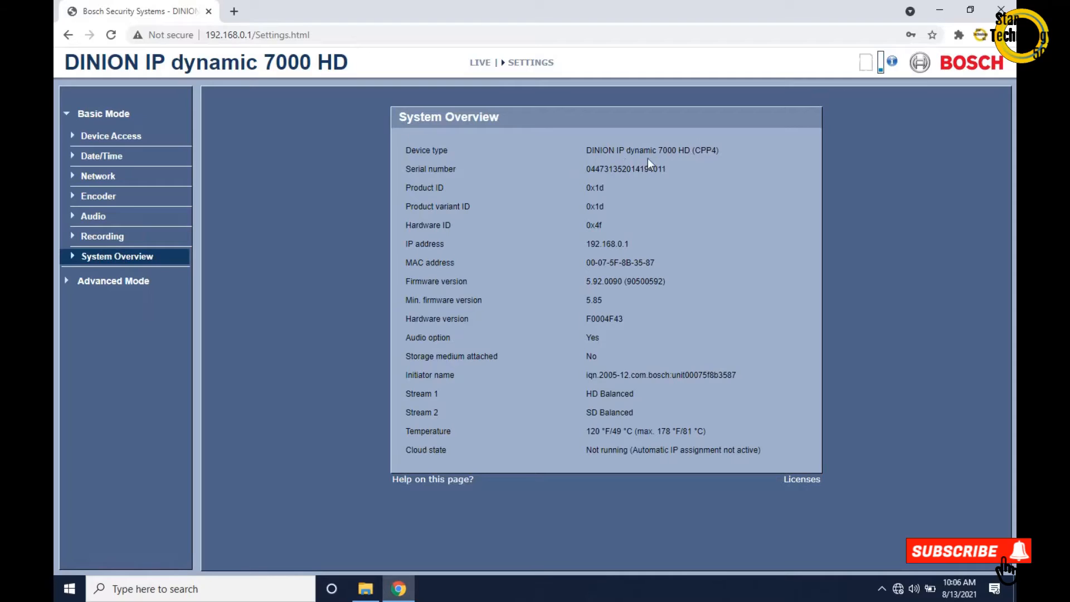
mouse_move(534, 177)
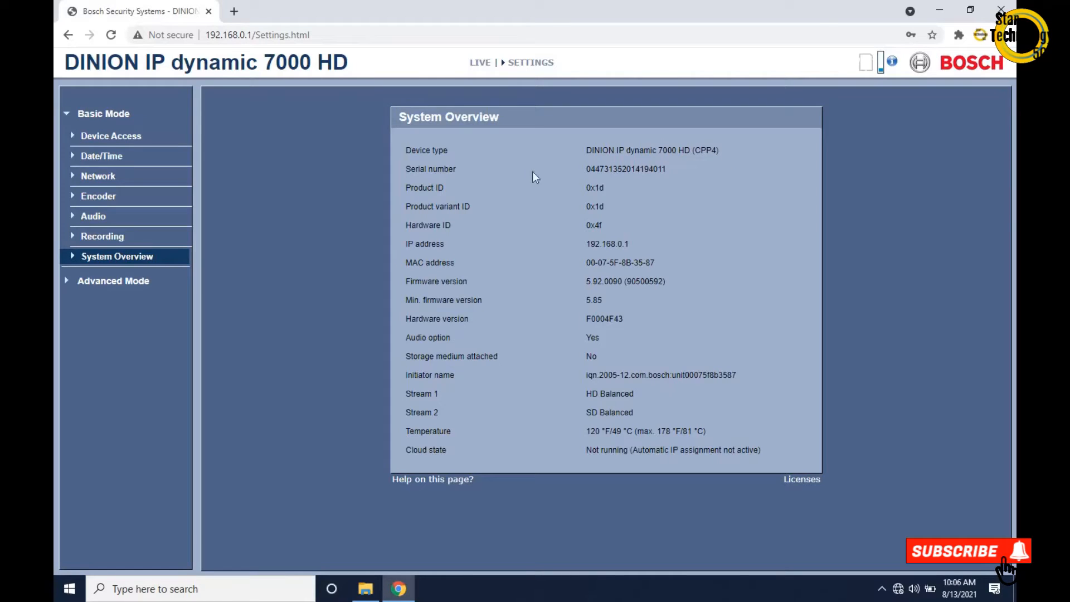
mouse_move(619, 198)
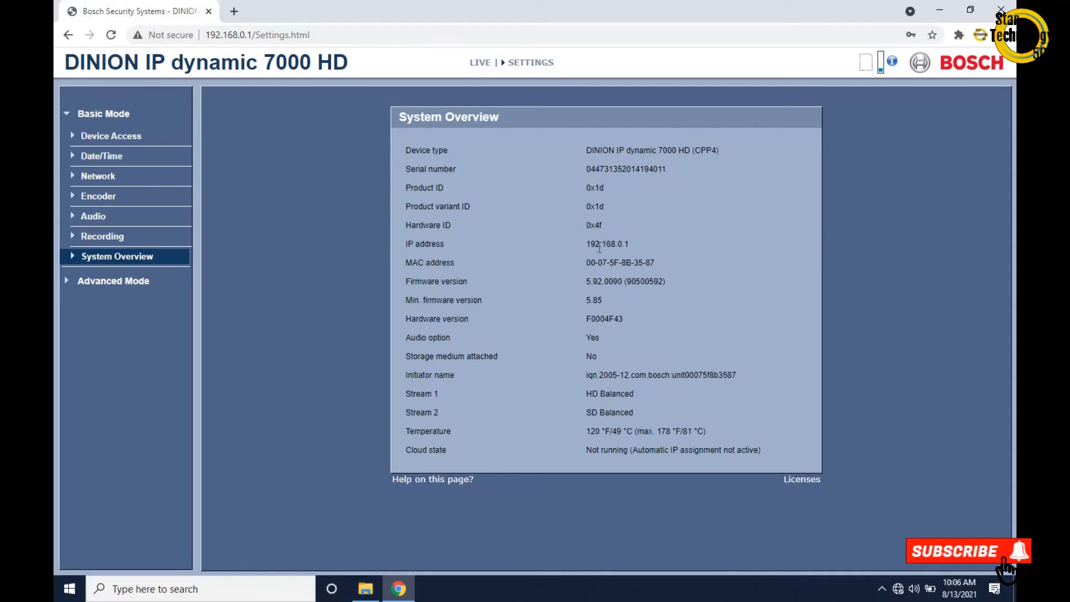
mouse_move(588, 282)
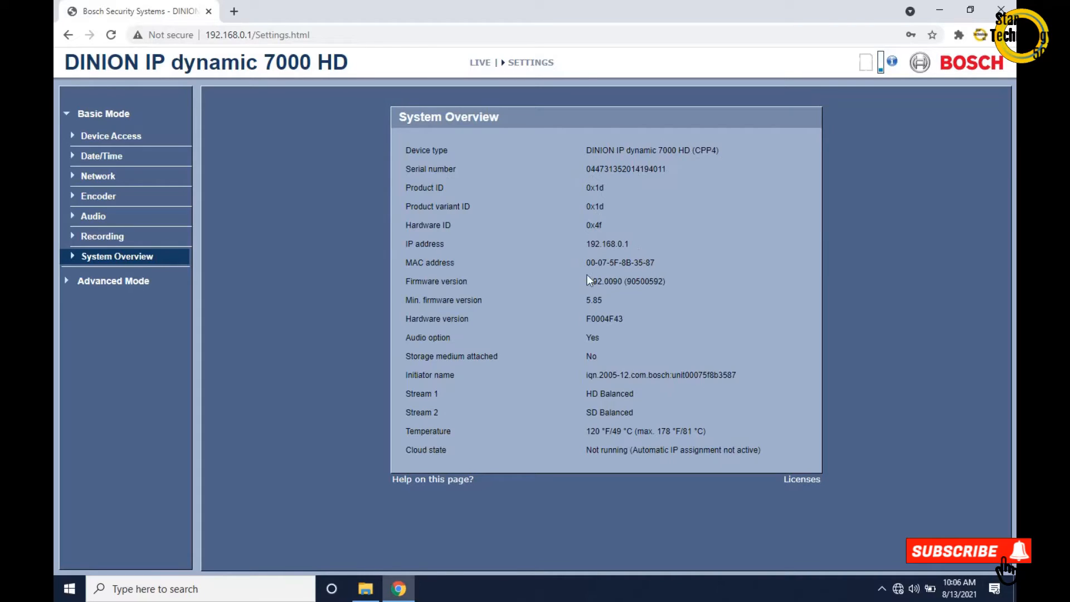
mouse_move(590, 312)
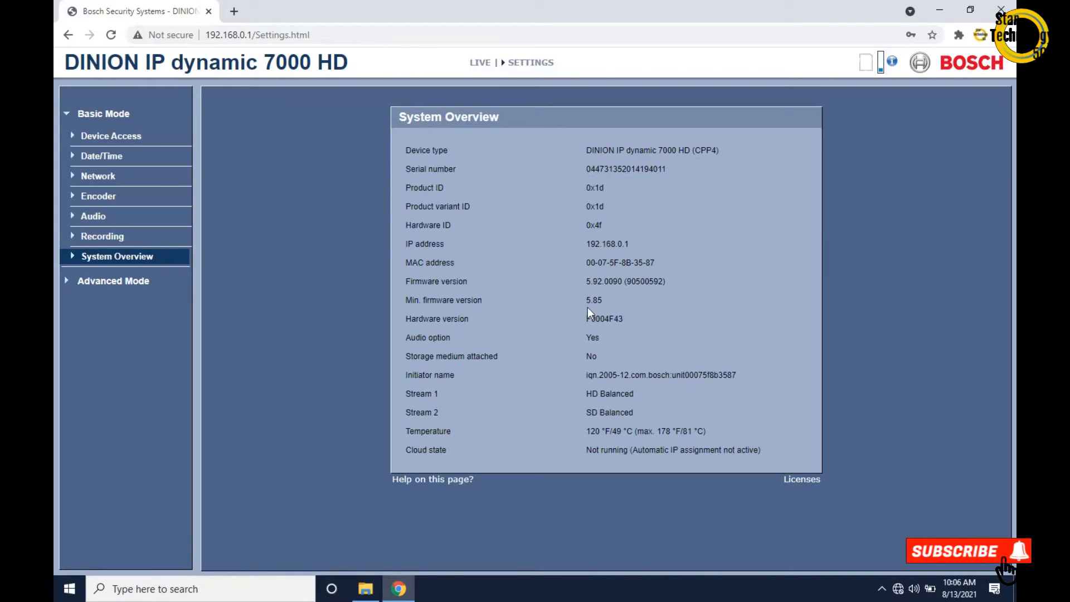
mouse_move(627, 375)
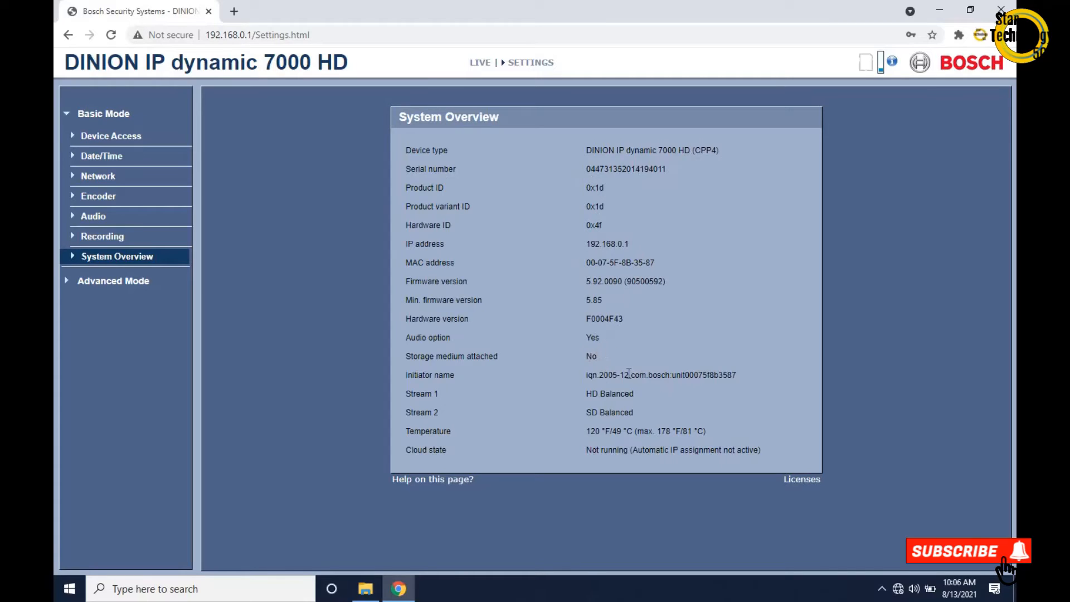
mouse_move(614, 431)
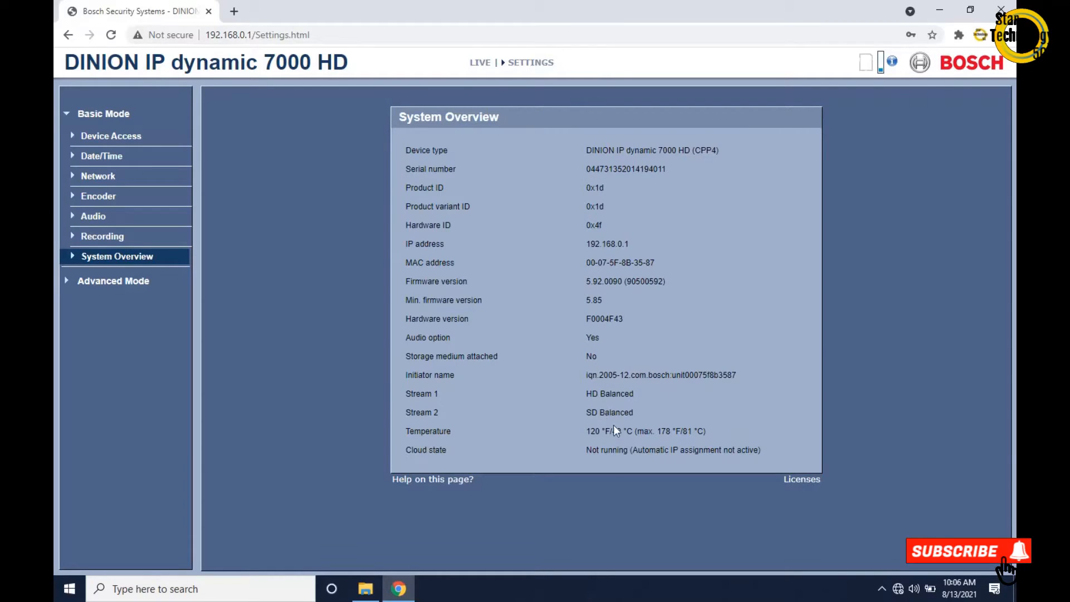
mouse_move(113, 281)
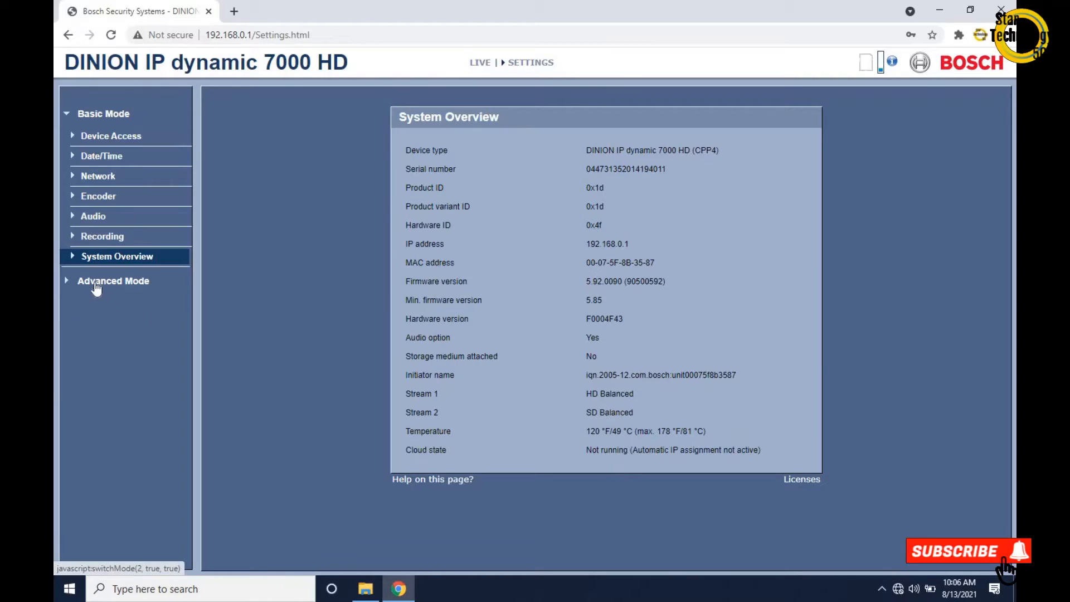
- Enter Advanced Mode and browse the General group's Identification settings
left_click(113, 281)
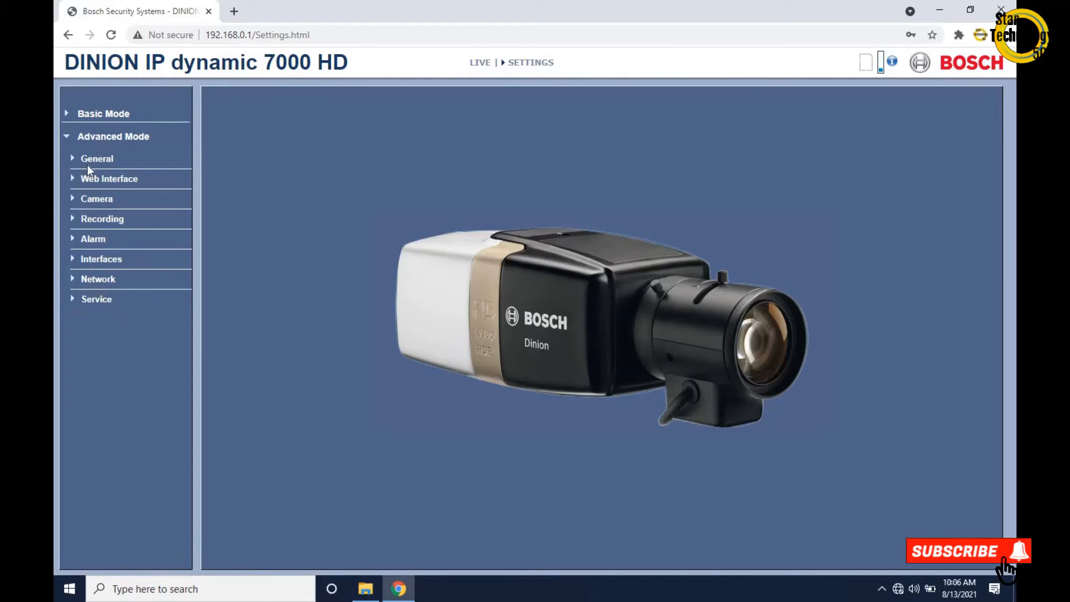
left_click(96, 158)
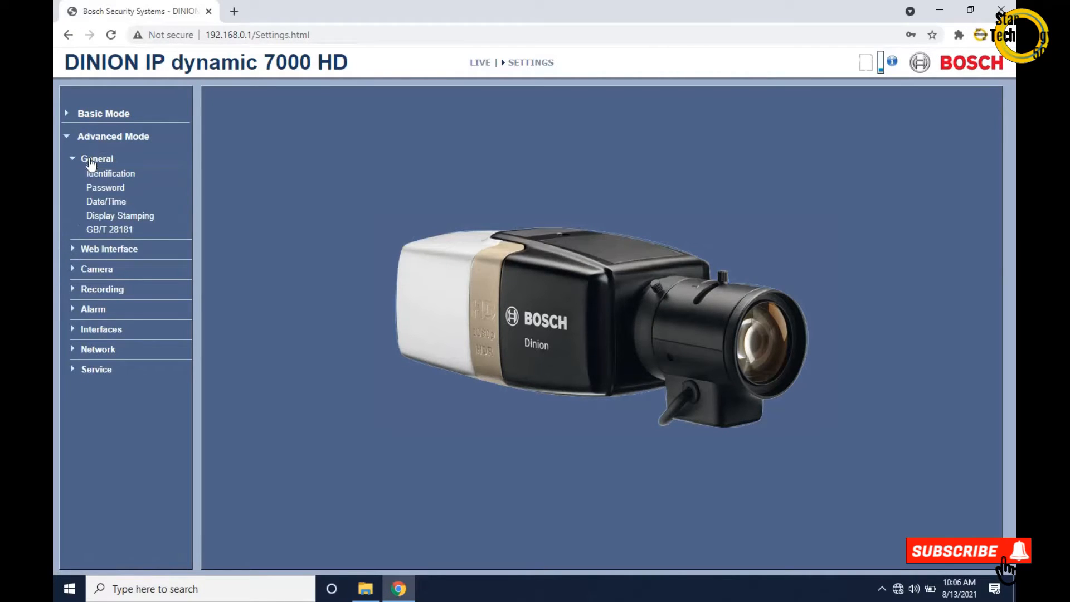
left_click(110, 174)
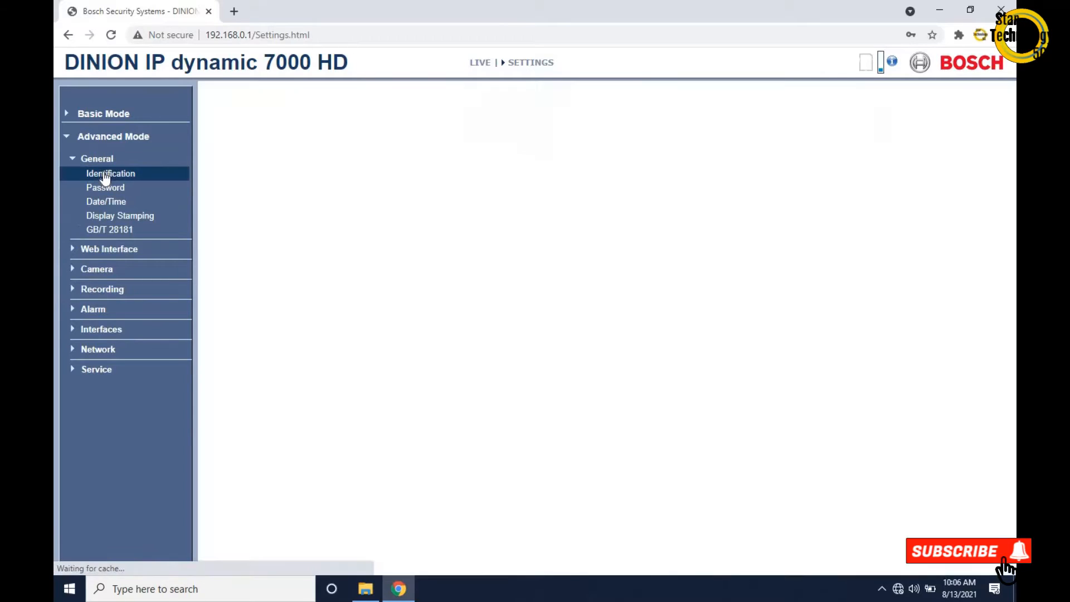
left_click(110, 174)
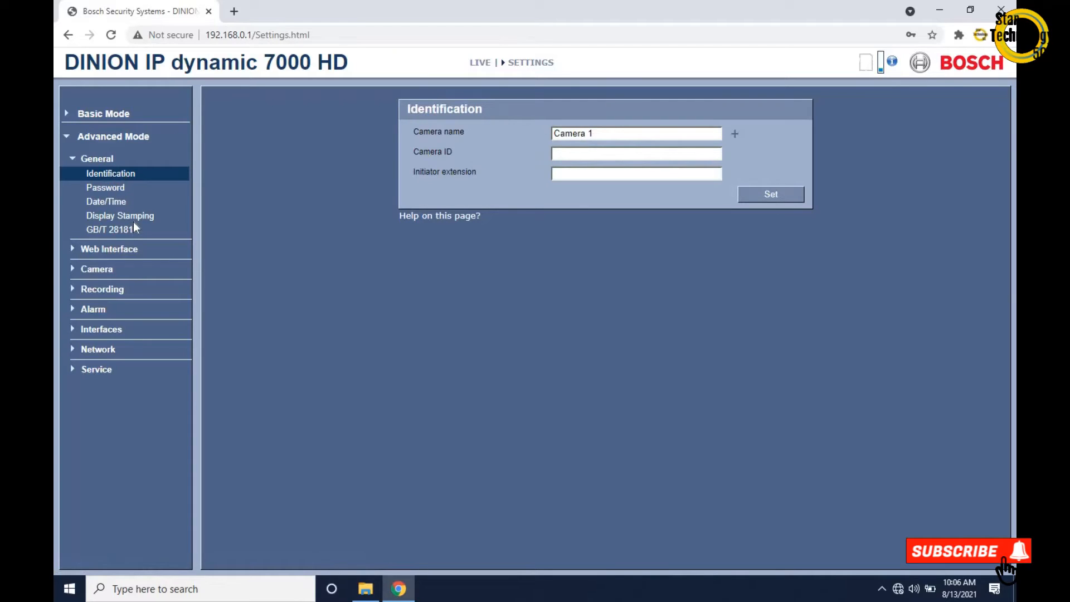
mouse_move(105, 191)
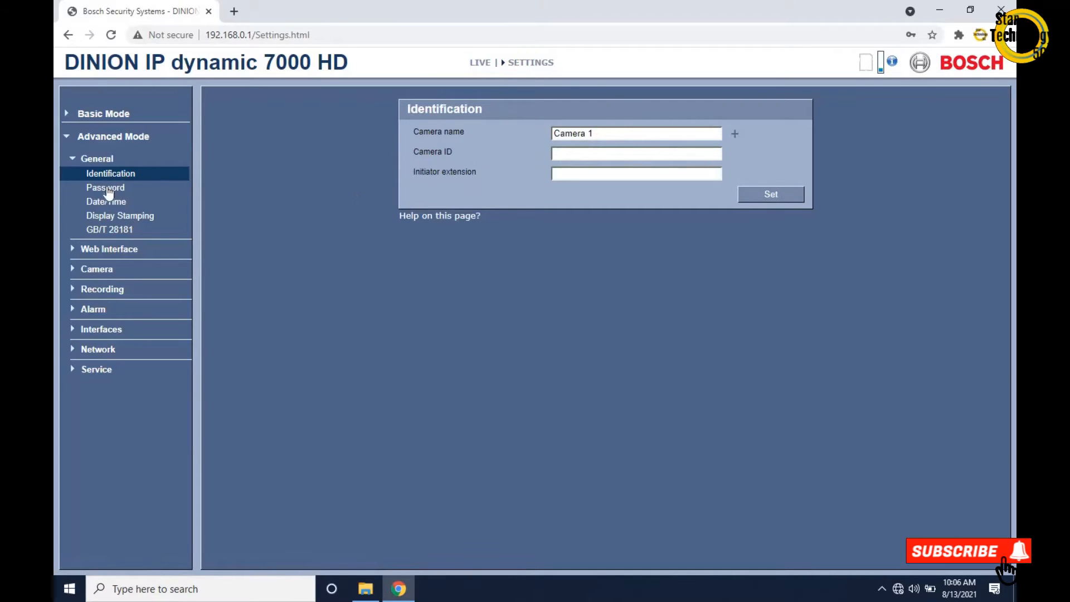
- Browse the Password and Date/Time pages, then show Display Stamping
left_click(105, 187)
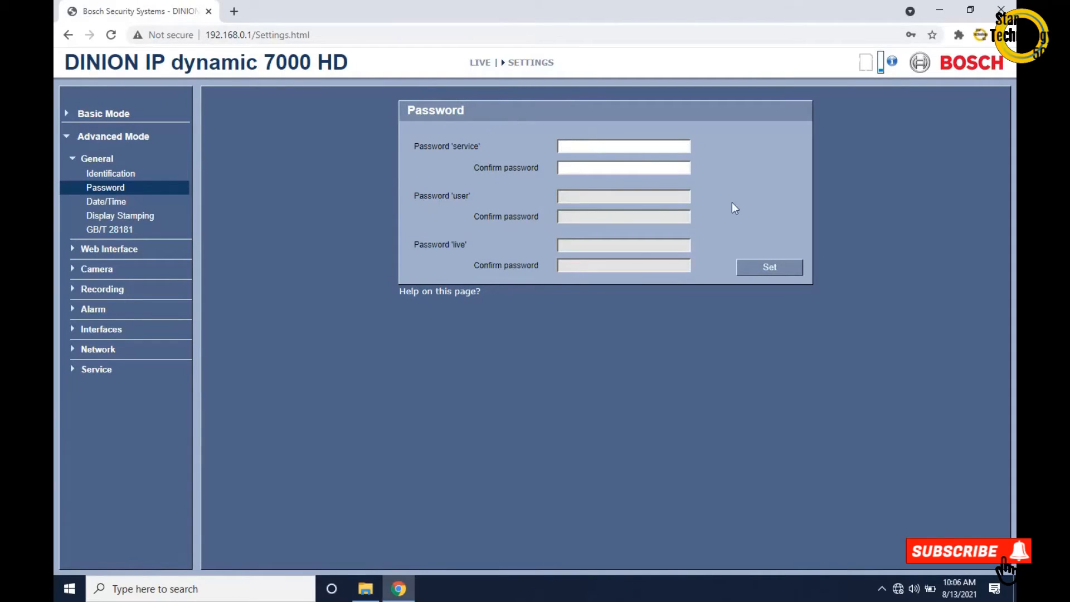
left_click(106, 201)
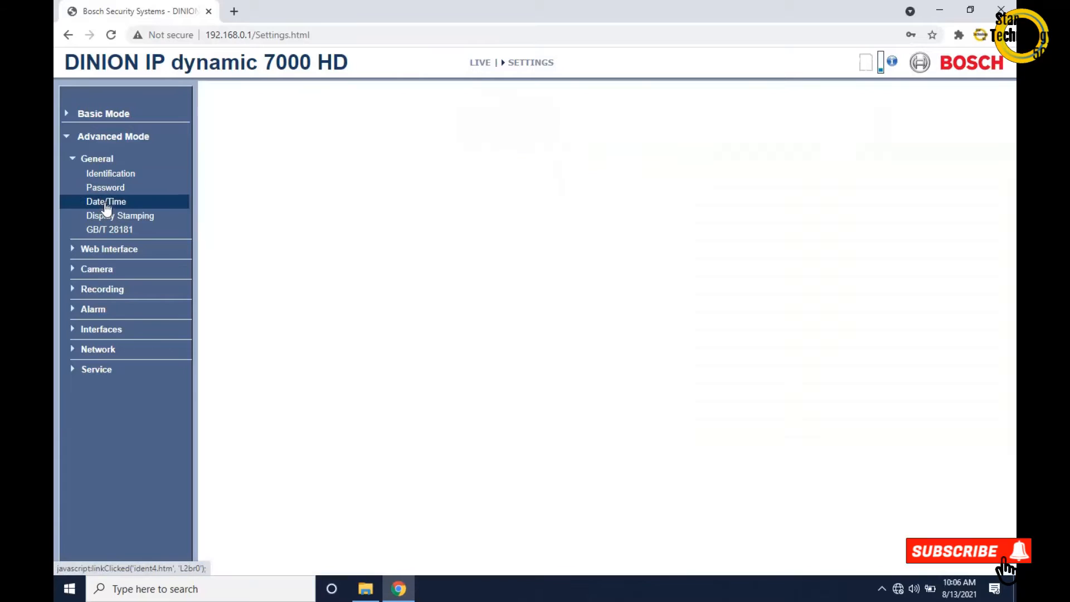
left_click(106, 202)
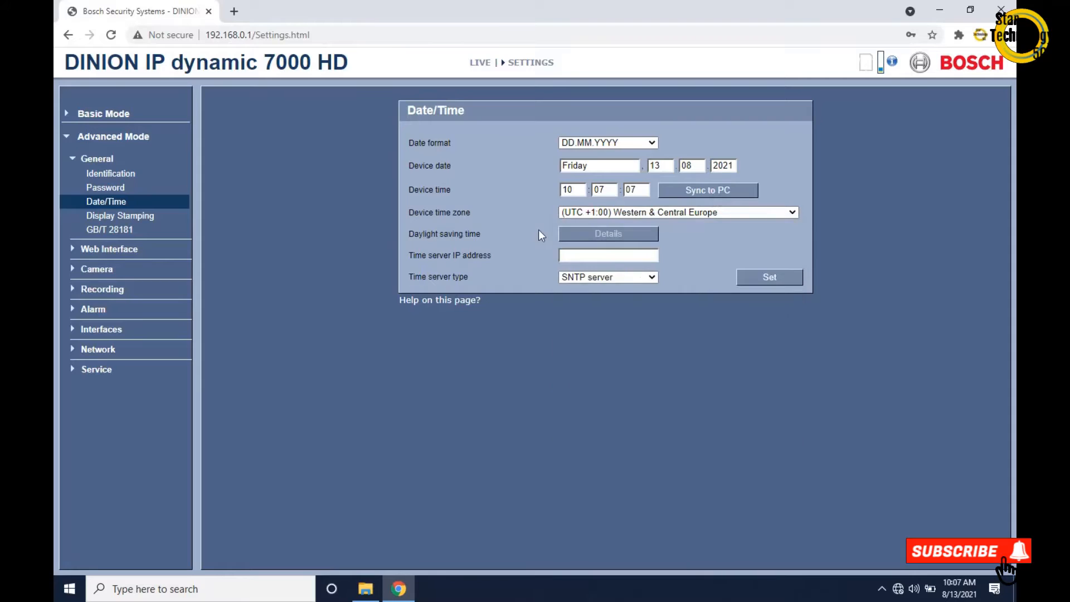
left_click(119, 216)
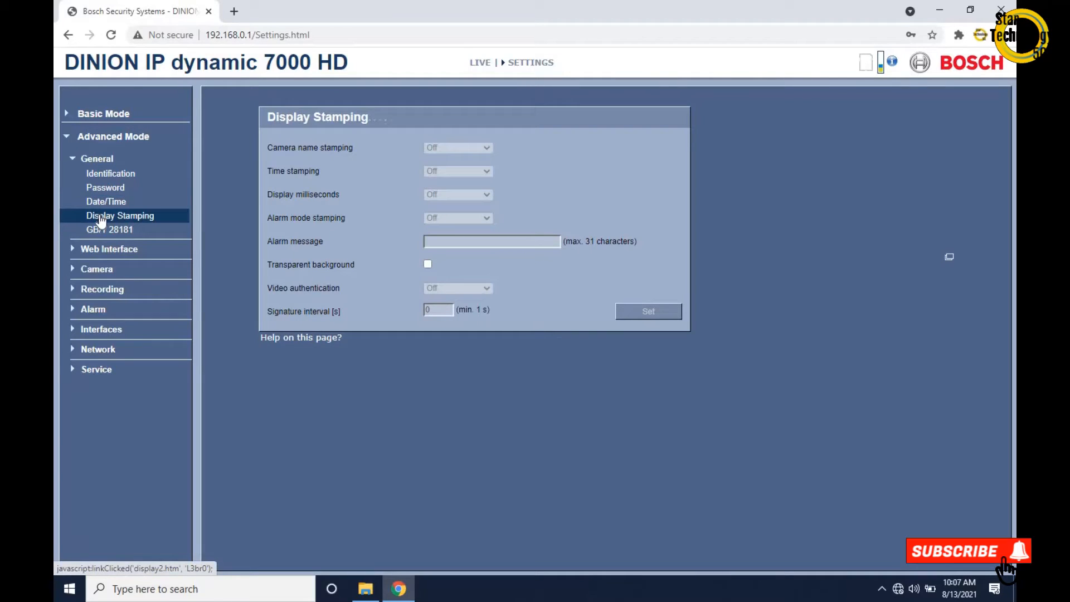
mouse_move(89, 254)
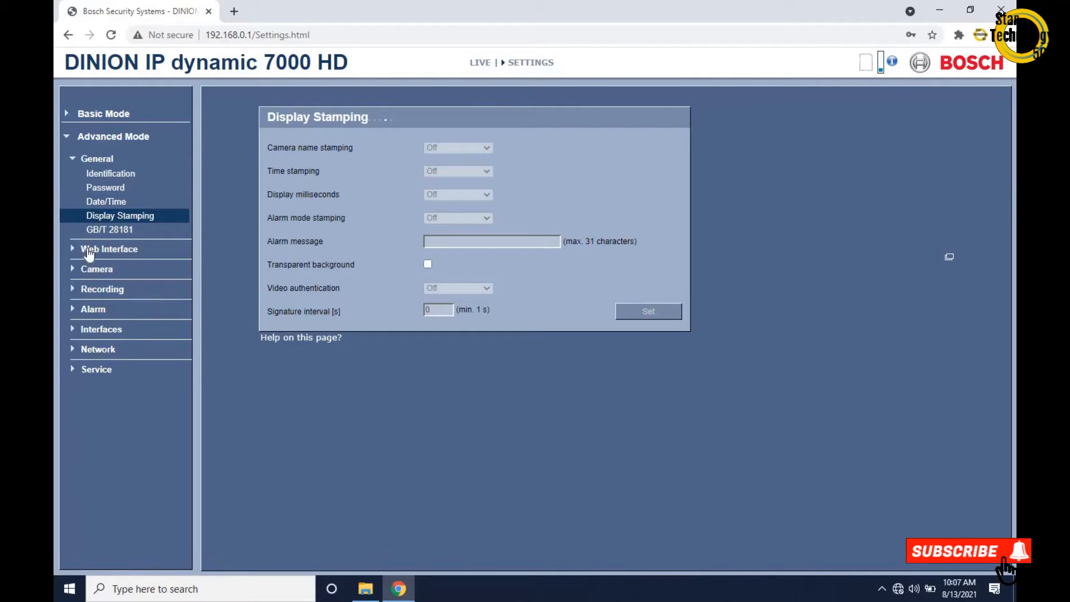
- Review the Web Interface Appearance page's company logo setting, then show LIVE Functions
left_click(109, 249)
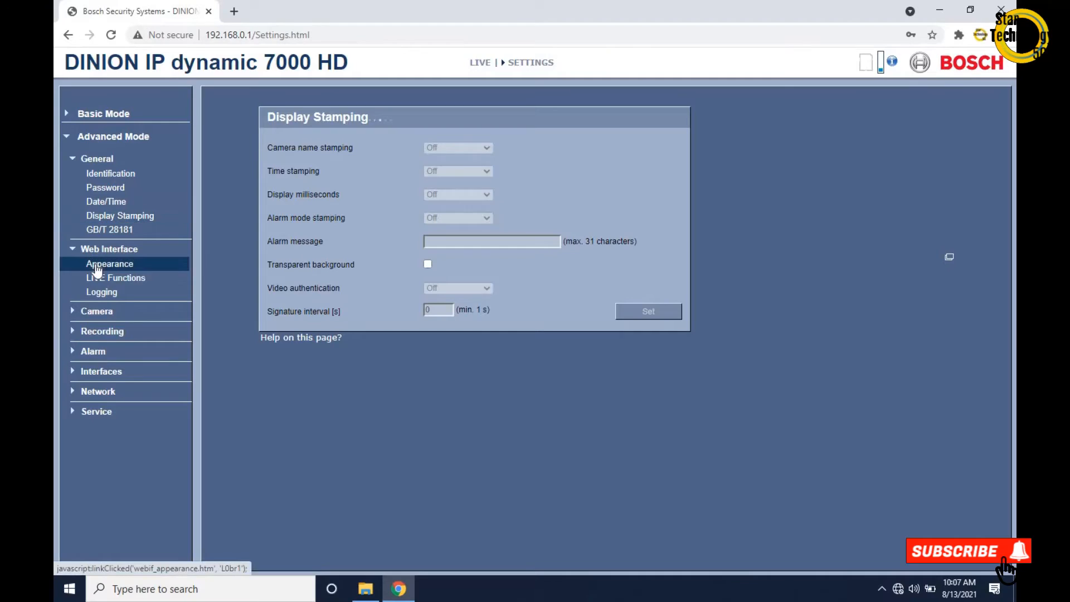
left_click(109, 264)
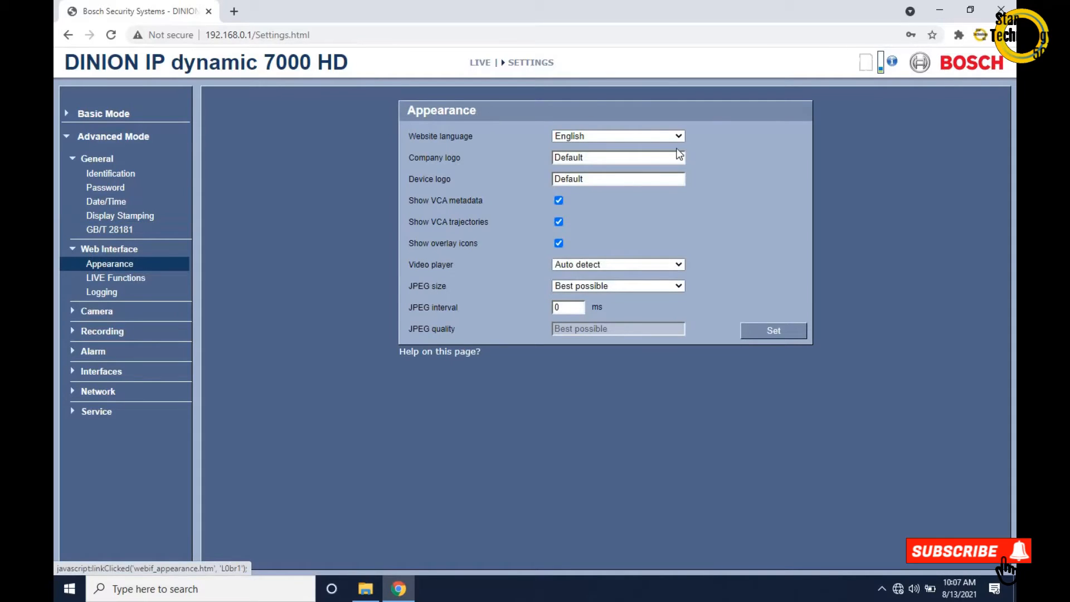
left_click(617, 157)
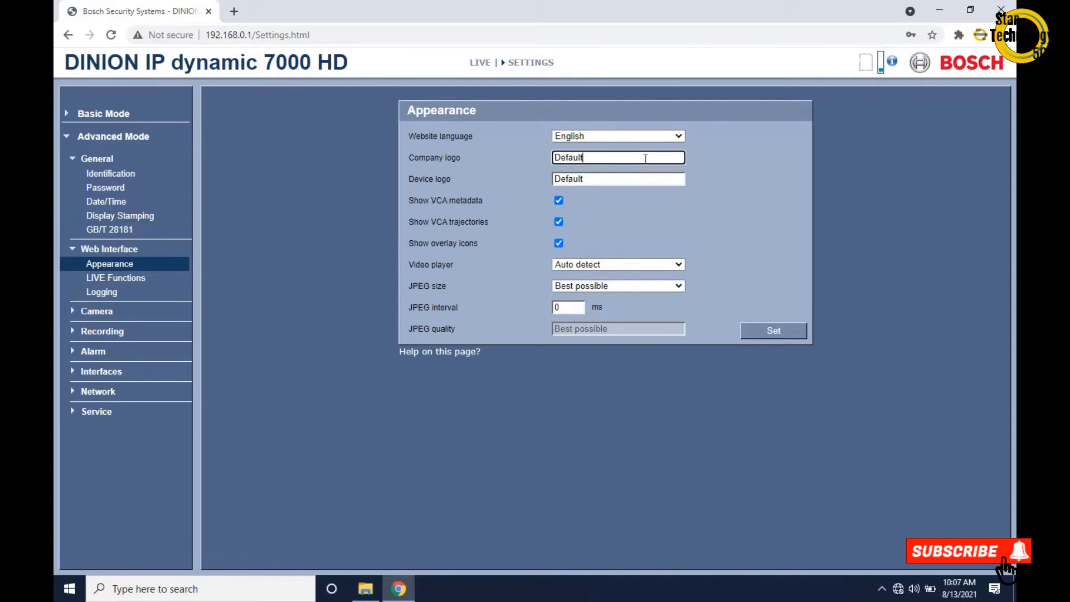
left_click(617, 178)
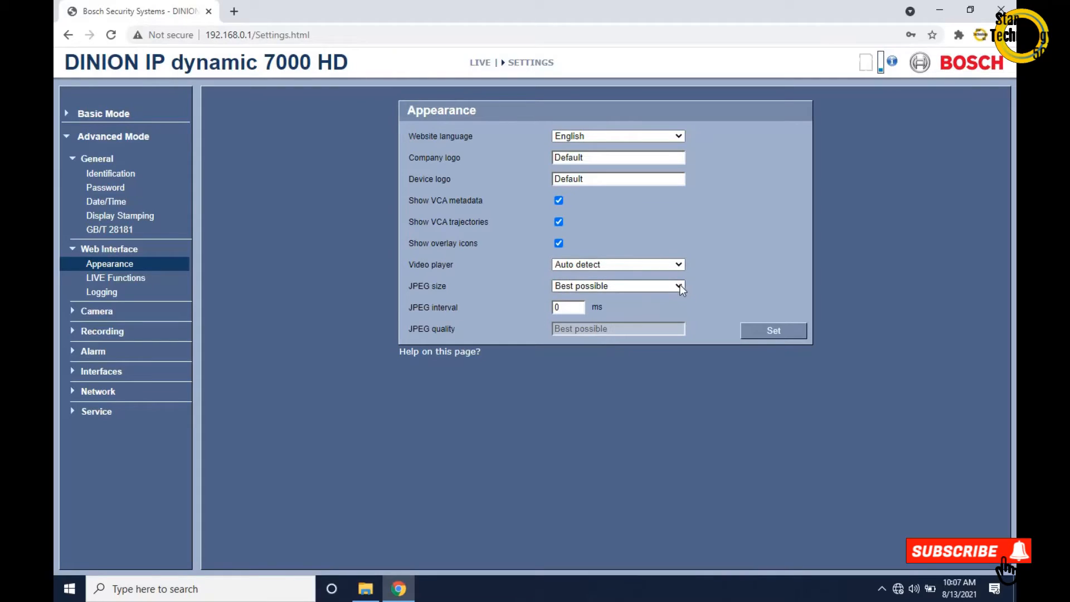
mouse_move(670, 312)
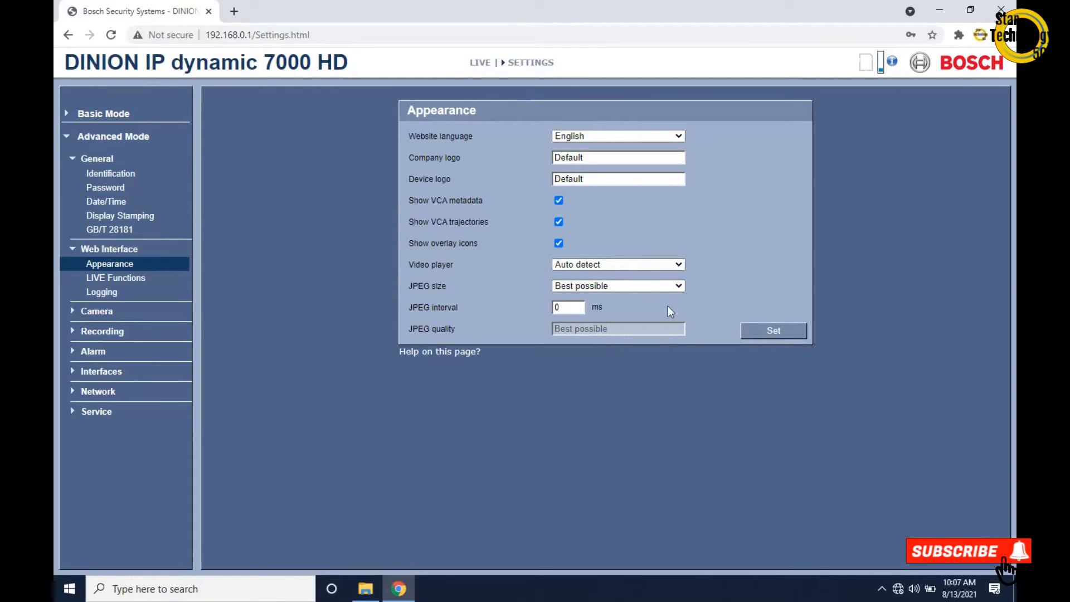
left_click(115, 277)
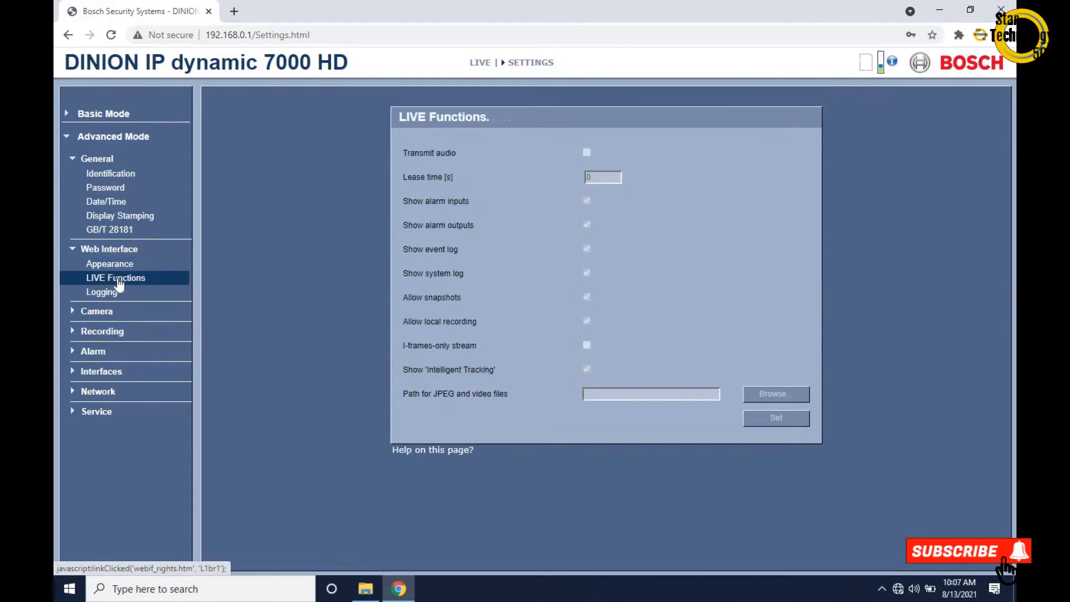
- Look over LIVE Functions, then show the Camera group's Installer Menu
left_click(115, 277)
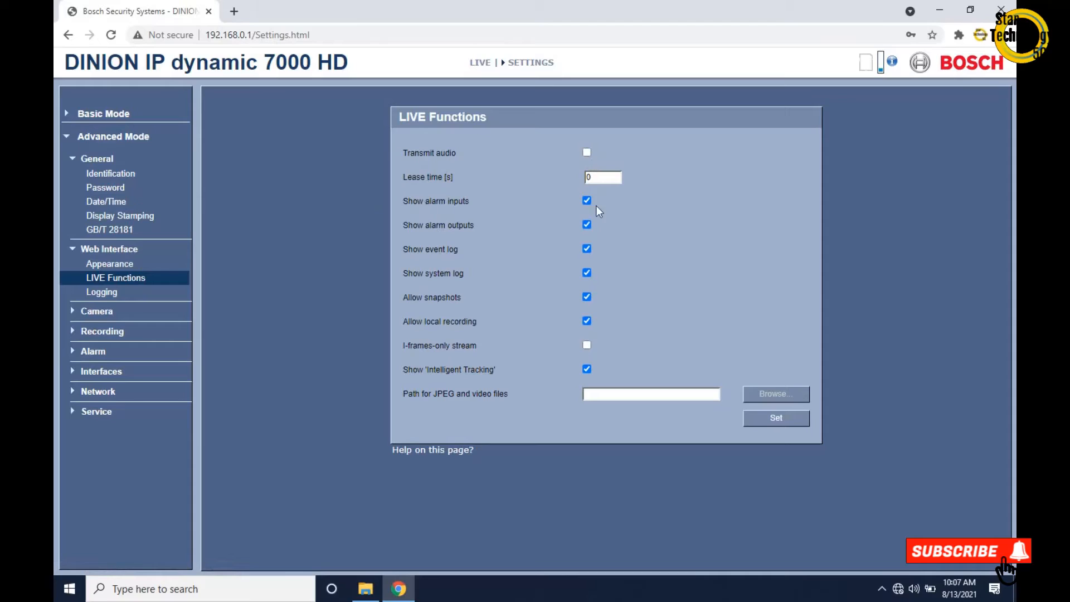
mouse_move(420, 277)
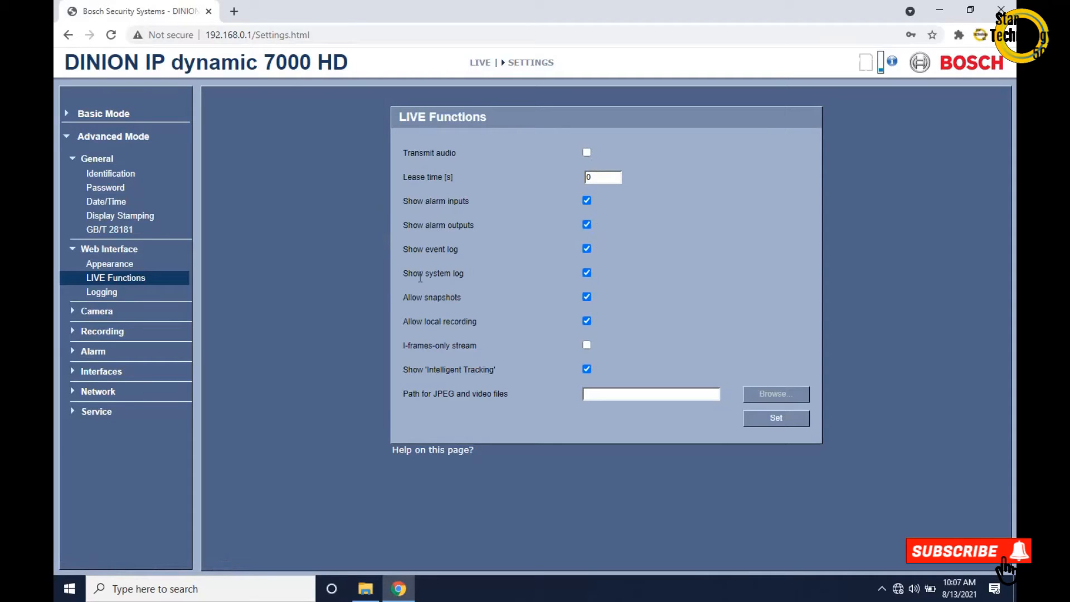
mouse_move(522, 332)
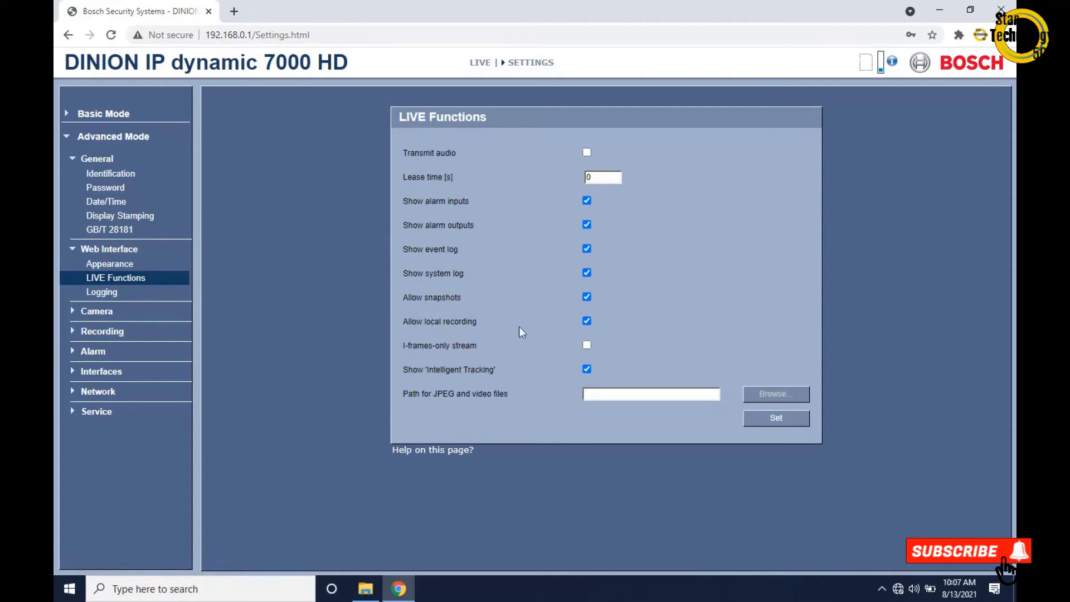
mouse_move(629, 378)
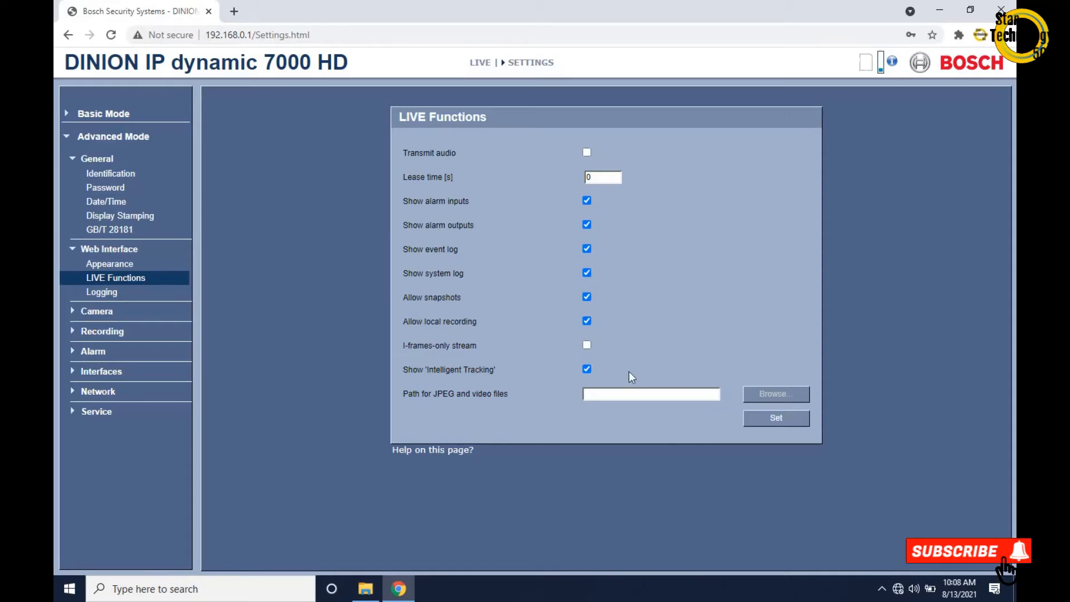
mouse_move(578, 404)
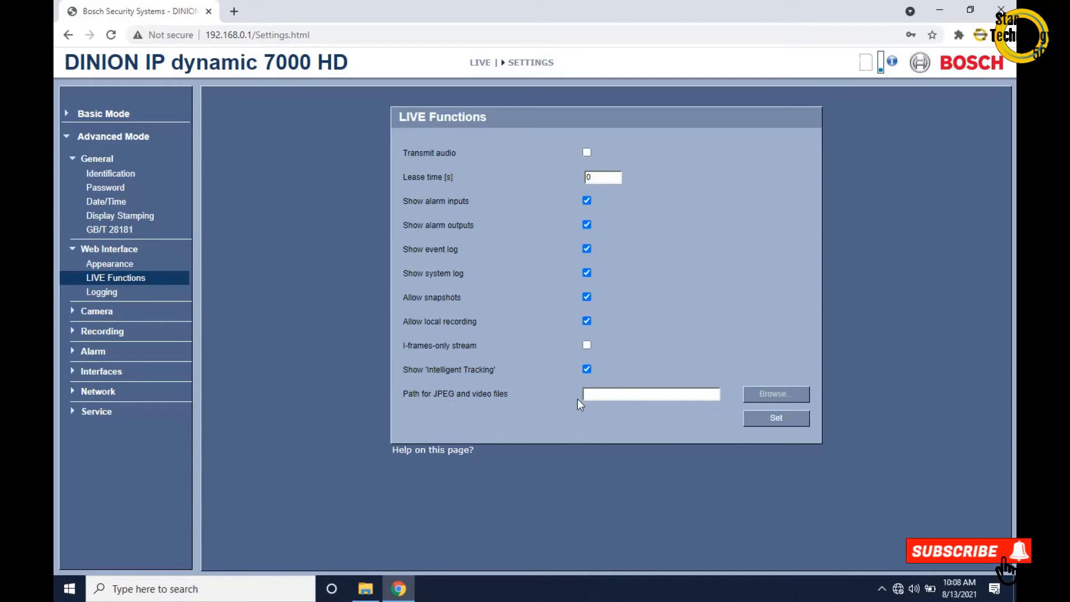
mouse_move(776, 393)
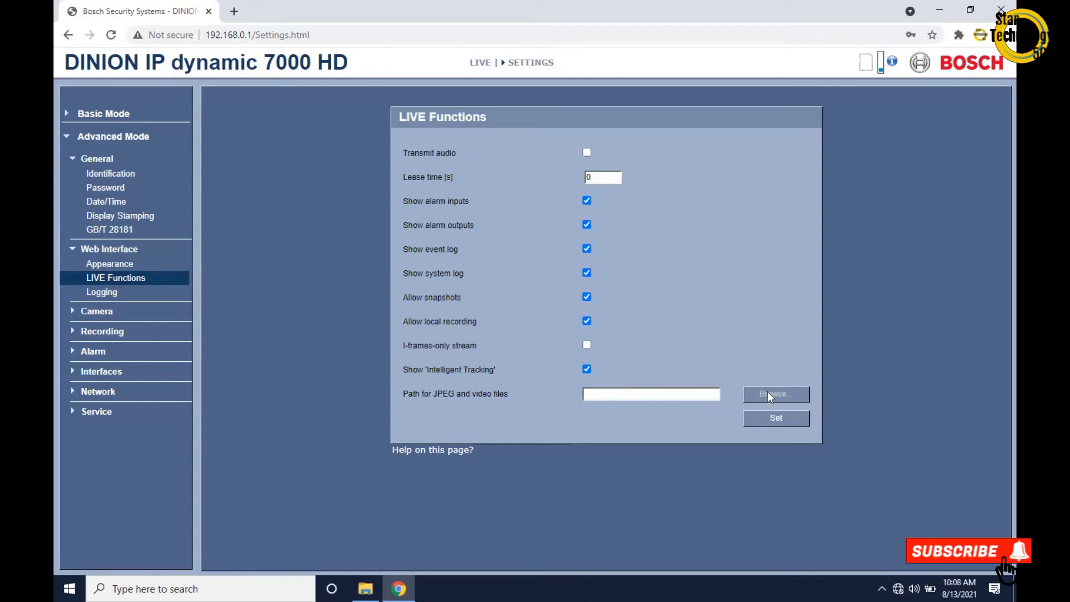
mouse_move(651, 394)
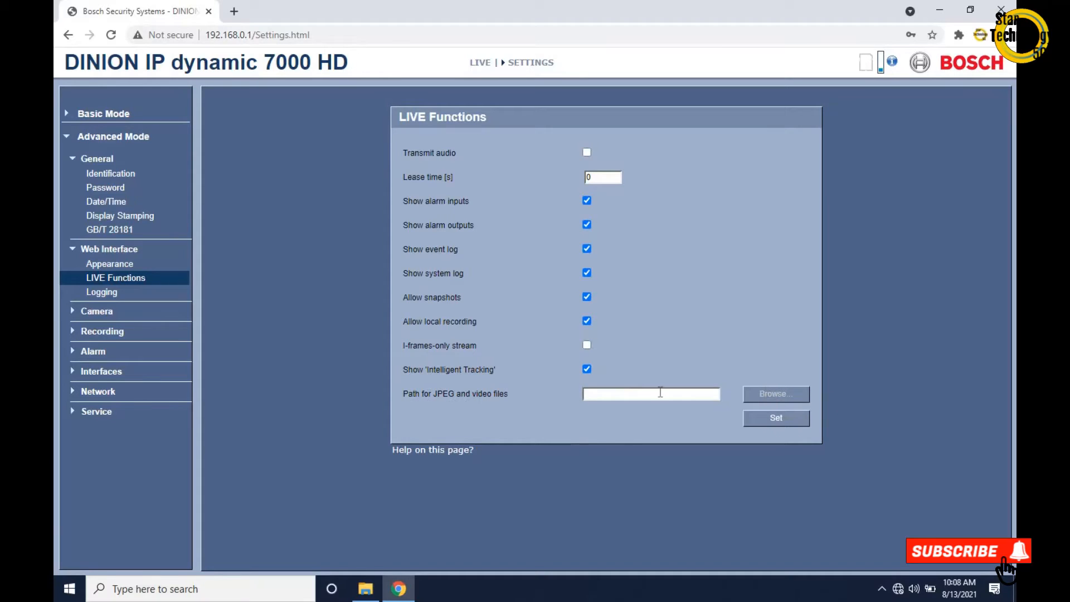
left_click(95, 311)
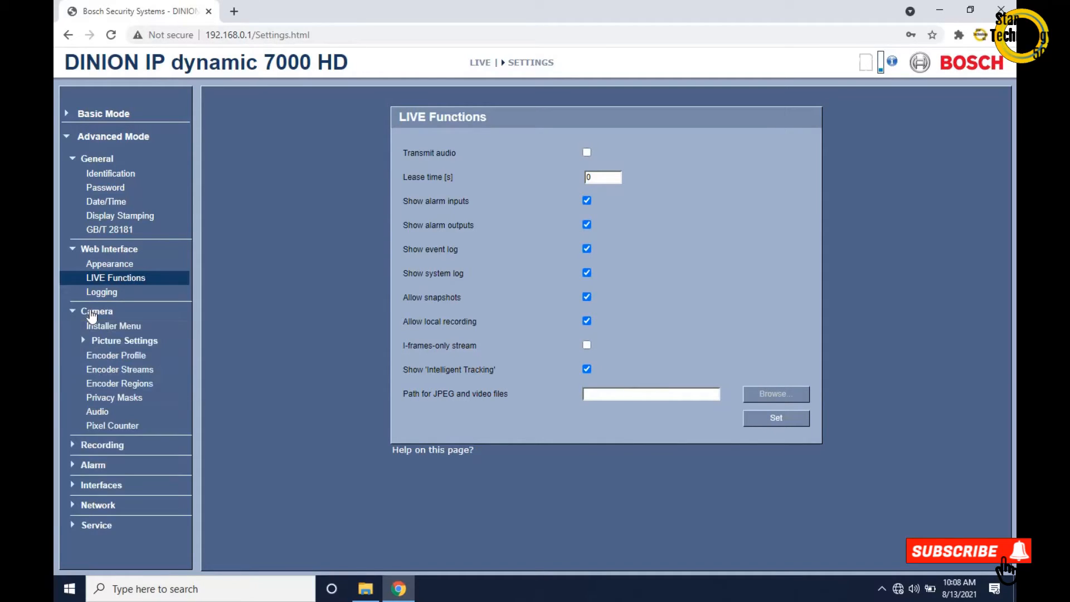
mouse_move(124, 341)
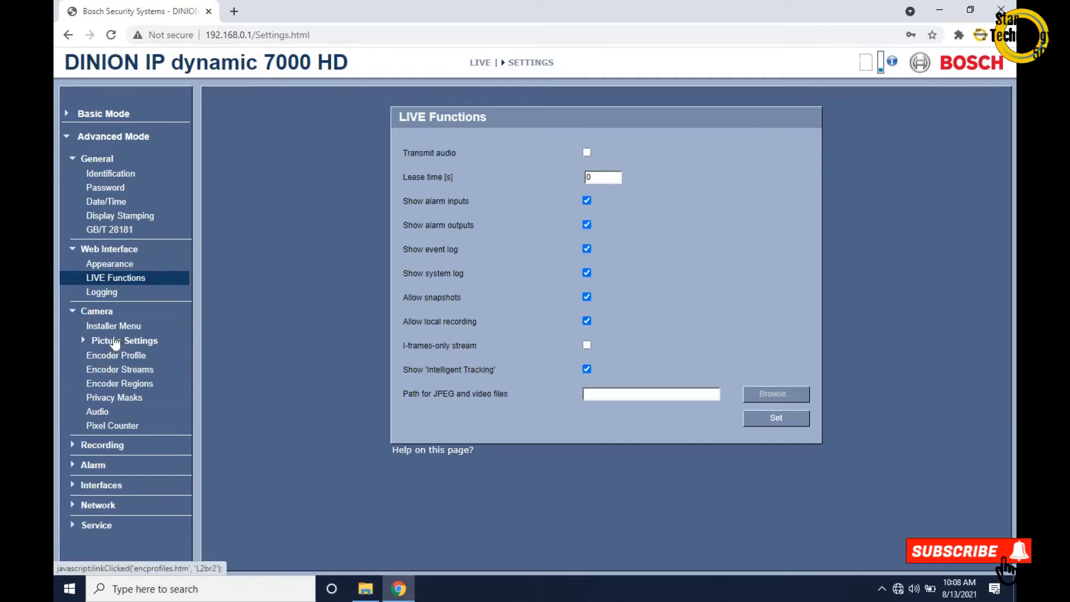
left_click(114, 325)
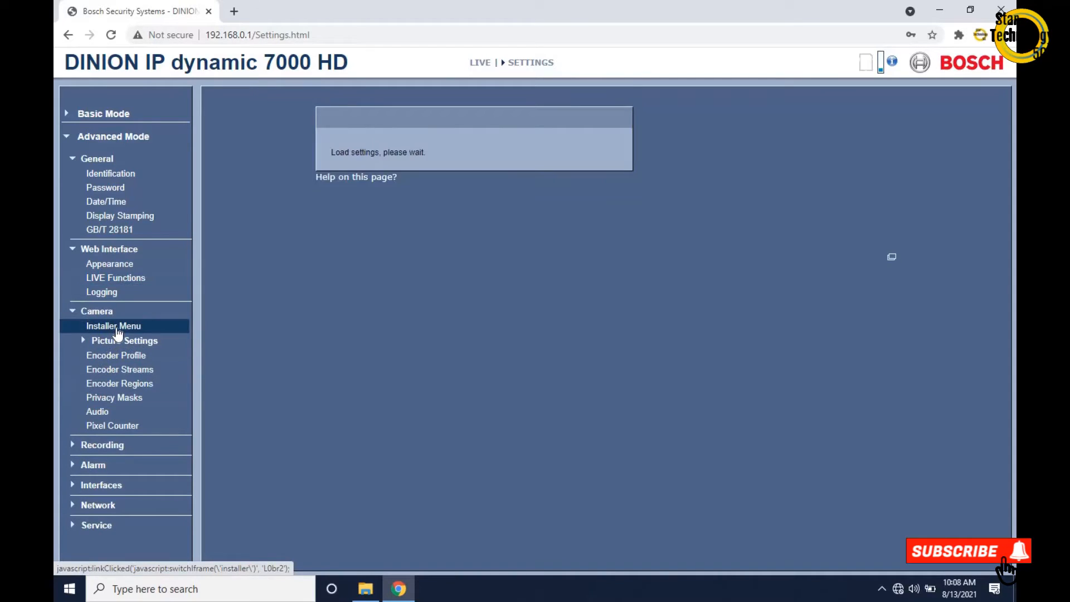
- Toggle Mirror image On and back Off, then launch the Lens Wizard
left_click(114, 325)
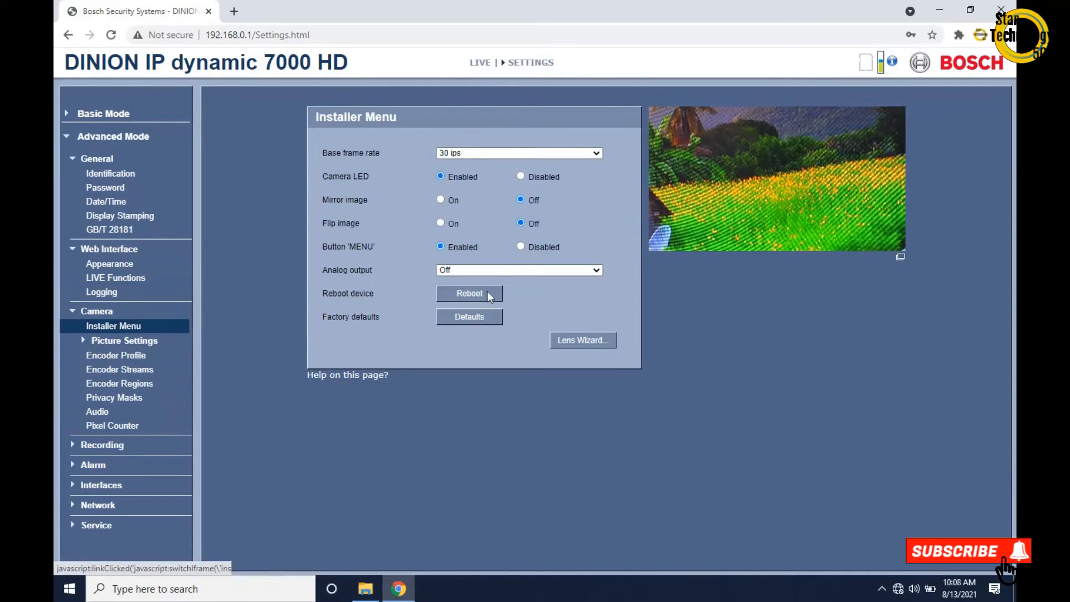
mouse_move(795, 181)
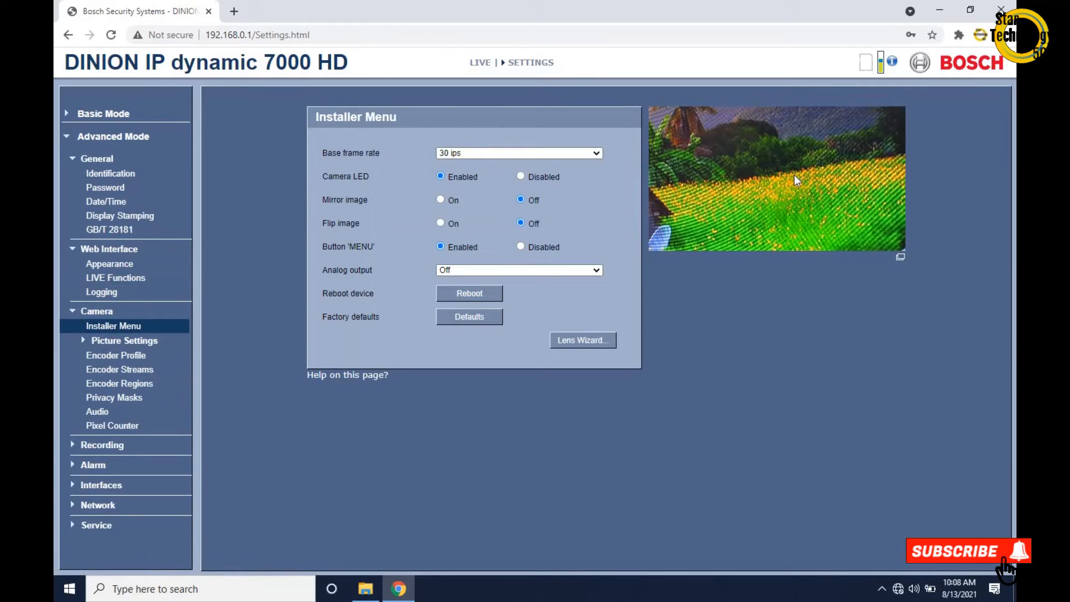
mouse_move(813, 190)
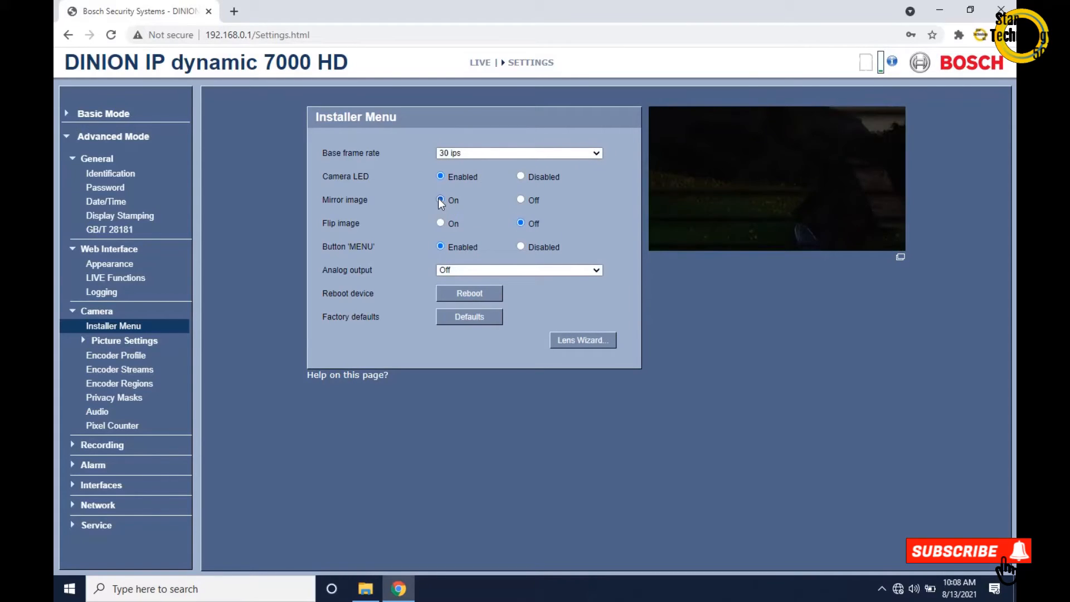
left_click(440, 199)
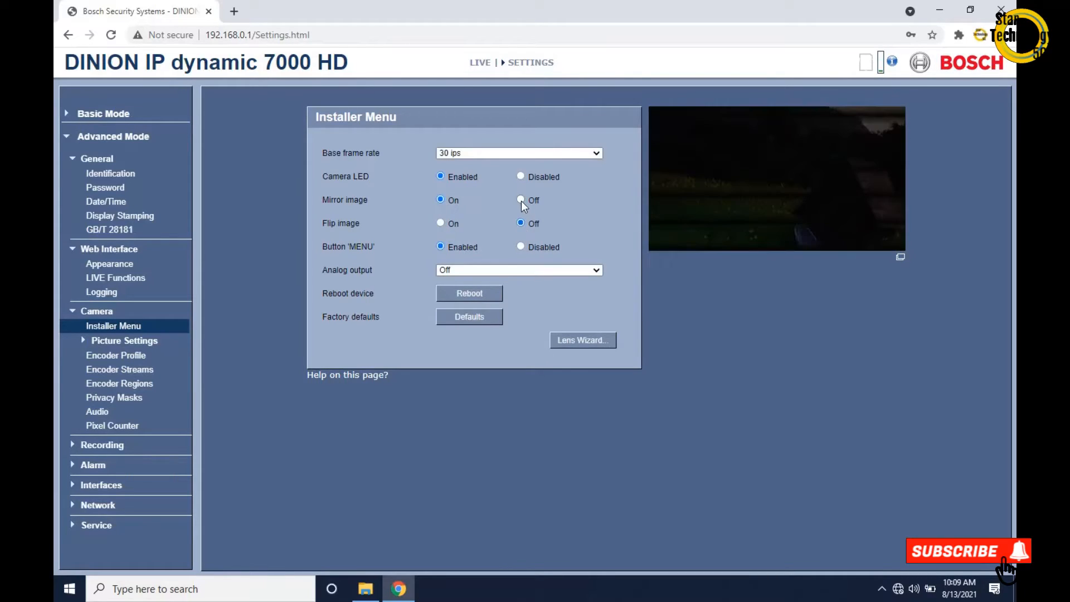
left_click(521, 200)
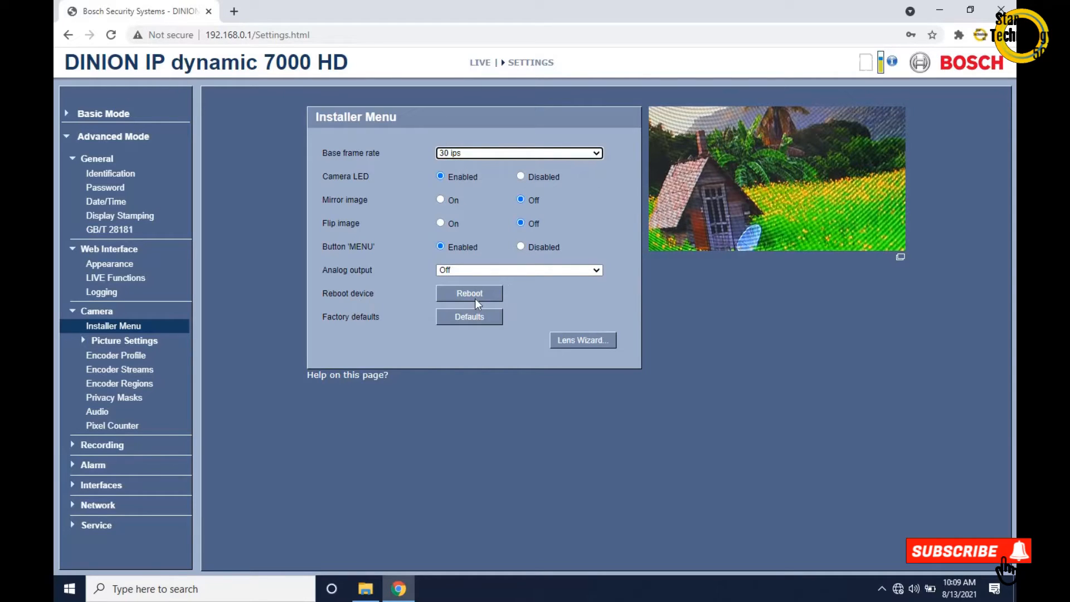
mouse_move(576, 352)
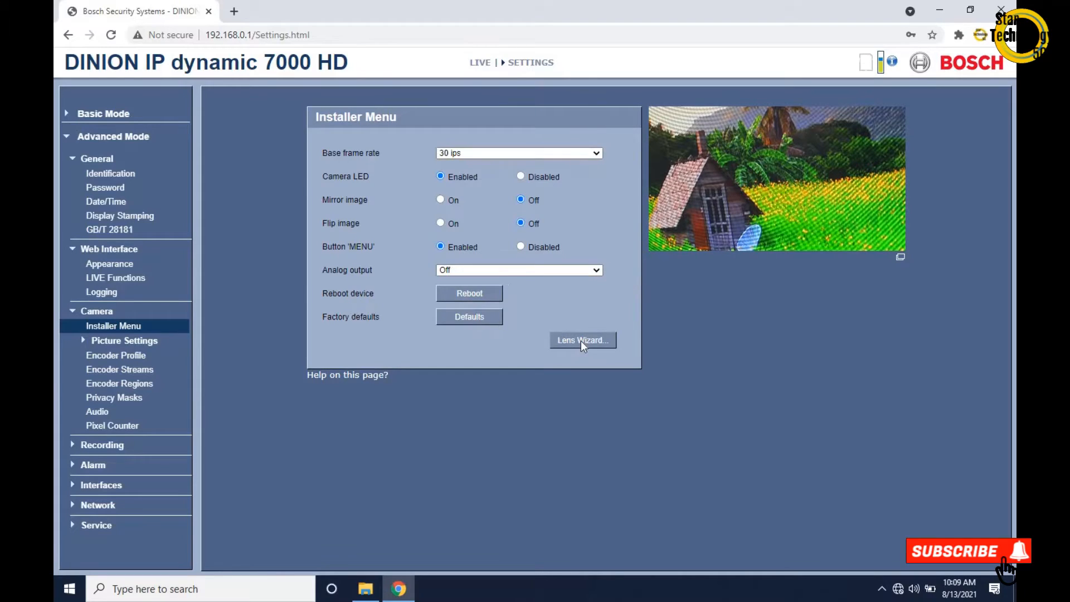
left_click(582, 340)
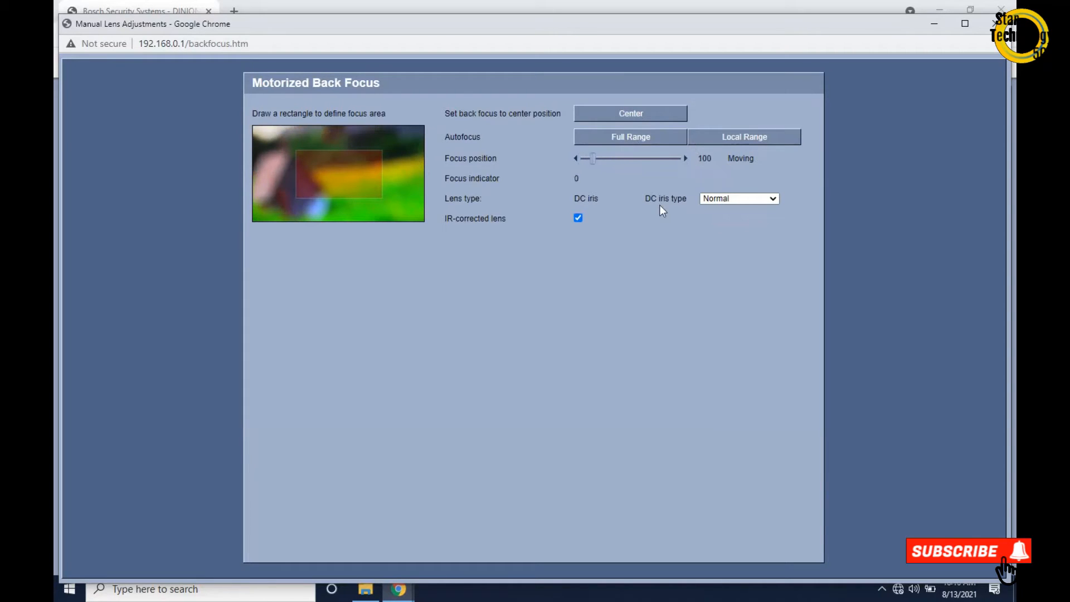
- Keep DC iris type at Normal and run Full Range autofocus in Motorized Back Focus
left_click(629, 114)
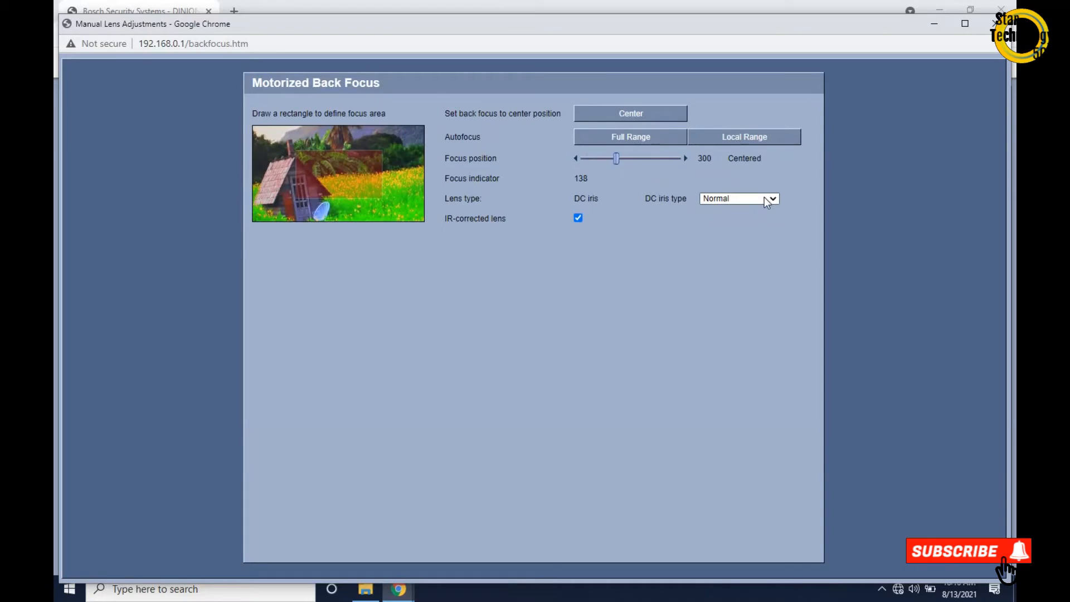
left_click(578, 218)
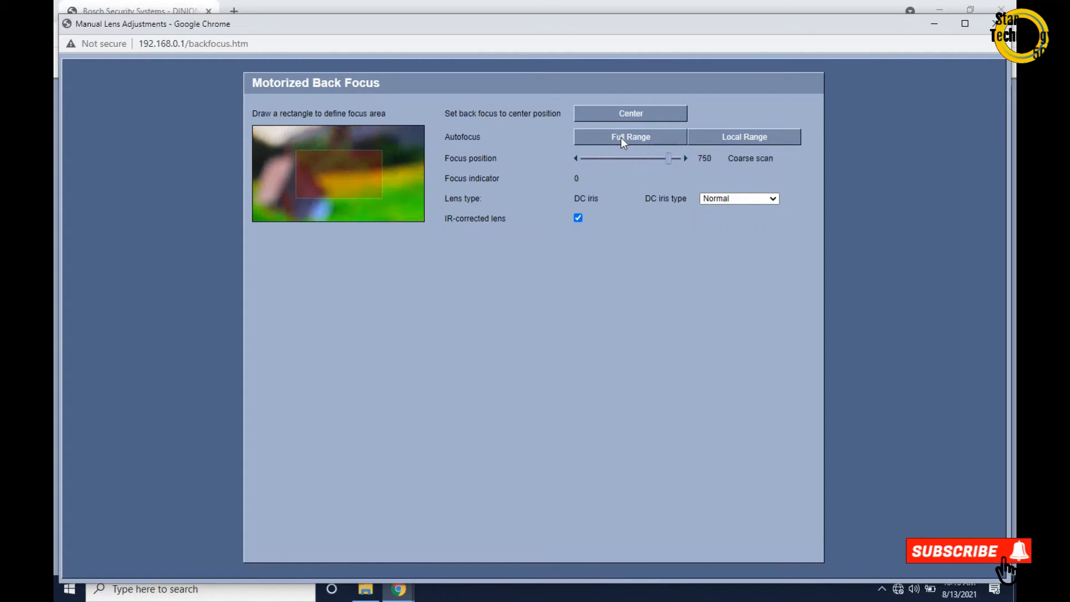
left_click(630, 136)
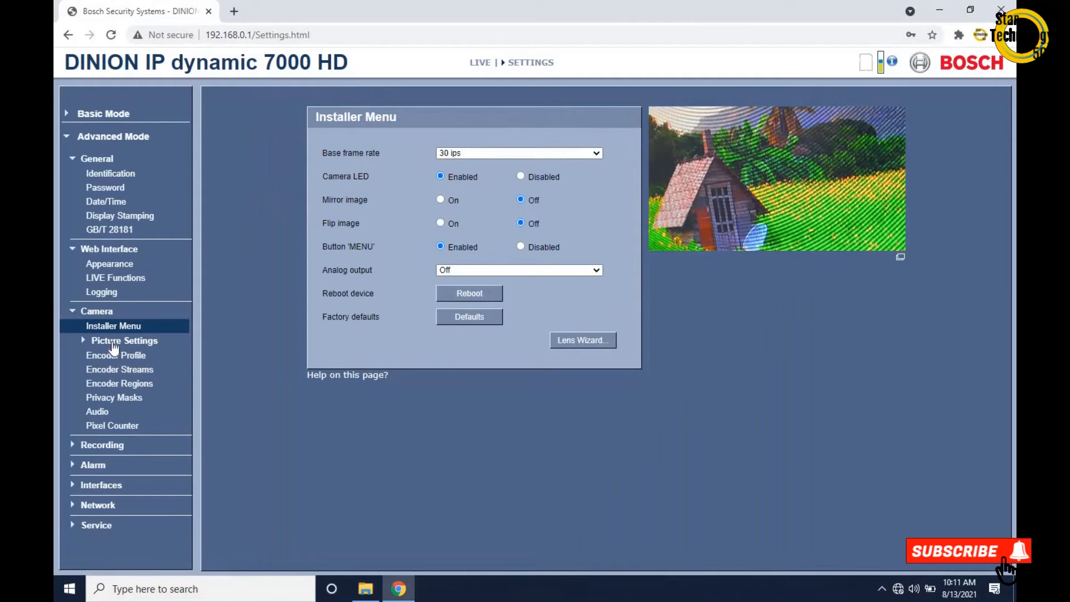
- Review Scene Mode under Picture Settings, keeping INDOOR, then show Color
left_click(123, 342)
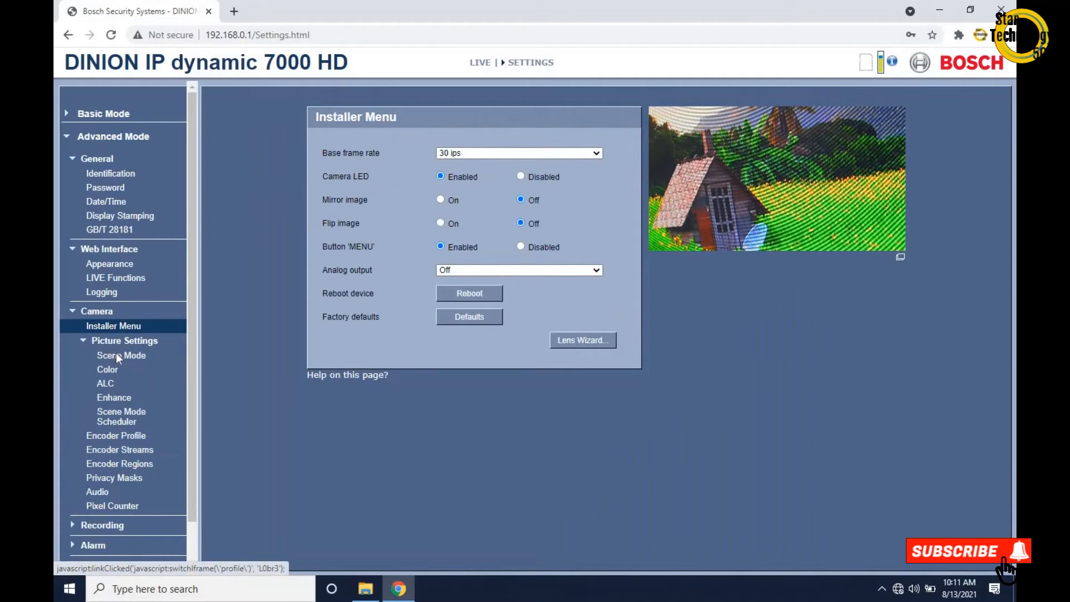
left_click(120, 354)
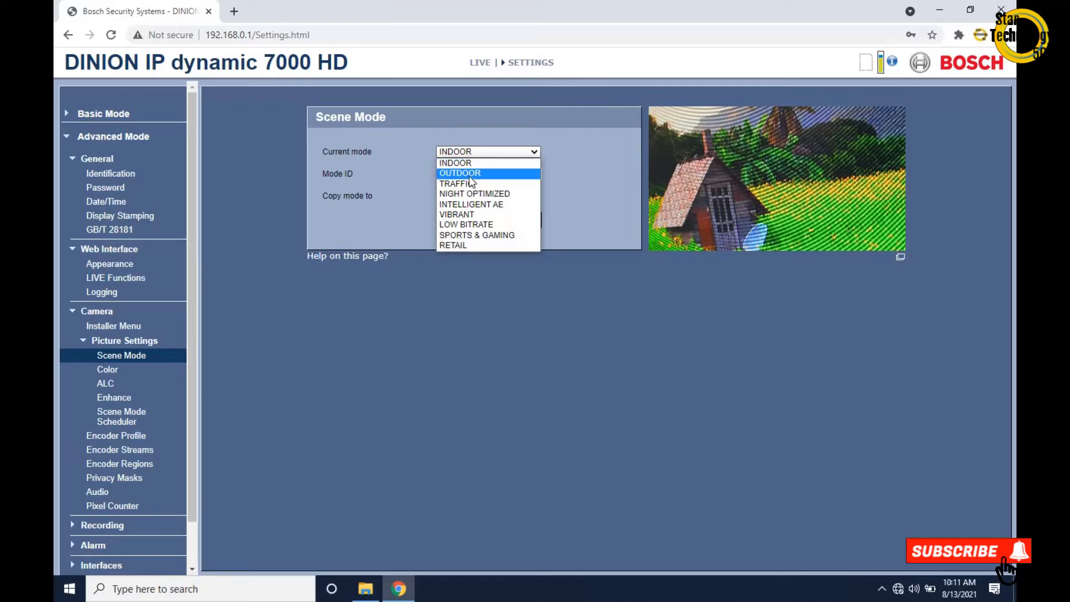
mouse_move(470, 204)
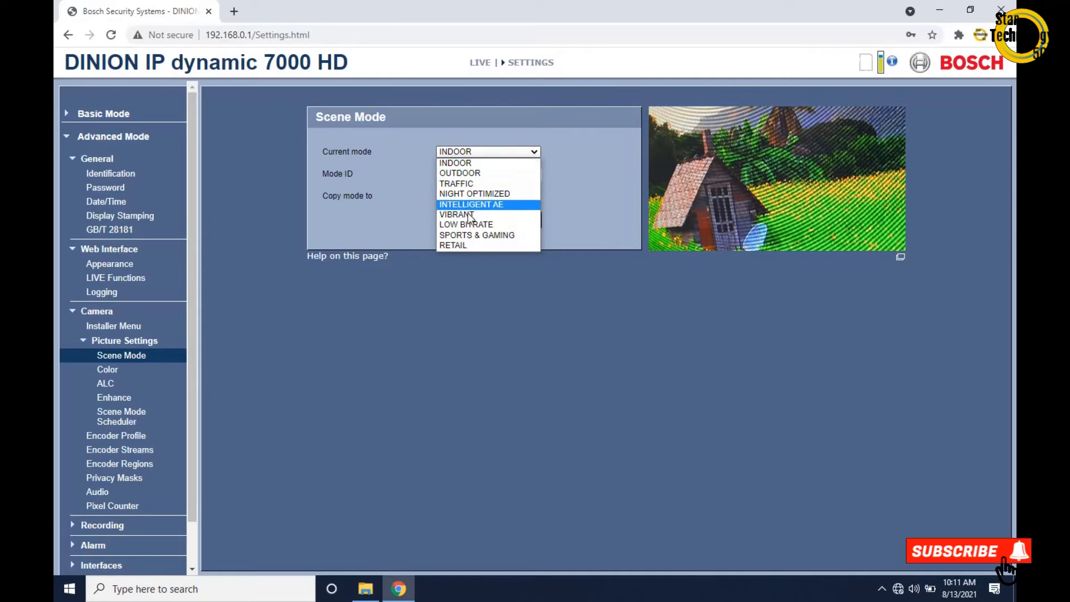
mouse_move(476, 235)
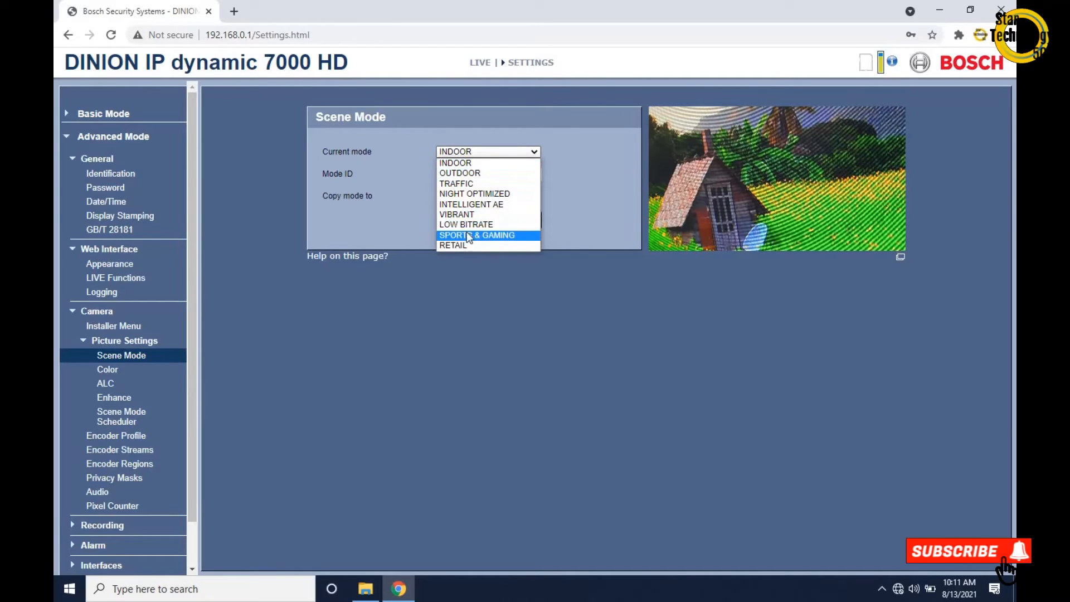
mouse_move(455, 163)
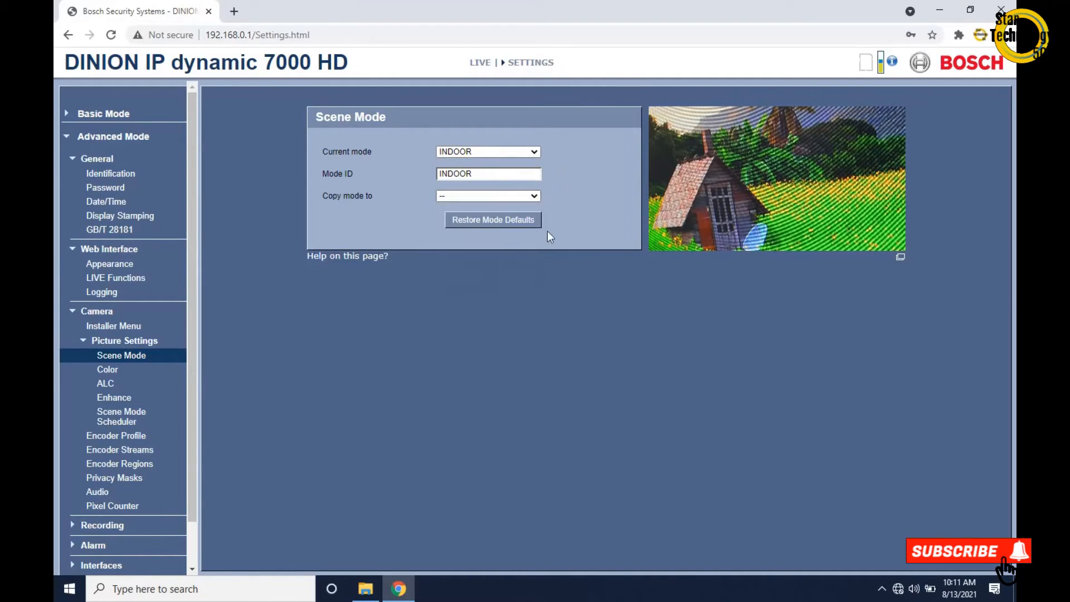
mouse_move(107, 374)
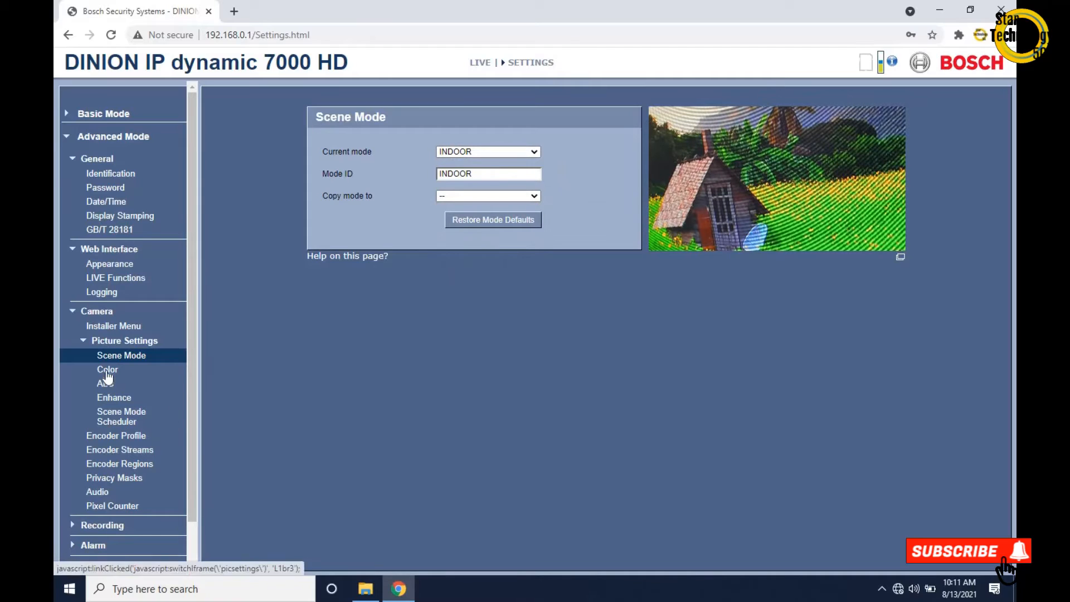
left_click(107, 369)
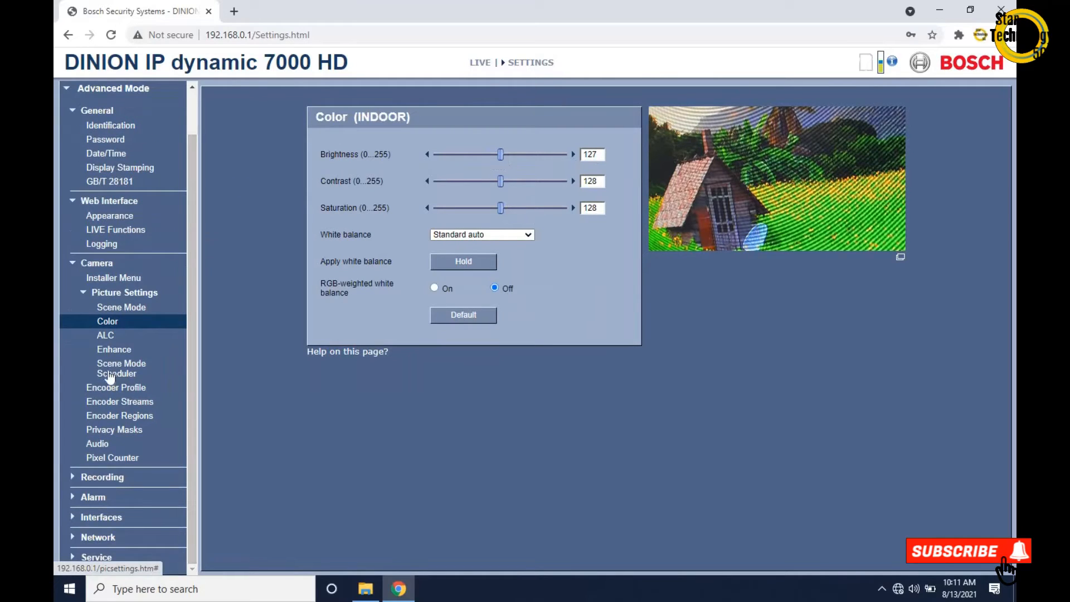
- Keep ALC mode Outdoor, check Enhance backlight compensation, then show Audio
left_click(105, 336)
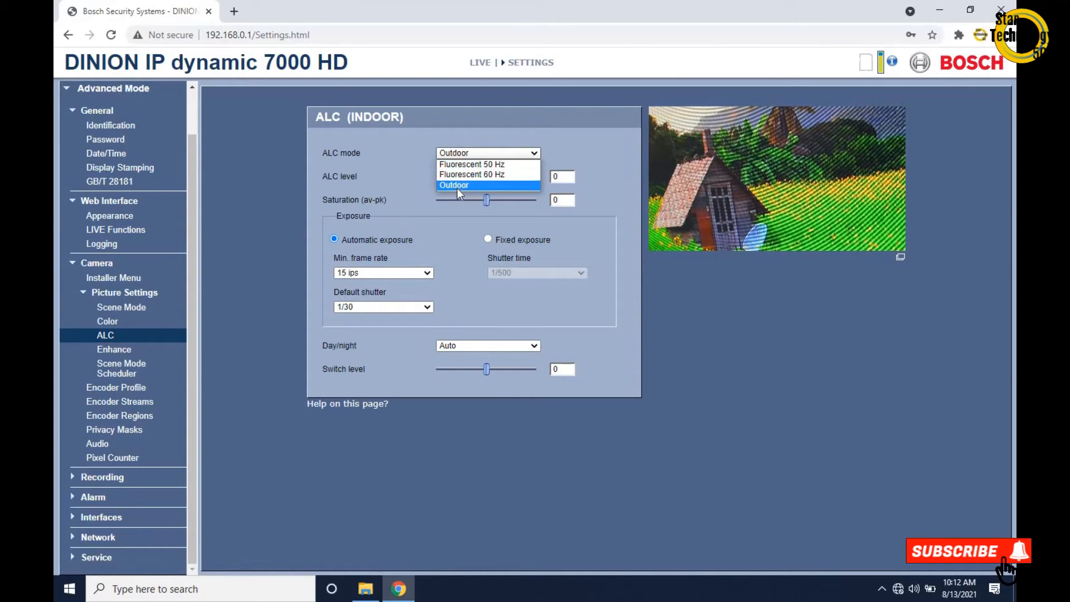
left_click(454, 185)
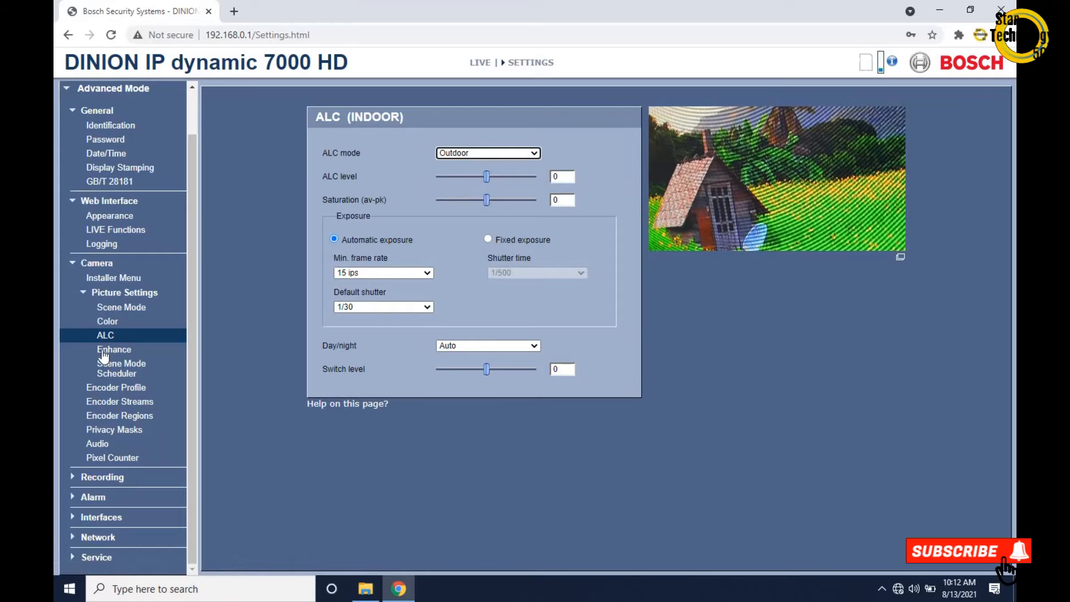
left_click(114, 349)
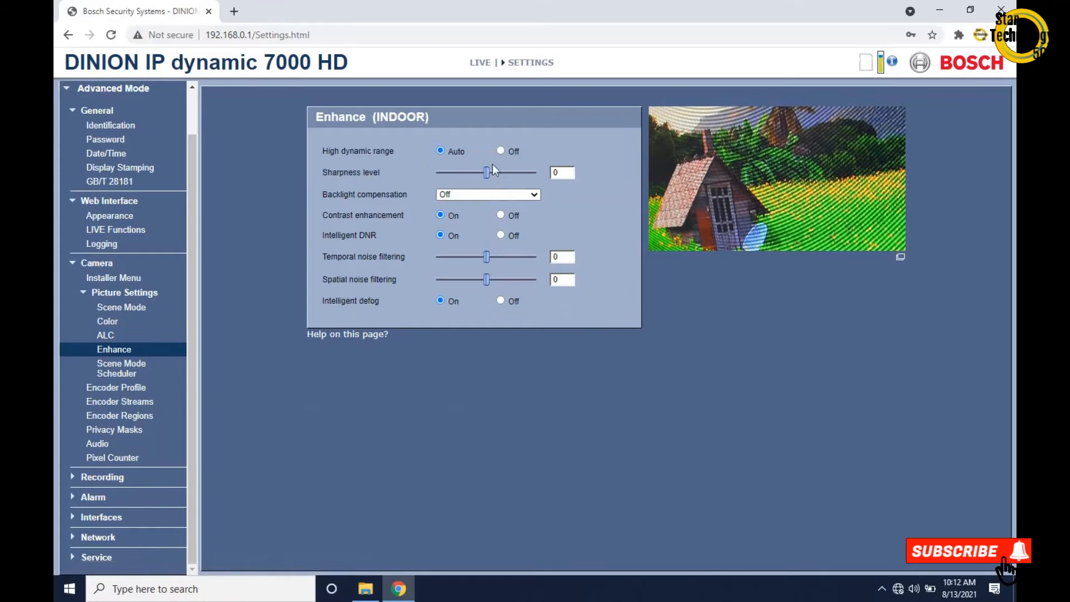
mouse_move(592, 184)
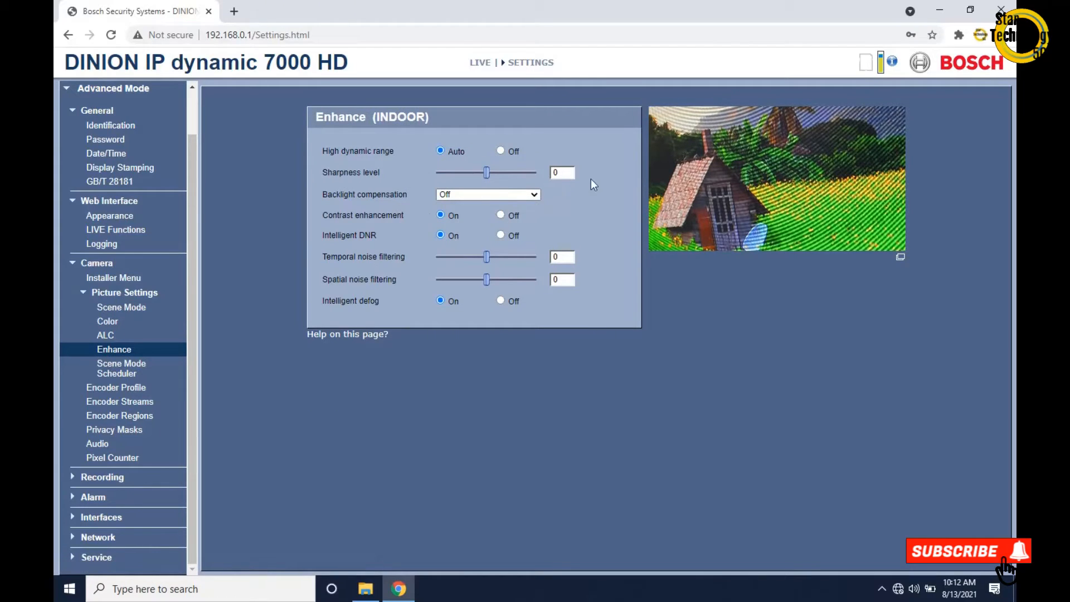
left_click(535, 194)
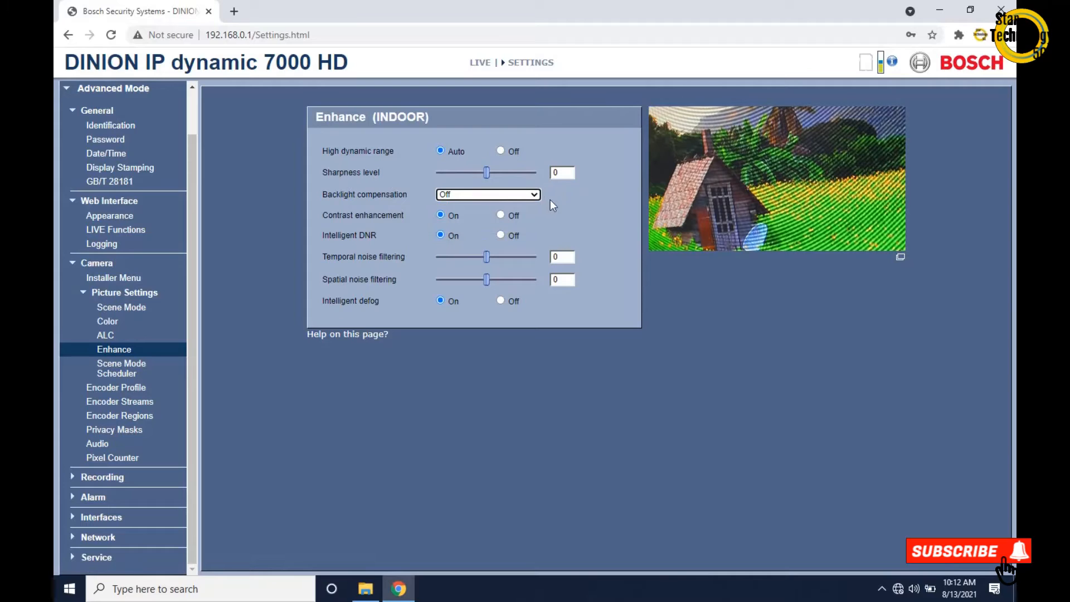
mouse_move(461, 269)
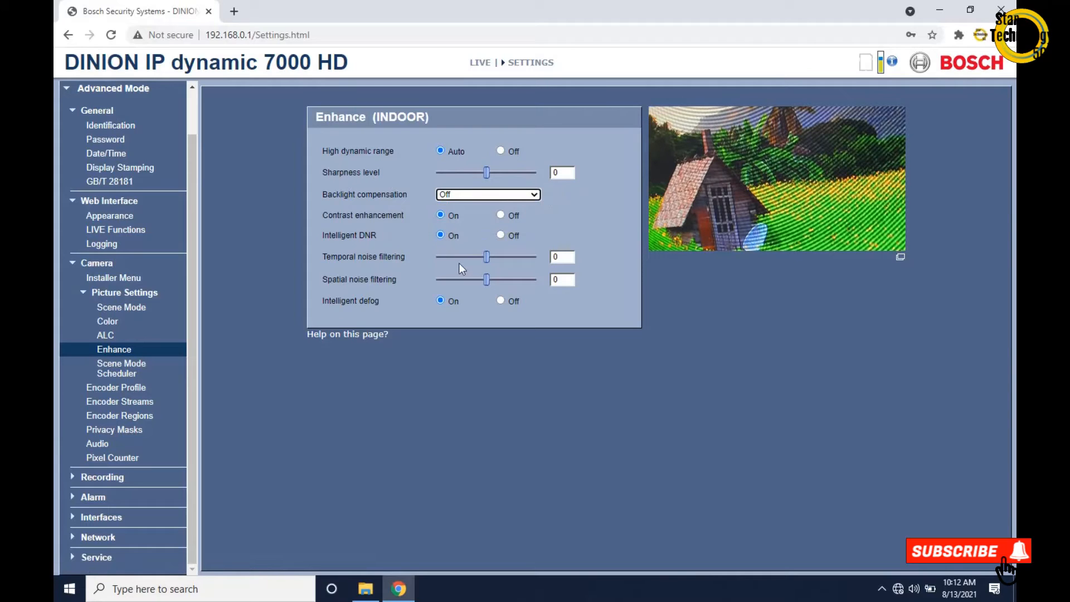
mouse_move(105, 333)
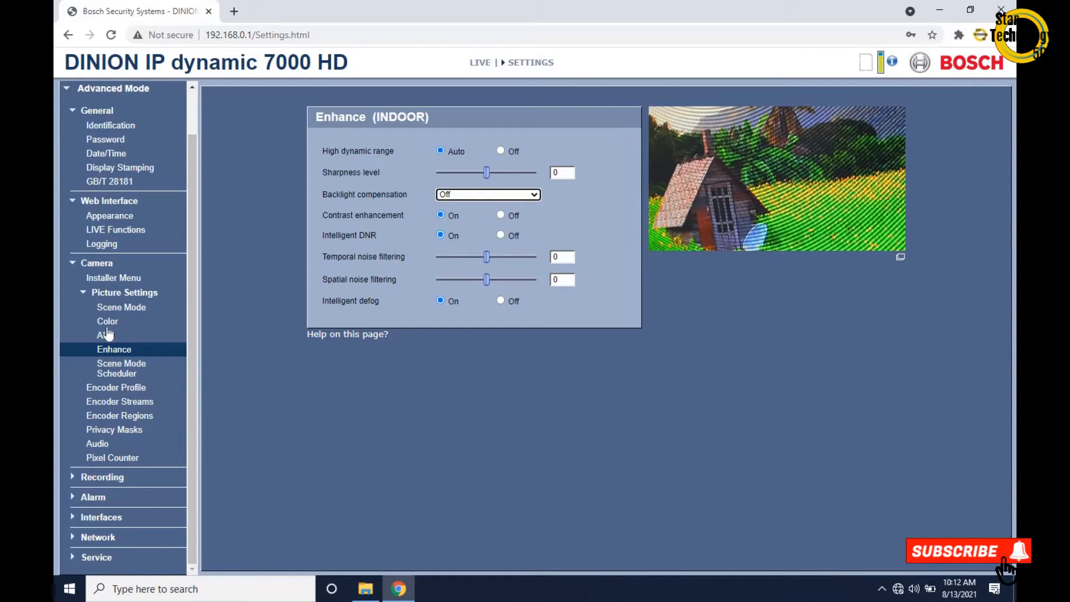
mouse_move(97, 444)
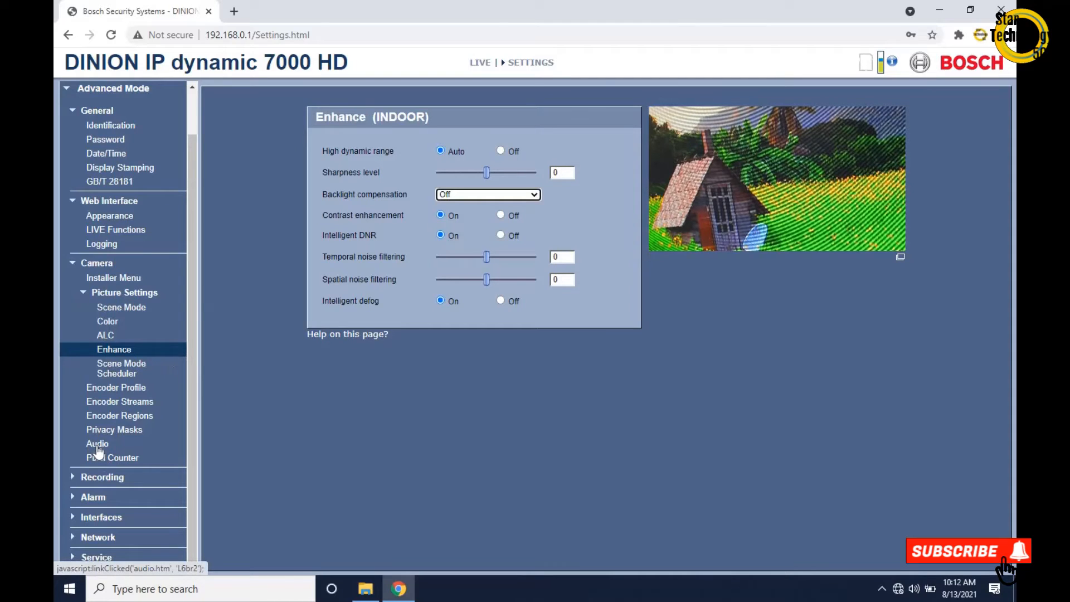
left_click(97, 444)
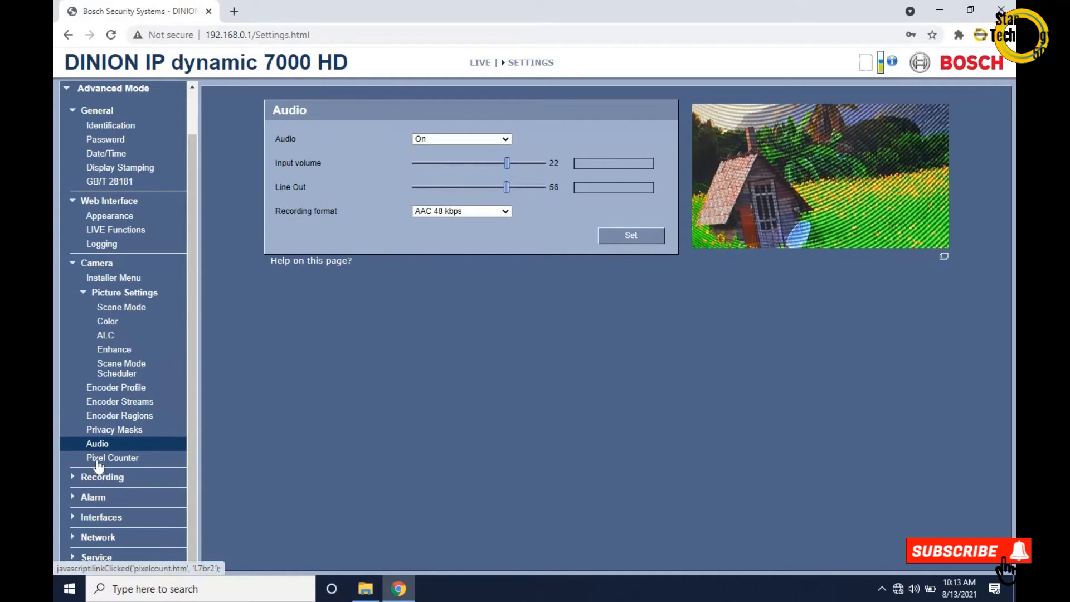
- Show the Pixel Counter for Video 1 and expand the Recording group
left_click(111, 457)
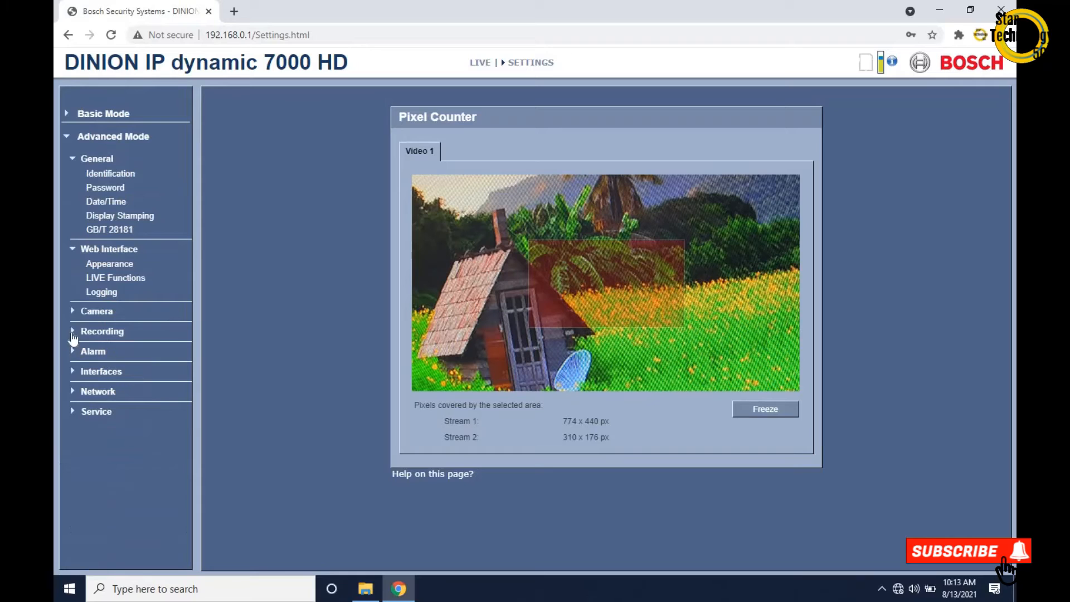
left_click(102, 332)
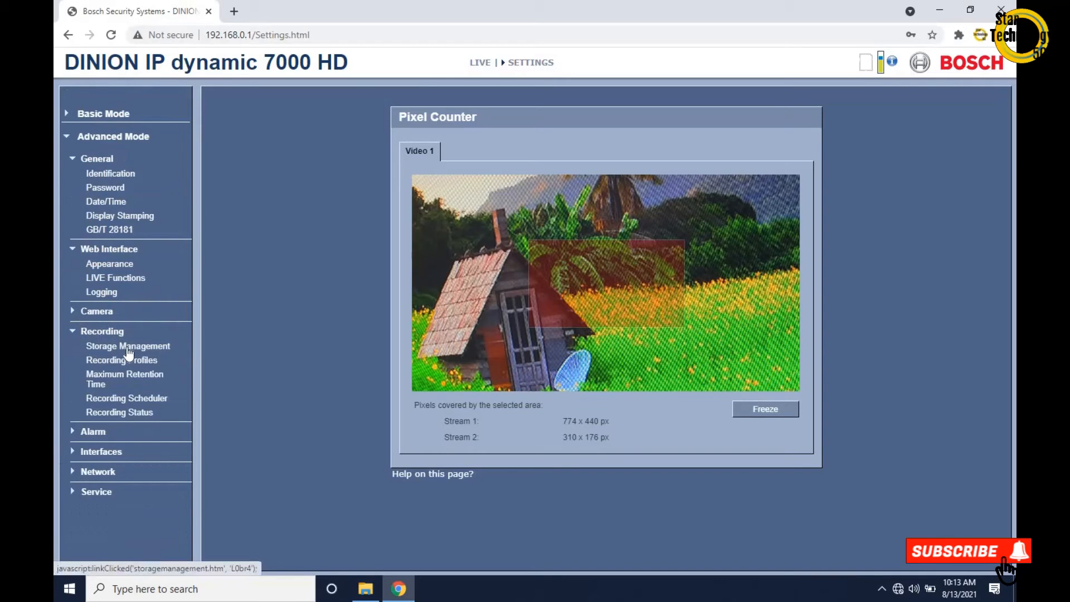
- Check Storage Management's Local Media tab shows no SD card, then show Recording Profiles
left_click(127, 345)
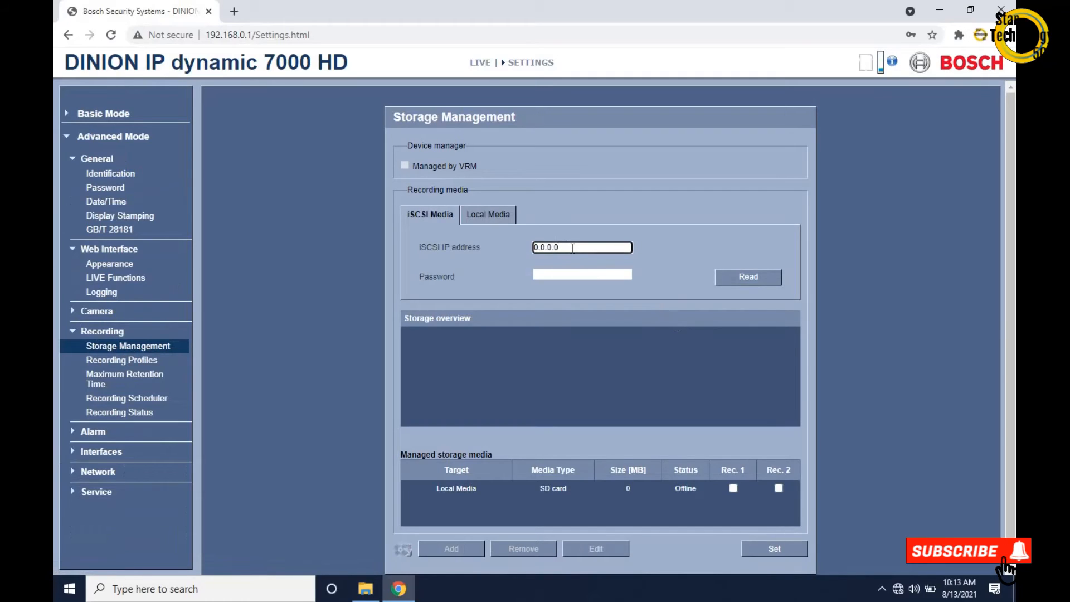
mouse_move(508, 223)
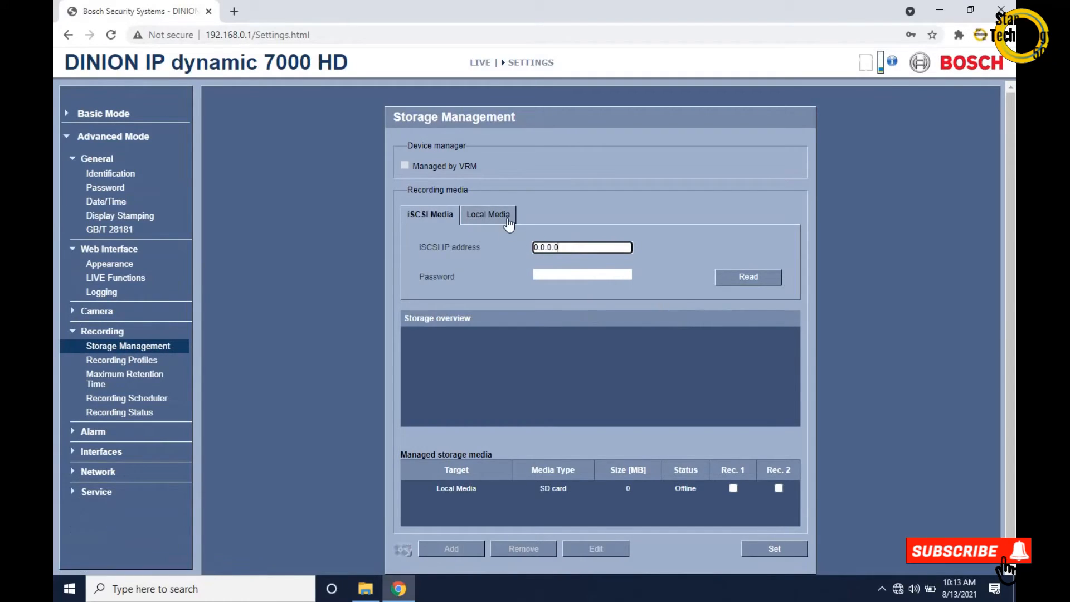
left_click(487, 214)
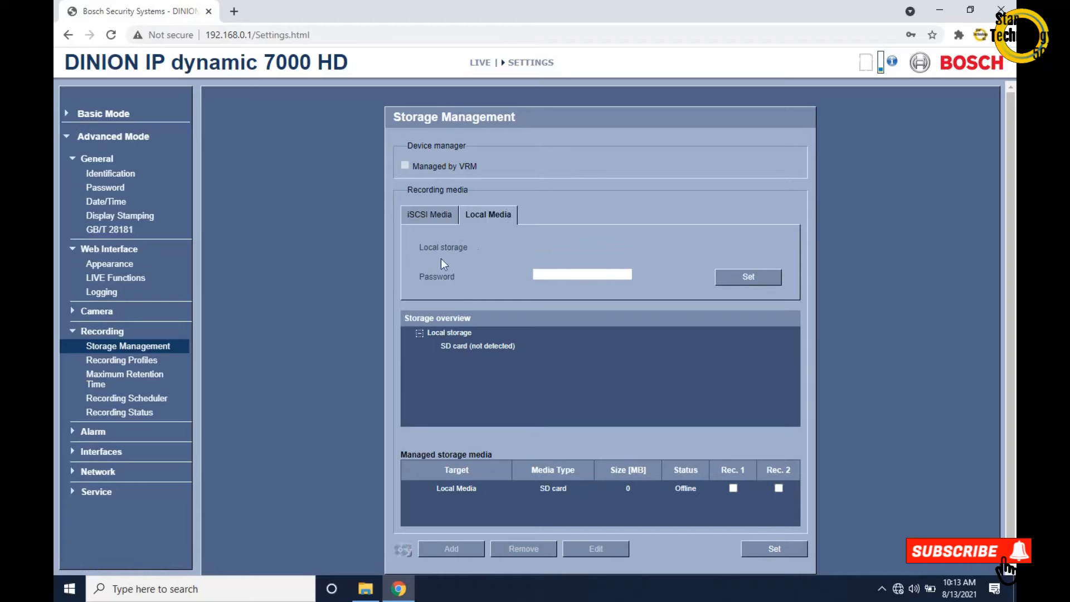
mouse_move(143, 386)
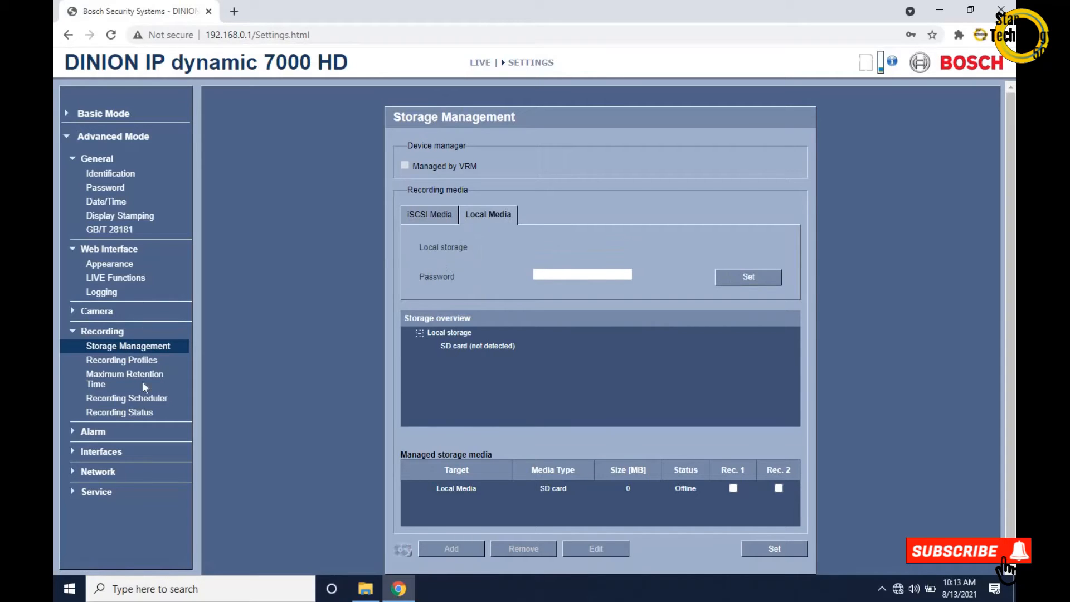
left_click(122, 360)
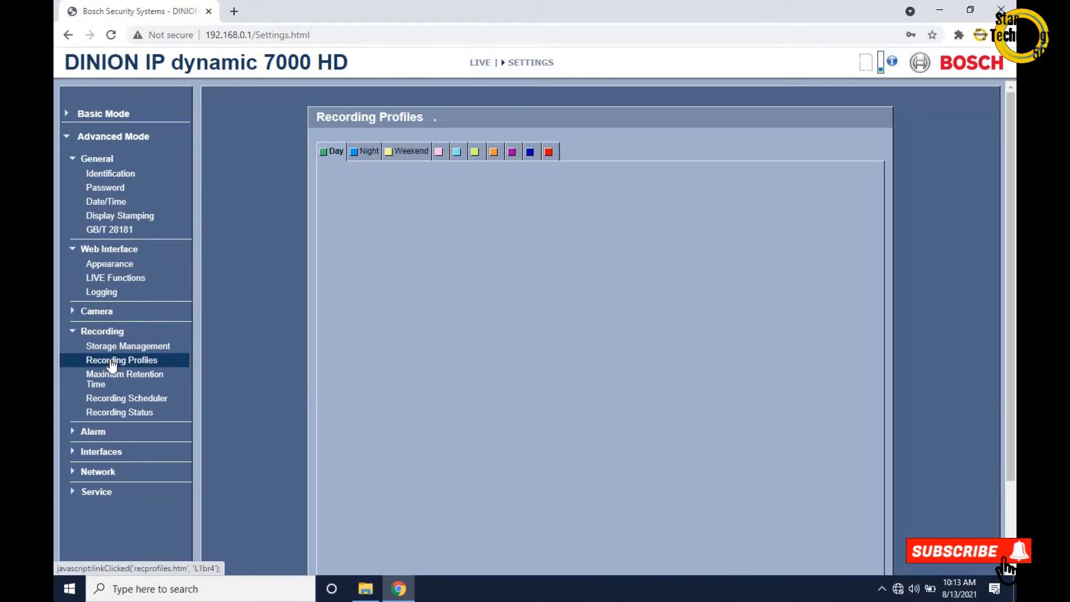
- Keep Stream 1 at 3: HD Bit Rate Optimized, then show Maximum Retention Time
left_click(122, 360)
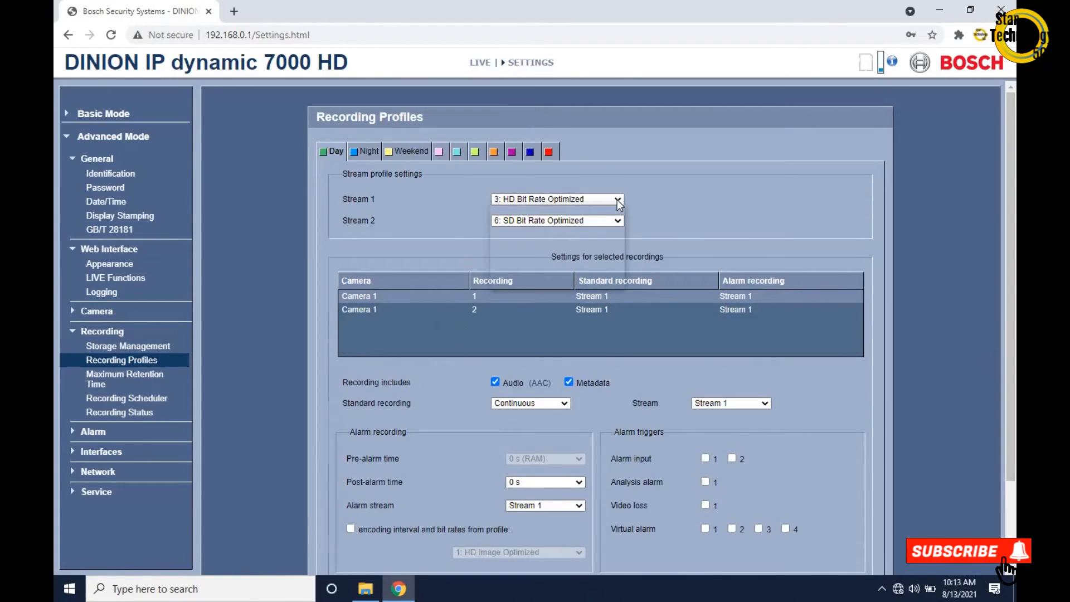
left_click(618, 199)
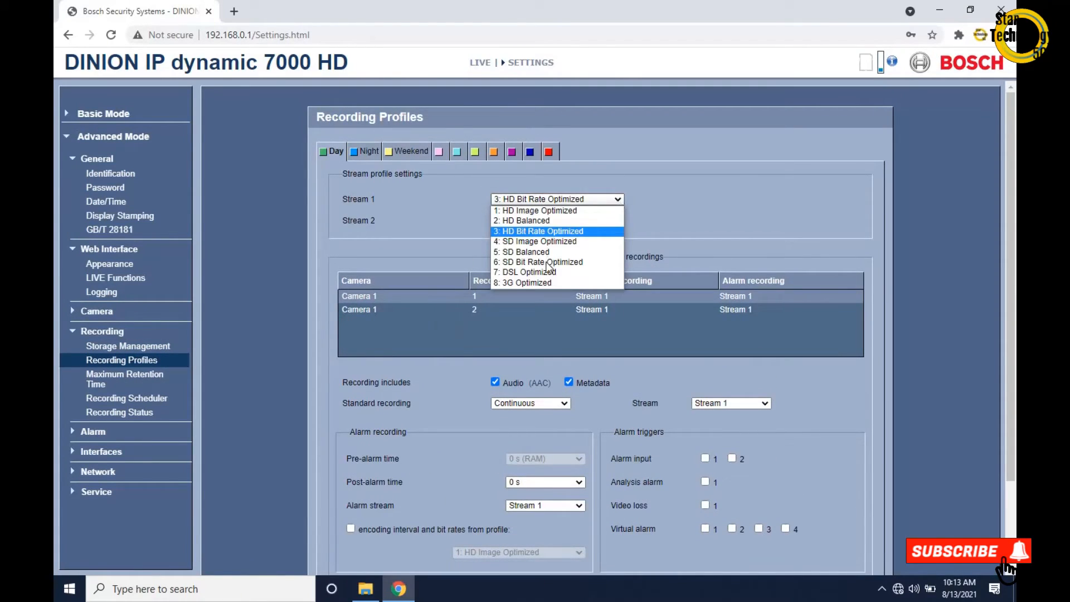
left_click(537, 261)
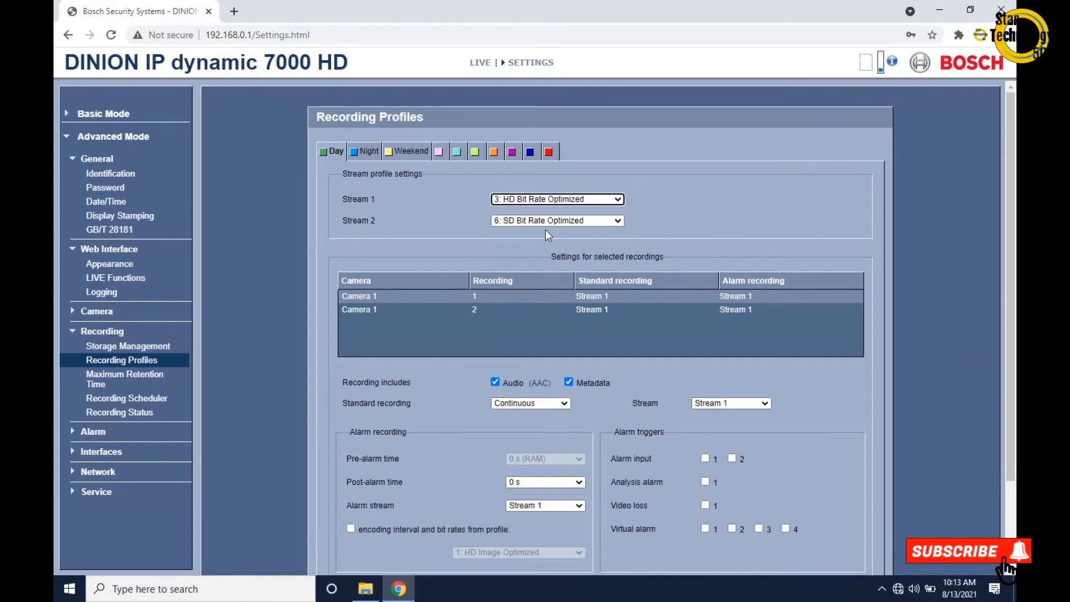
mouse_move(577, 317)
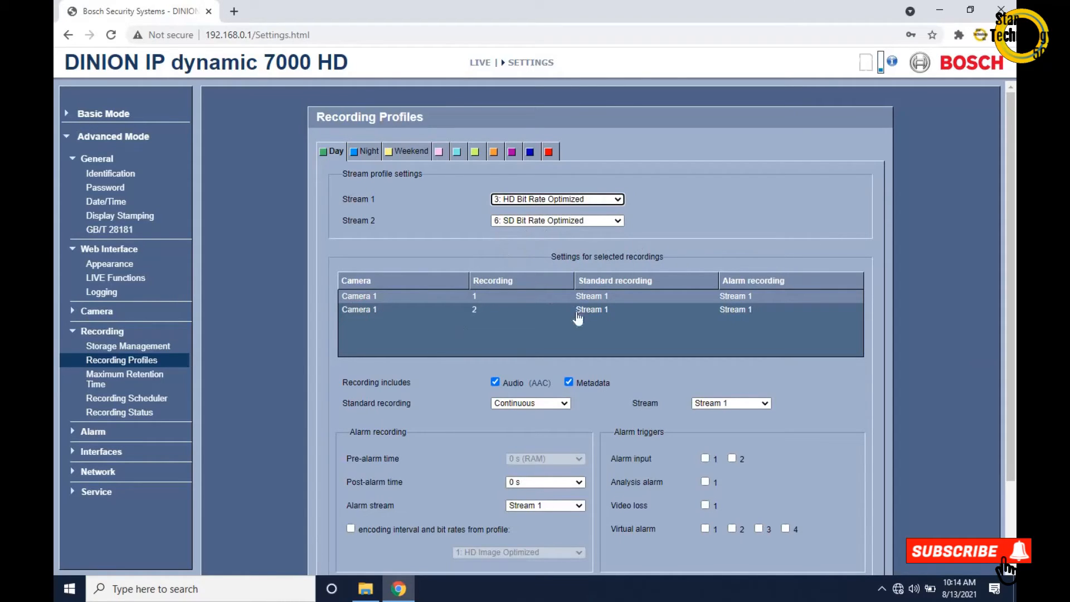
scroll("down", 3)
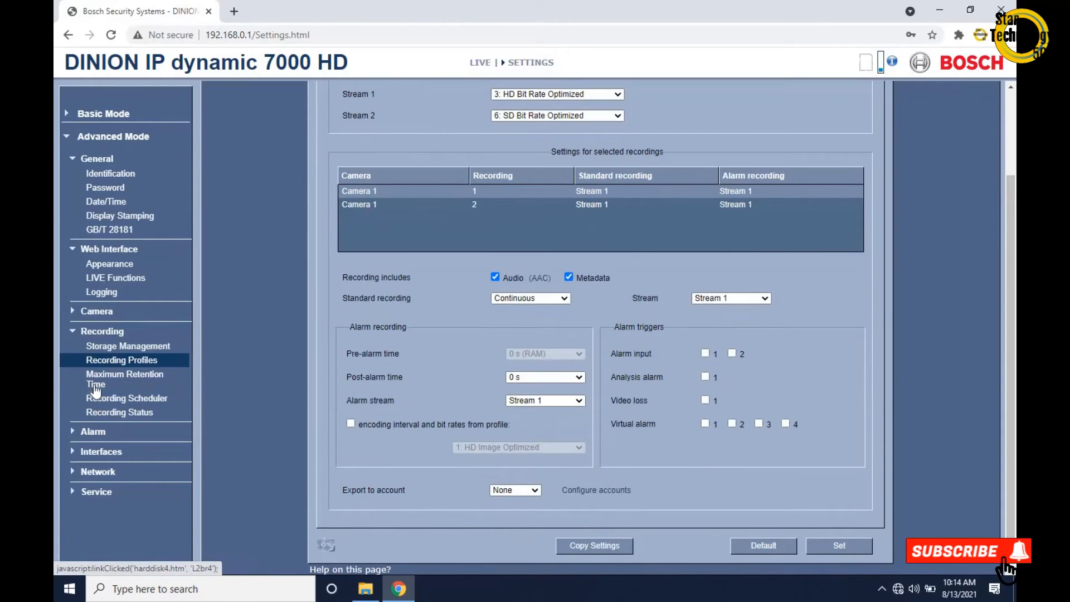
left_click(93, 432)
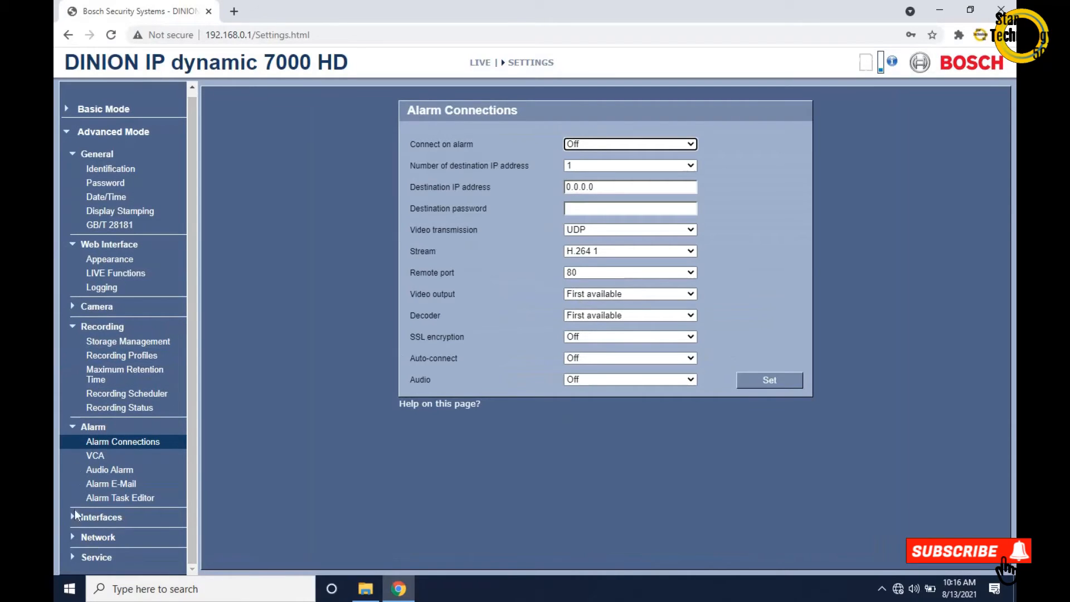
- Collapse General and Web Interface, then show Network Access with DHCP On and IP 192.168.0.1
left_click(95, 154)
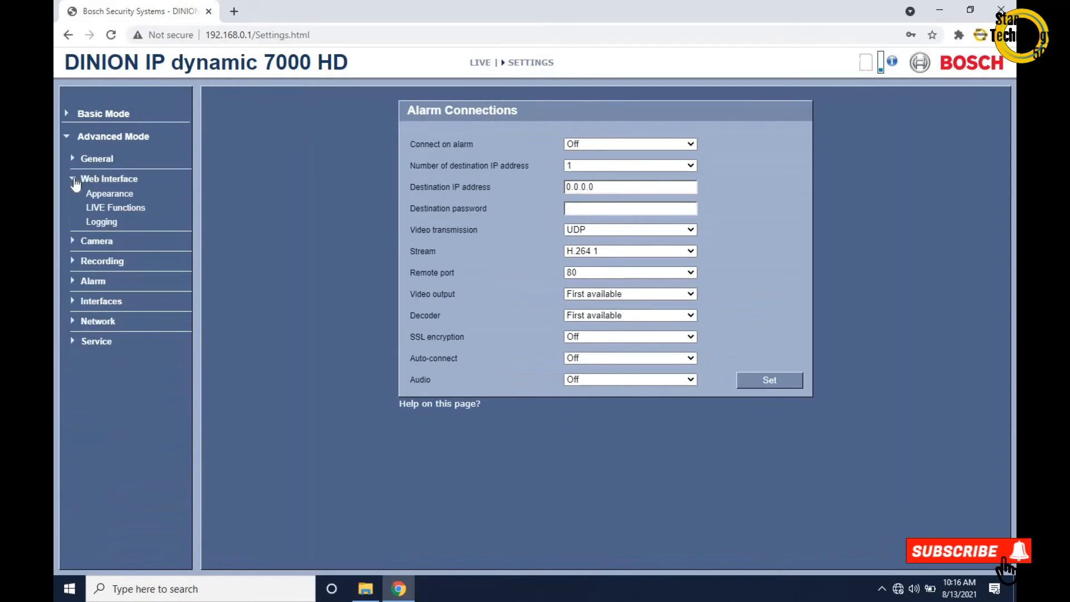
left_click(98, 321)
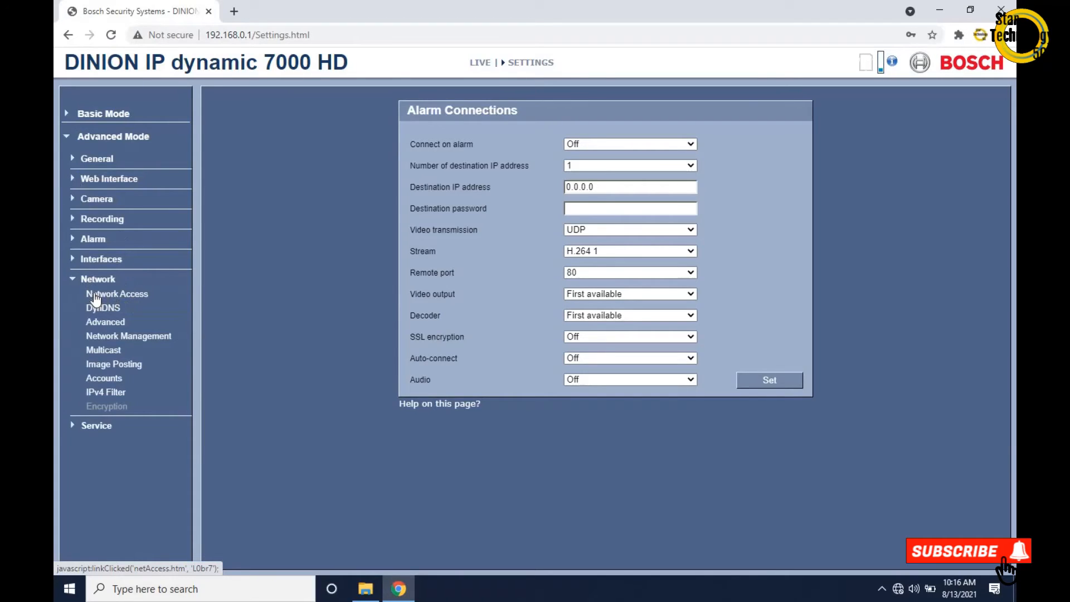
left_click(116, 293)
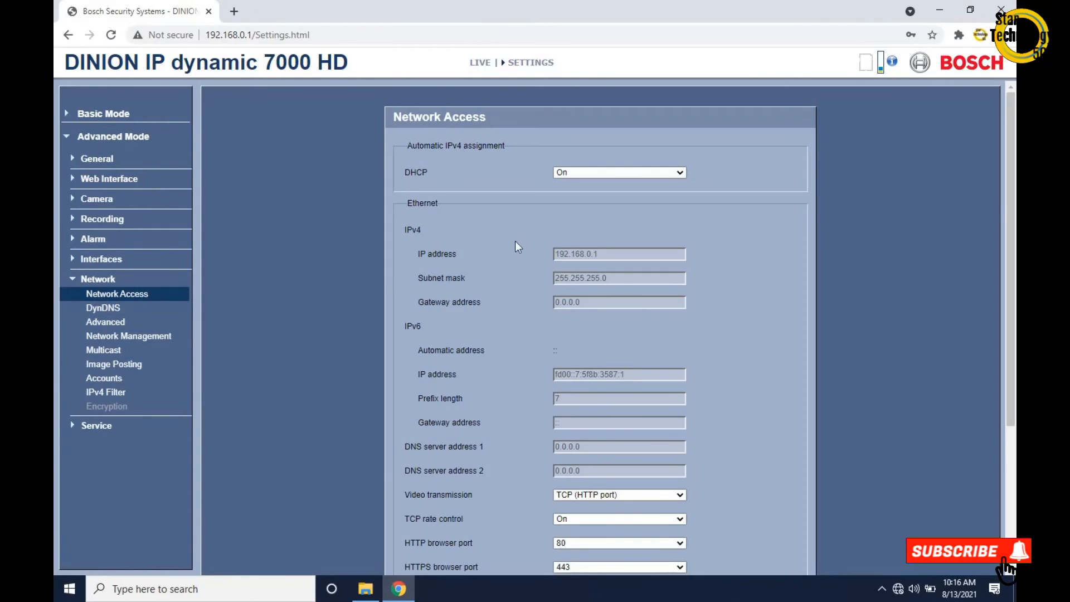
mouse_move(583, 182)
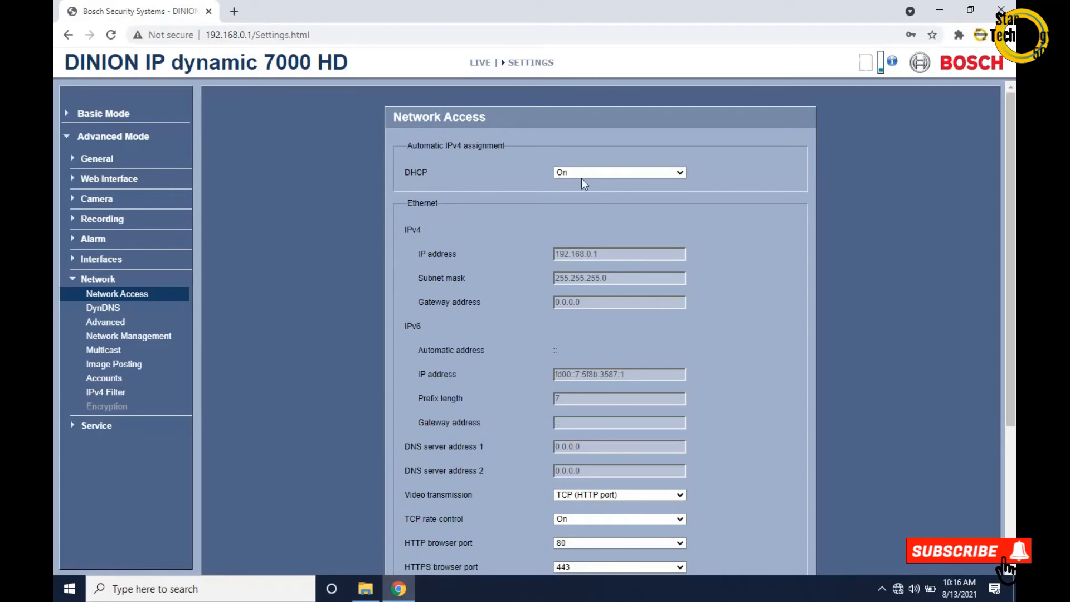
- Turn DHCP off and enter gateway address 192.168.0.254 for the static IP 192.168.0.200
left_click(619, 171)
type("200")
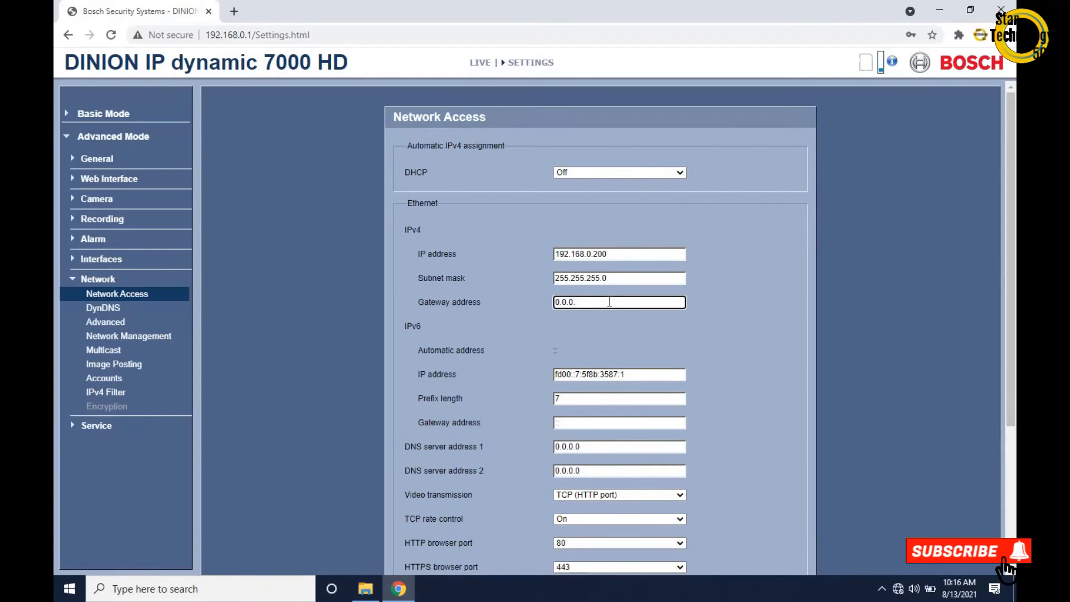
type("192.1")
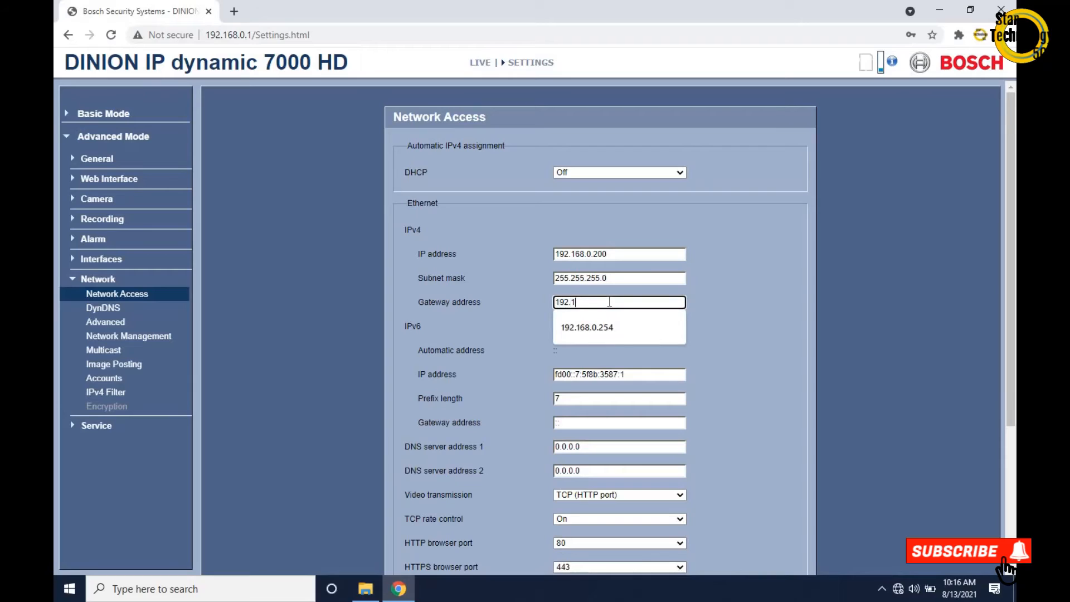
type("68.0.254")
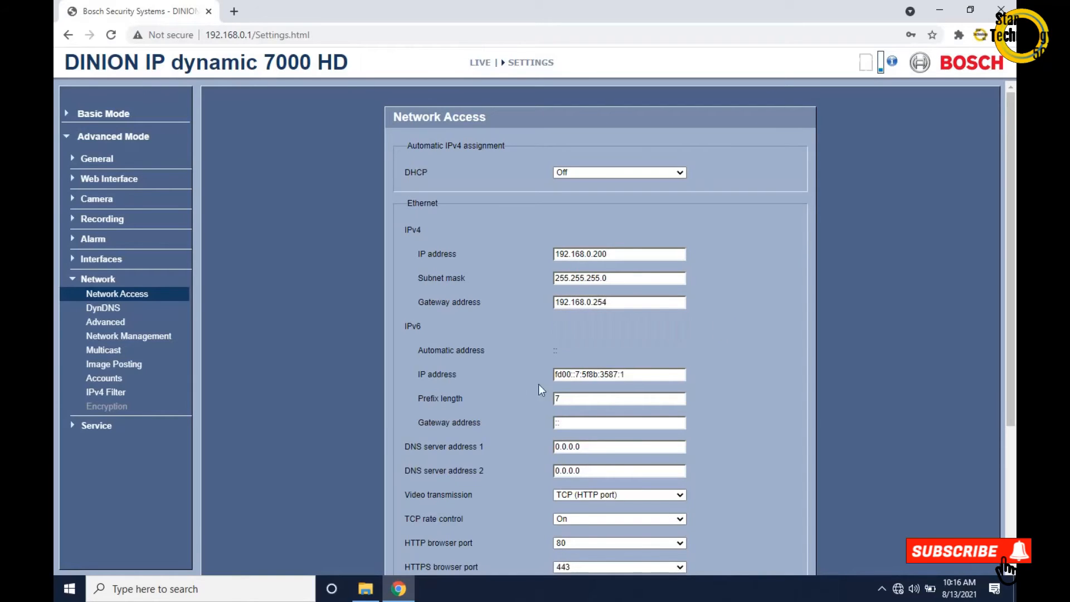
scroll("down", 3)
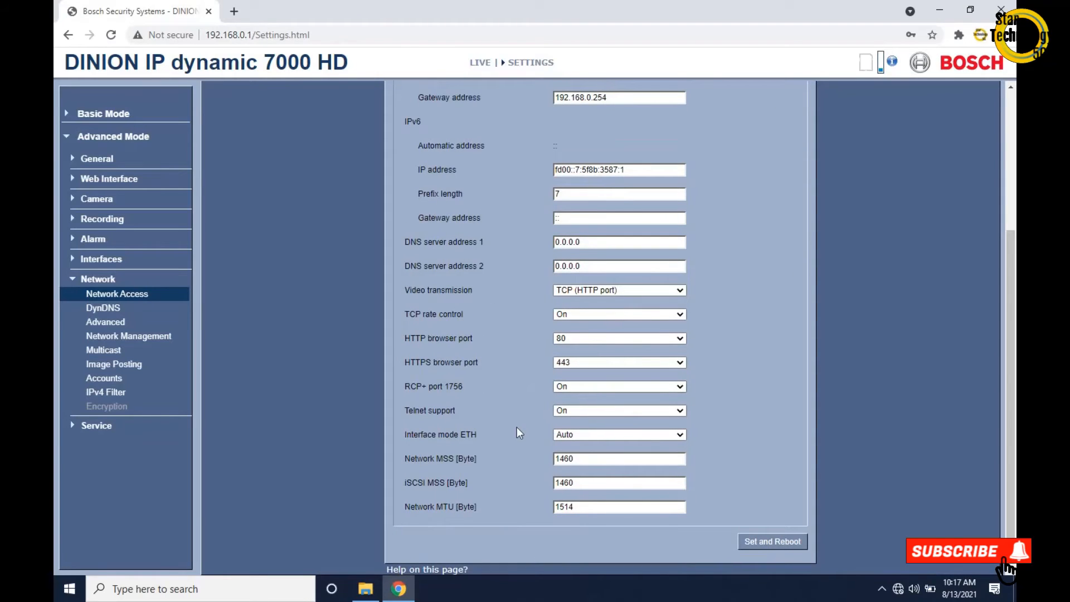
left_click(105, 321)
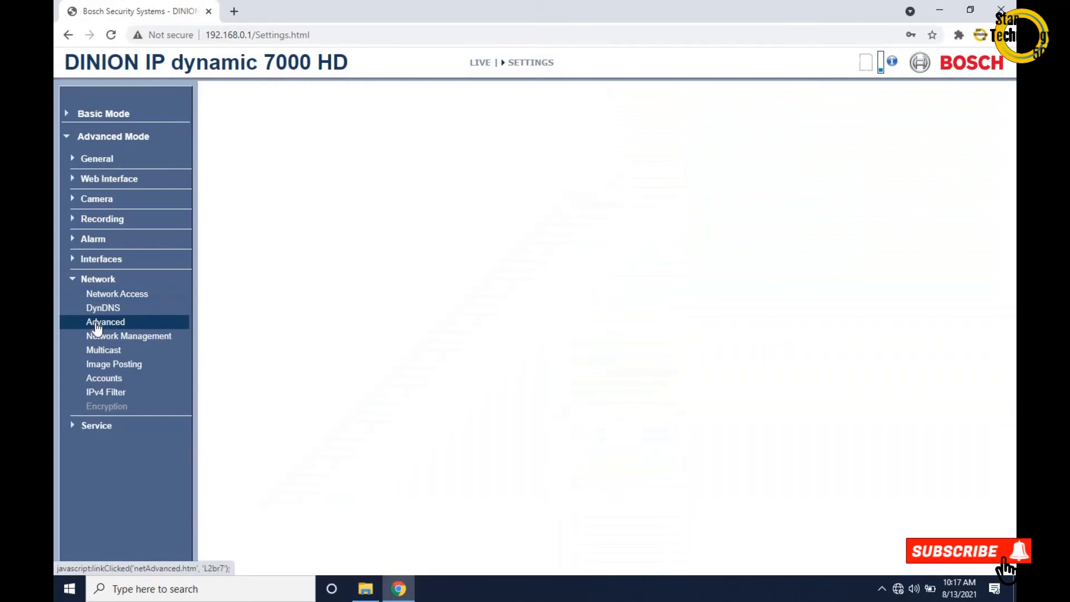
- In Network Management, enter 192.168.8.111 as the first SNMP host address and apply it with Set
left_click(105, 321)
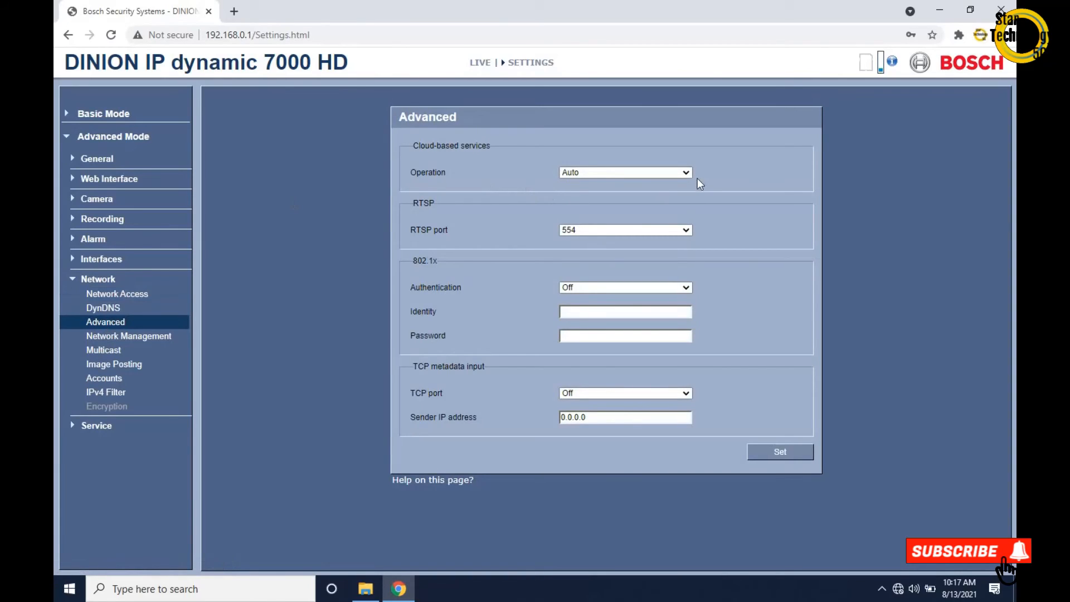
mouse_move(259, 275)
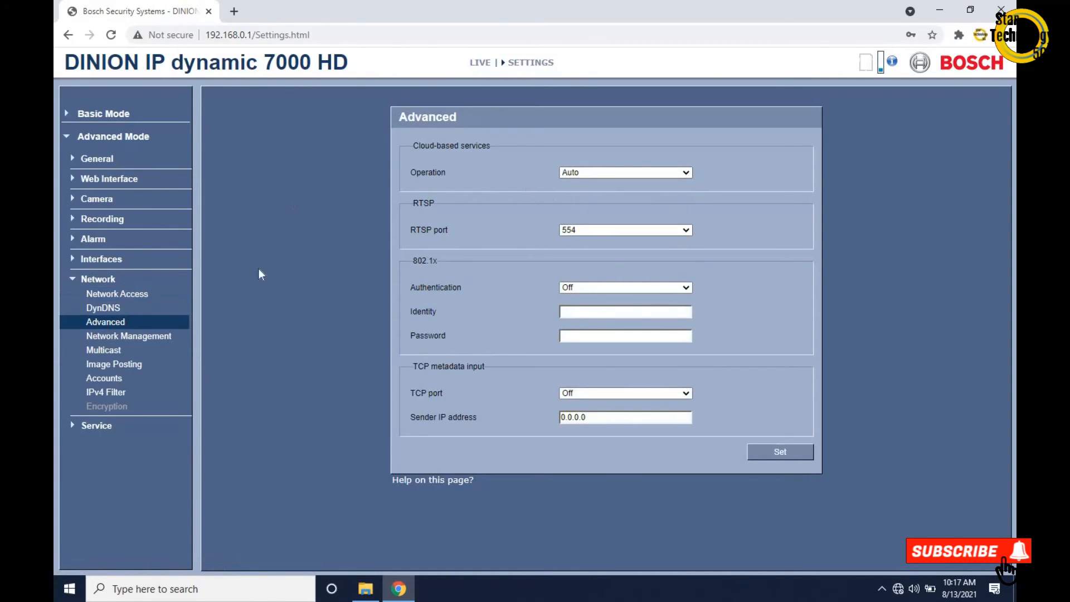
left_click(128, 336)
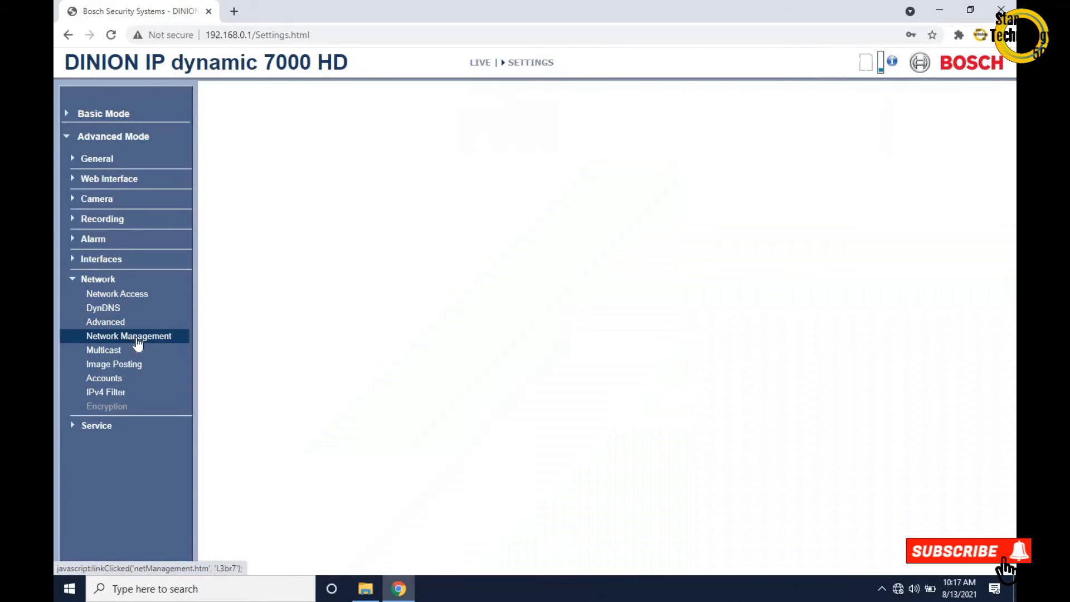
left_click(129, 335)
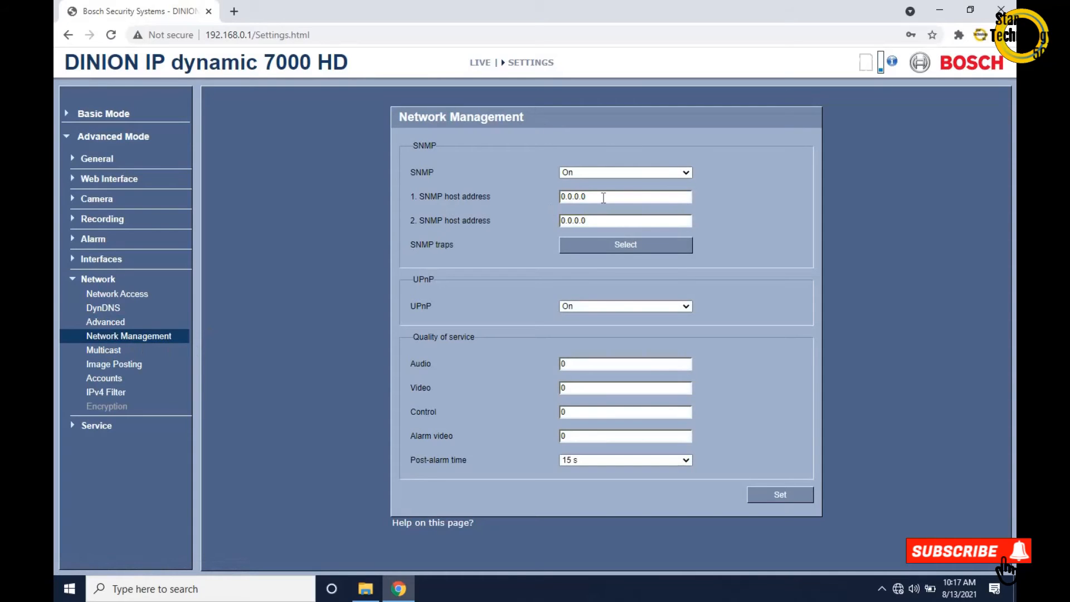
type("192.168.8.")
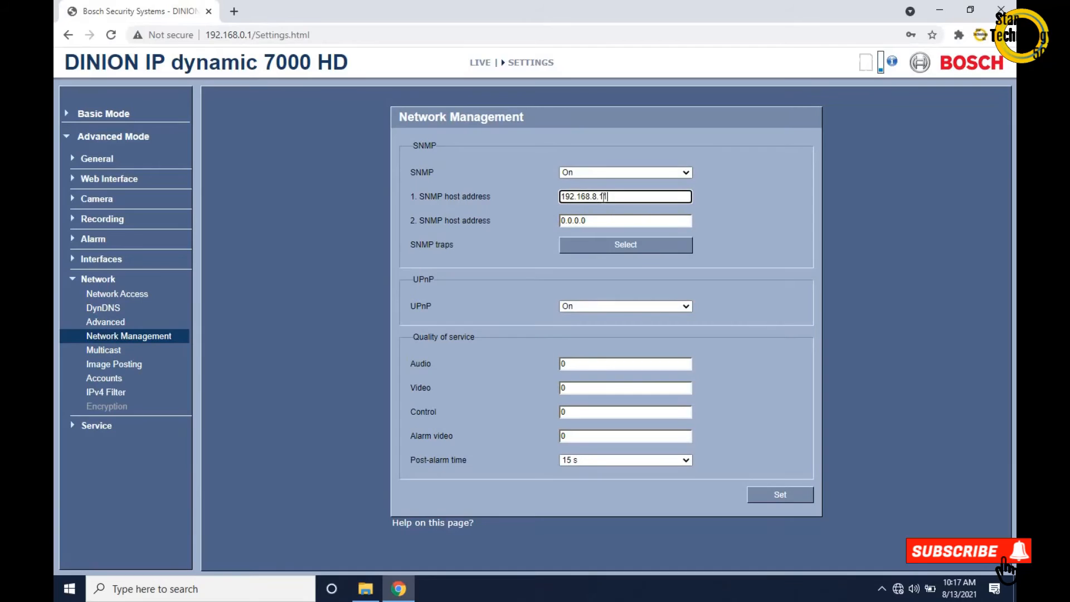
type("11")
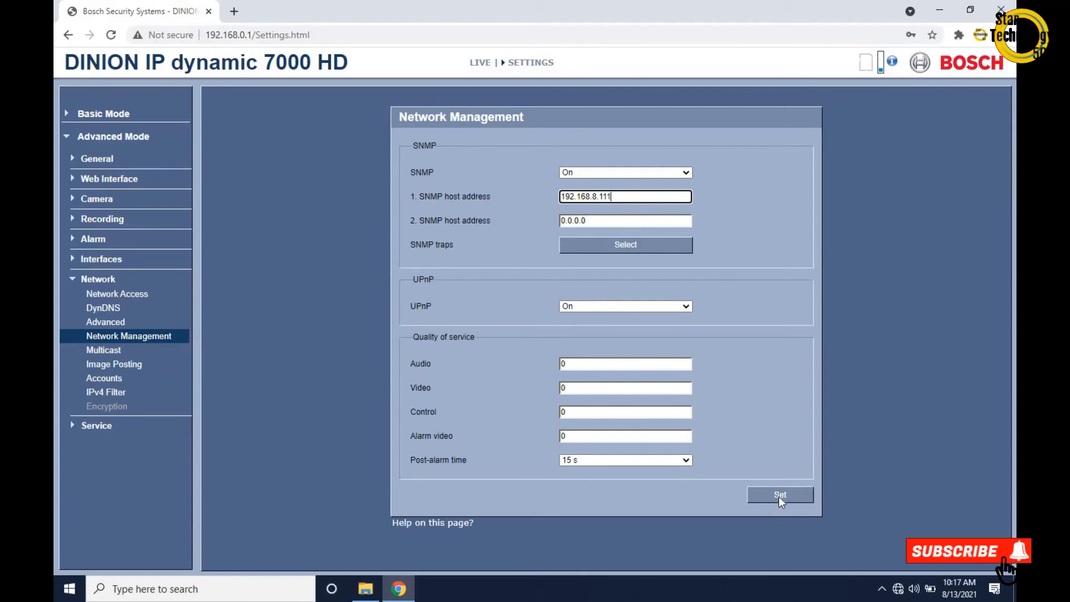
left_click(113, 363)
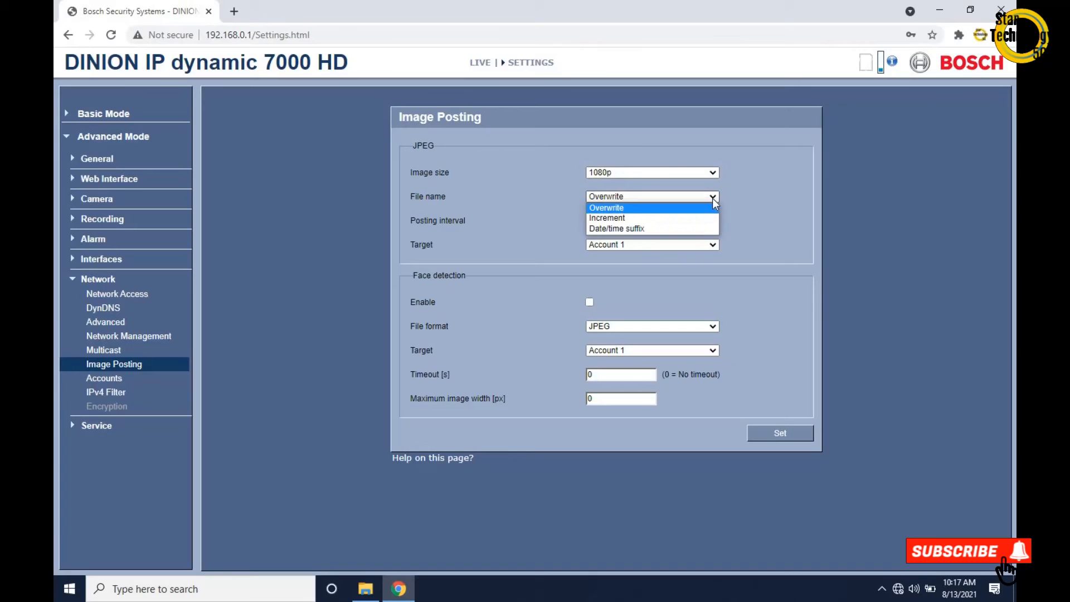
- In Image Posting keep overwrite file naming and JPEG format, and enable face detection
left_click(606, 208)
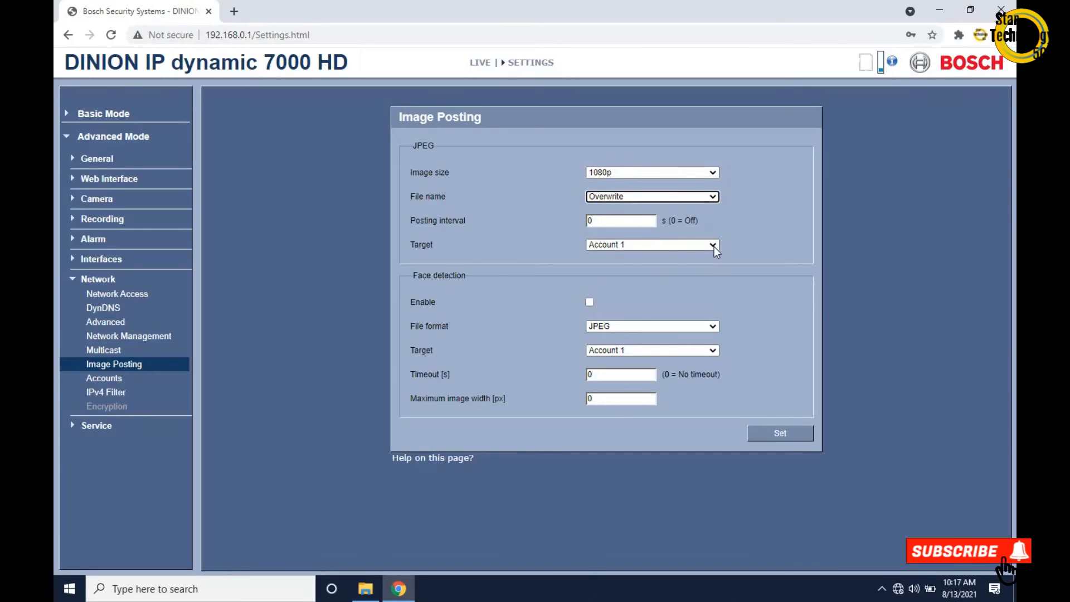
left_click(714, 326)
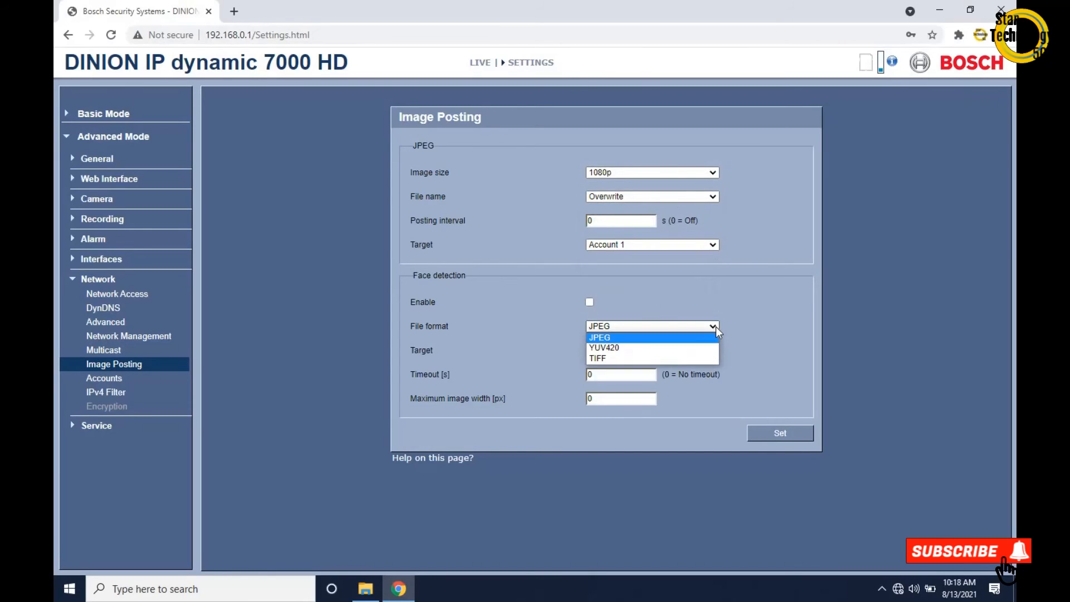
left_click(599, 337)
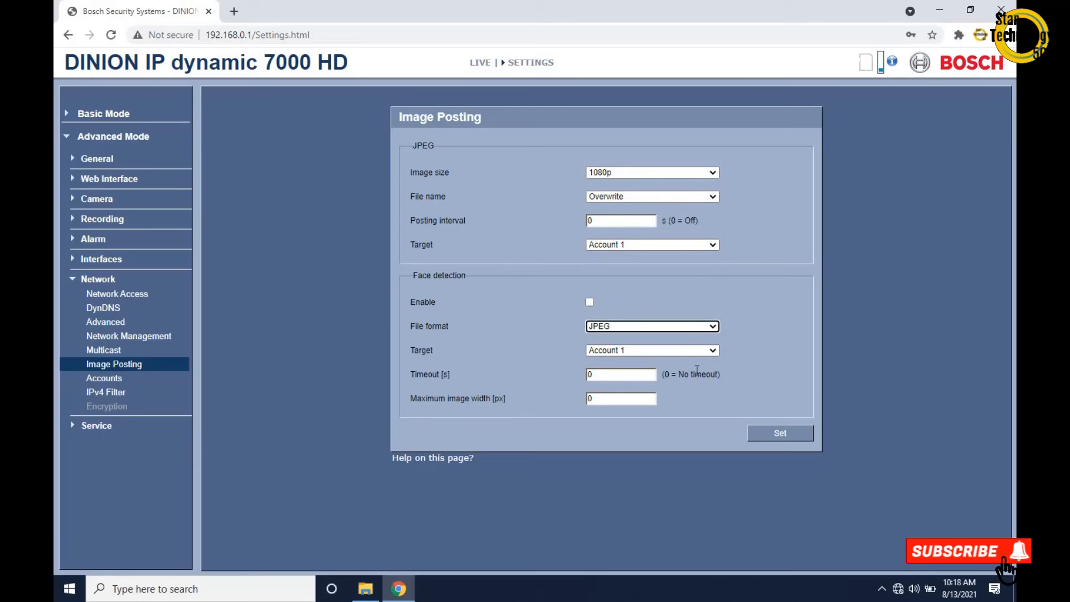
left_click(588, 302)
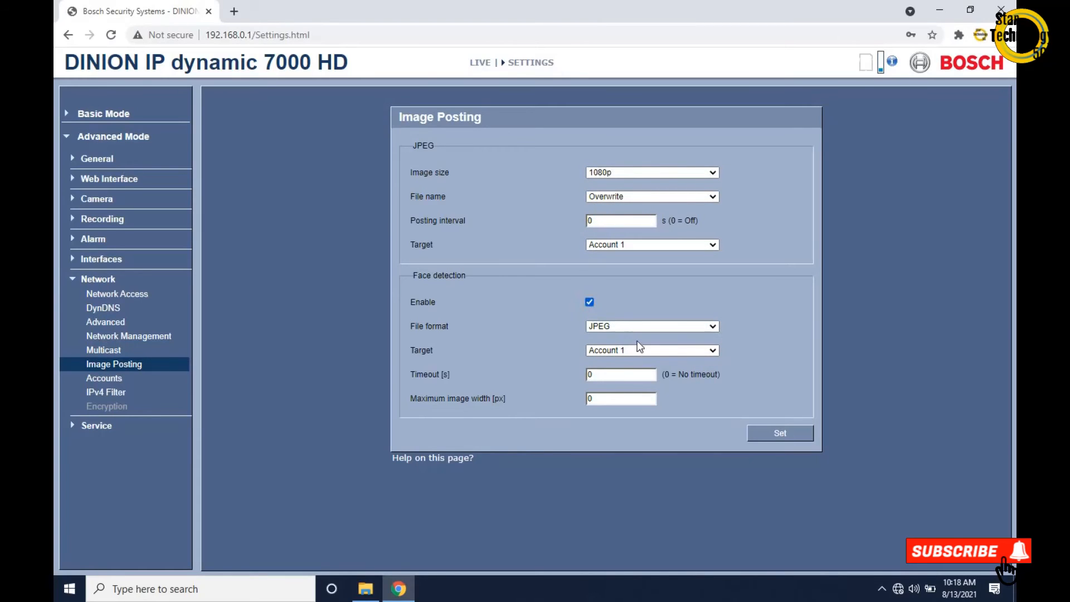
mouse_move(215, 443)
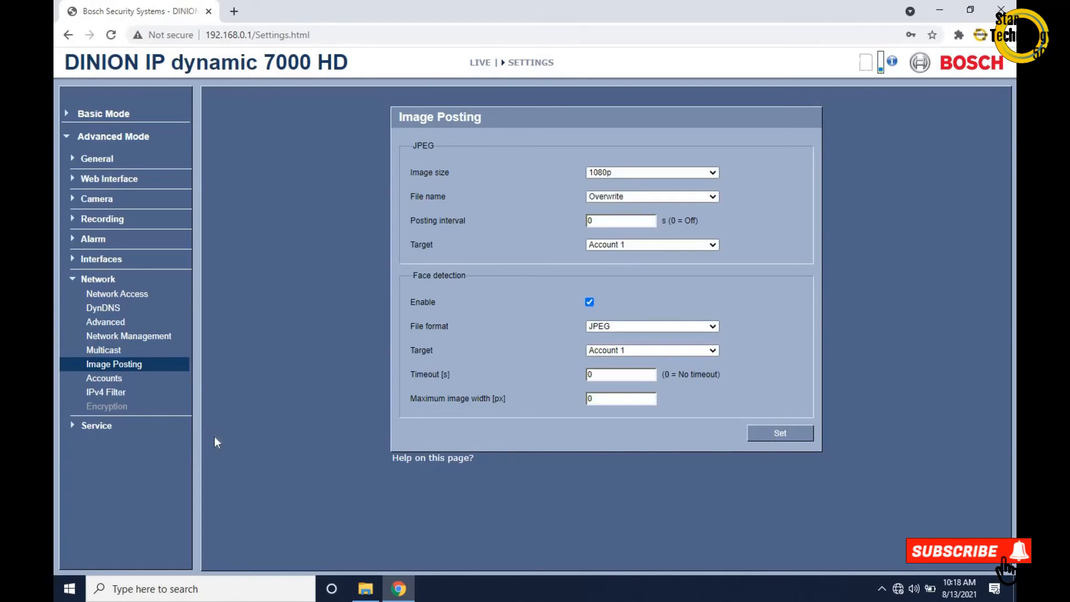
- Glance at the IPv4 Filter page and return to Network Access showing 192.168.0.200
left_click(106, 391)
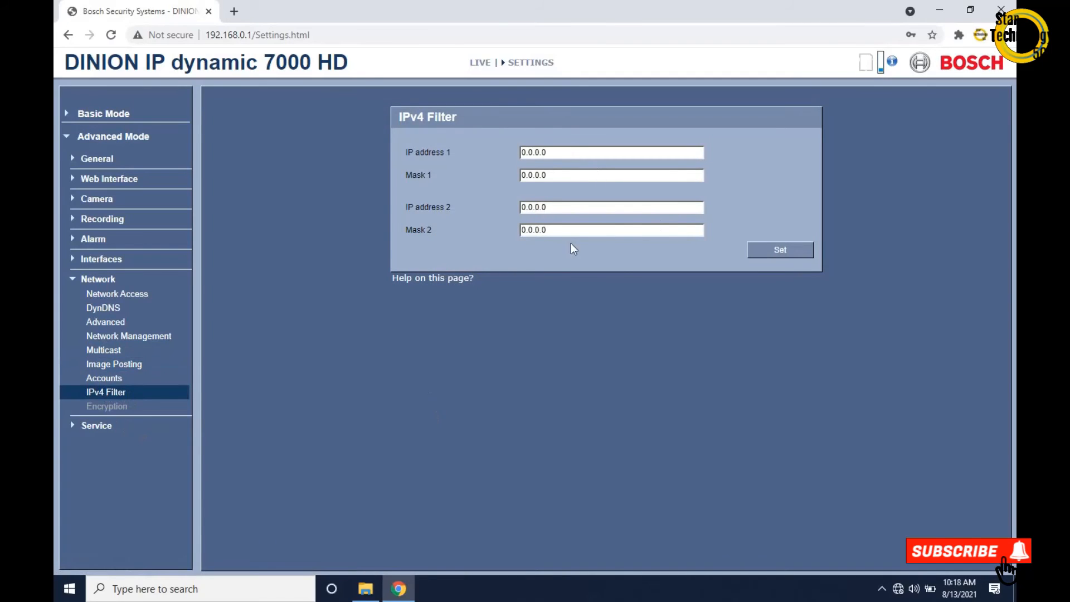
left_click(117, 293)
type("192.168.0.200")
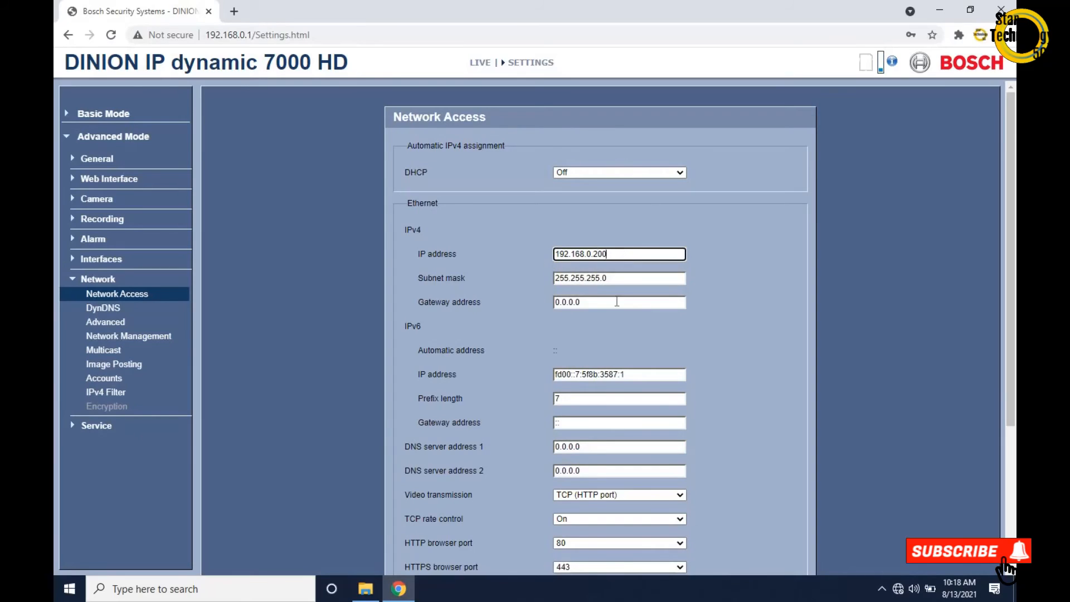
- Apply Set and Reboot so the camera restarts at its new address 192.168.0.200
scroll("down", 3)
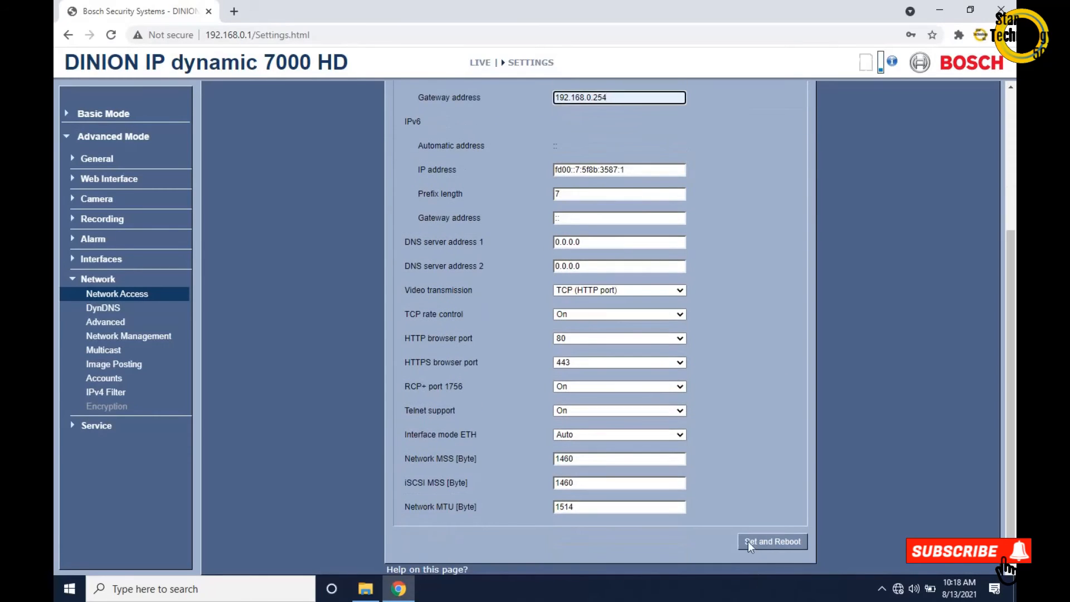
left_click(771, 542)
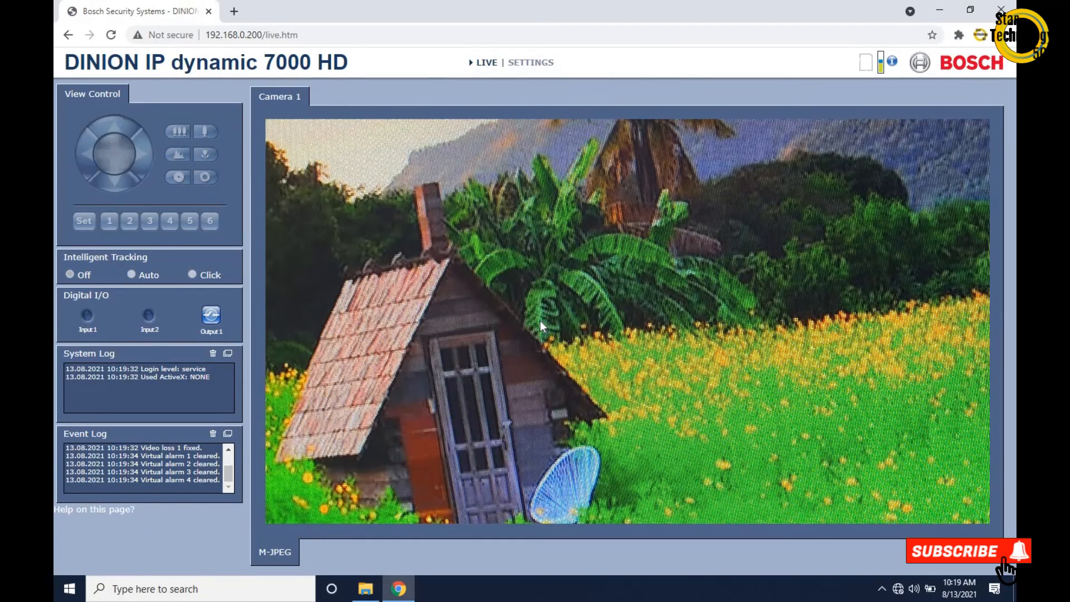
- From live view at 192.168.0.200, enter Settings in Advanced Mode and expand the Service group
left_click(530, 62)
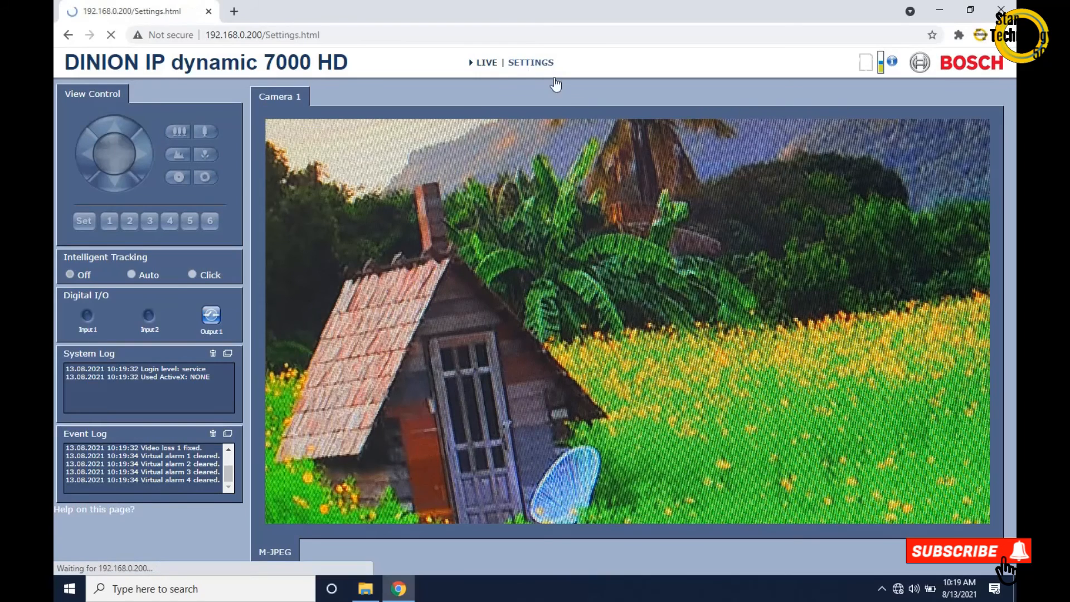
left_click(530, 62)
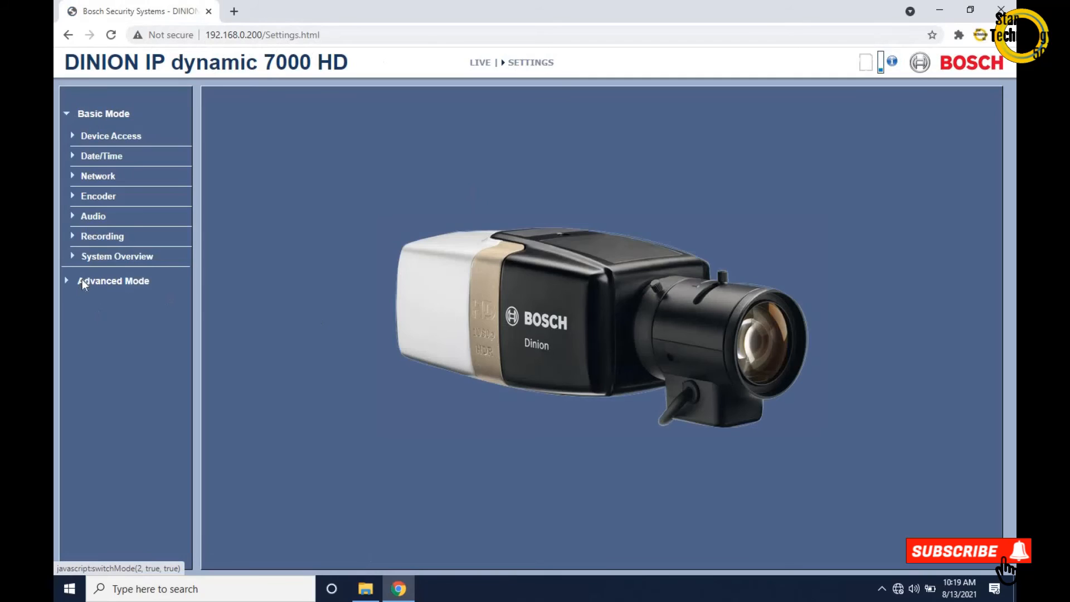
left_click(113, 281)
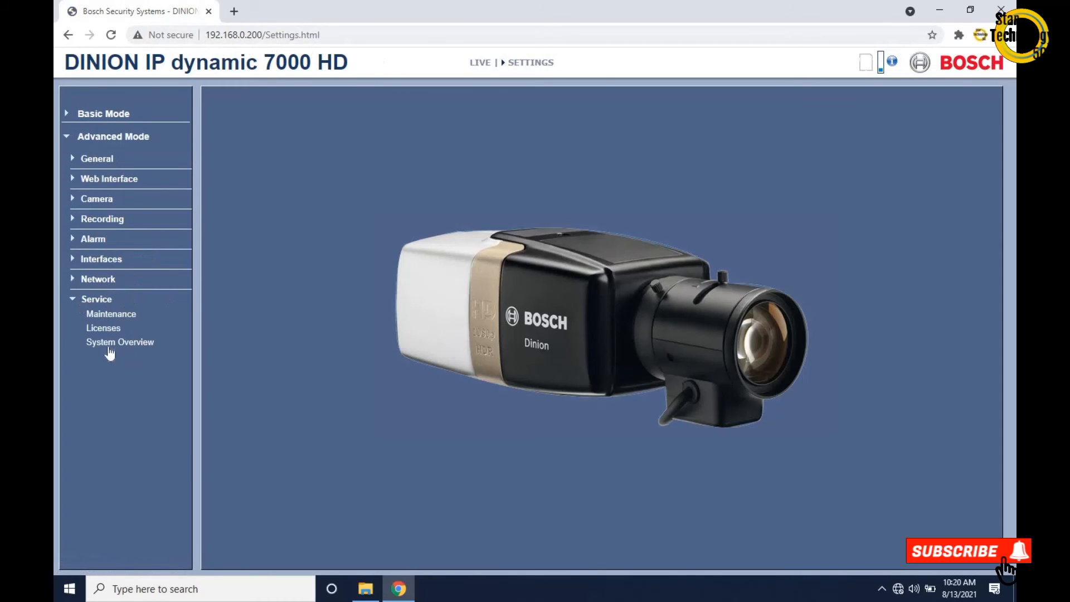
left_click(119, 342)
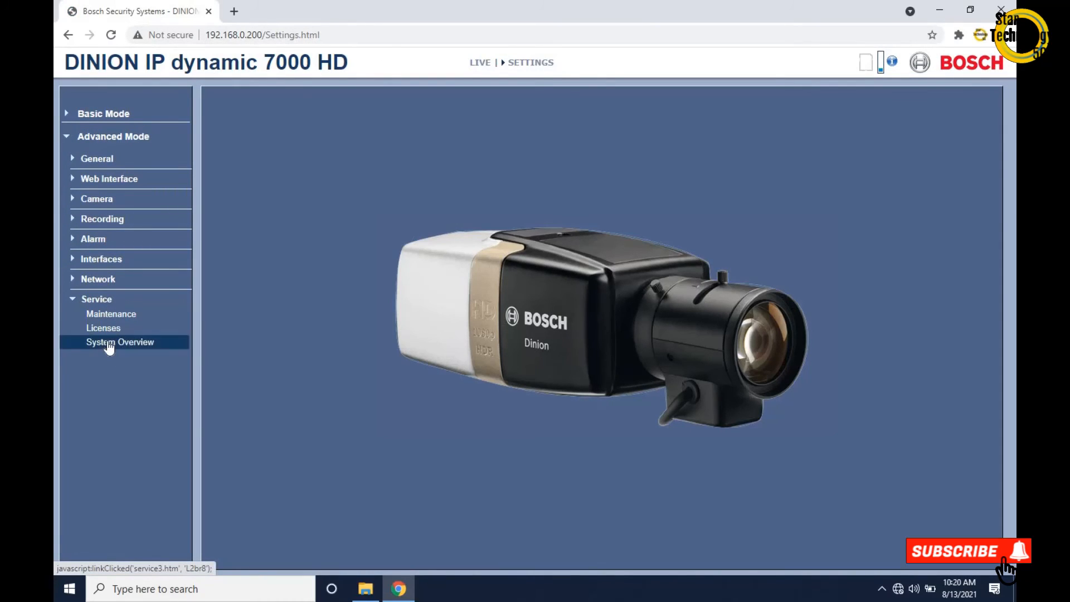
- Display System Overview confirming IP 192.168.0.200 and firmware 5.92.0090
left_click(120, 342)
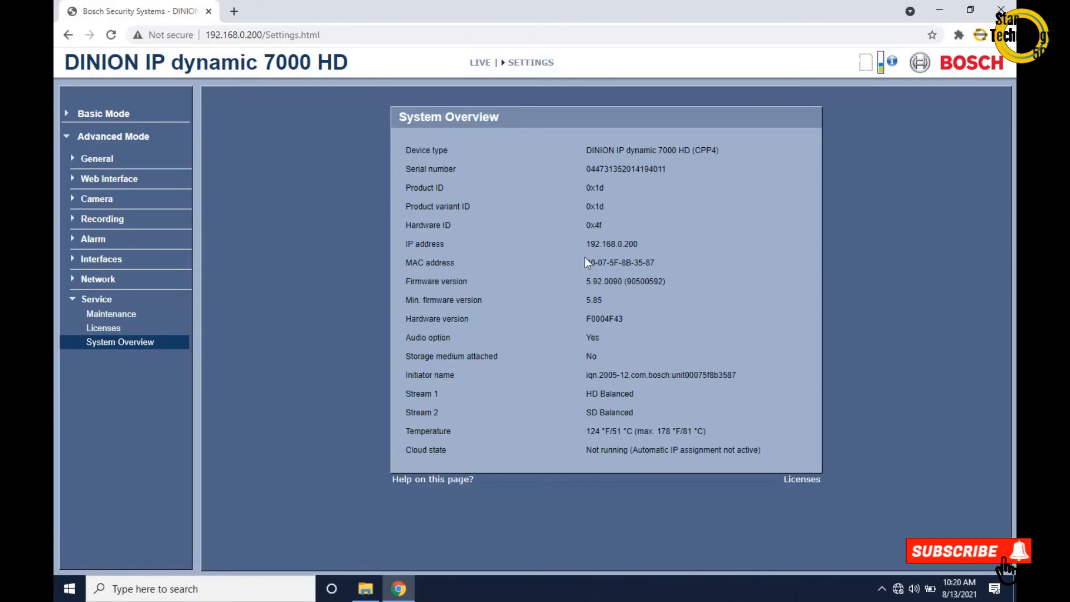
mouse_move(406, 354)
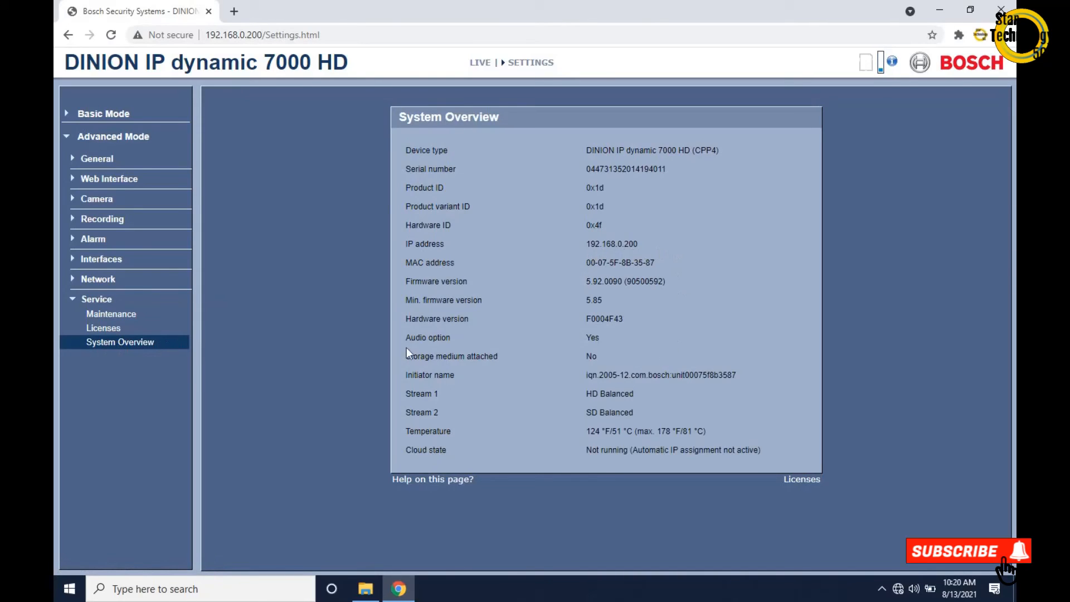
mouse_move(581, 449)
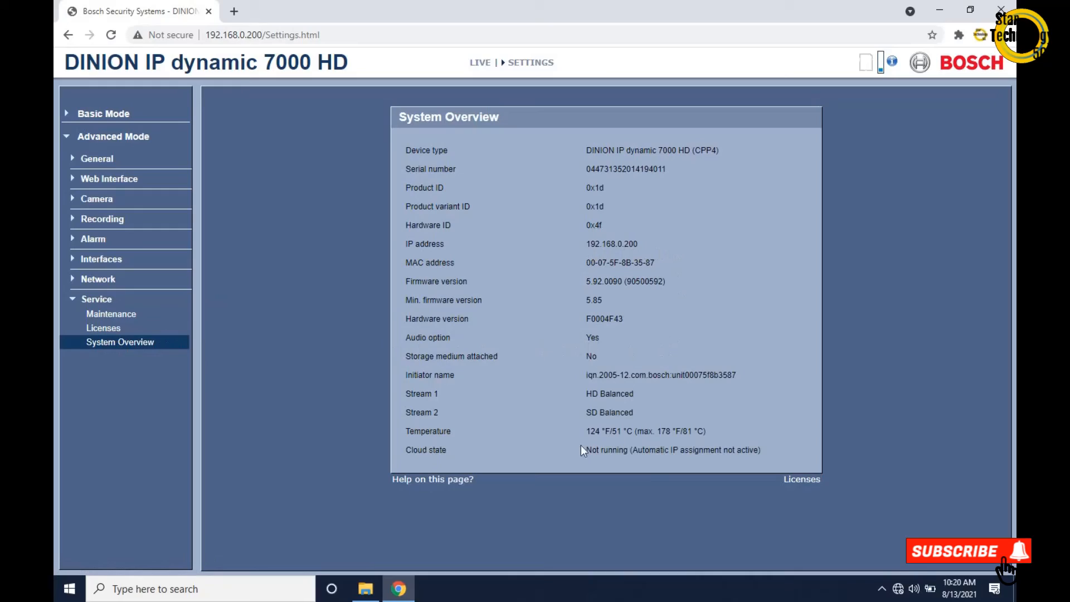
mouse_move(826, 126)
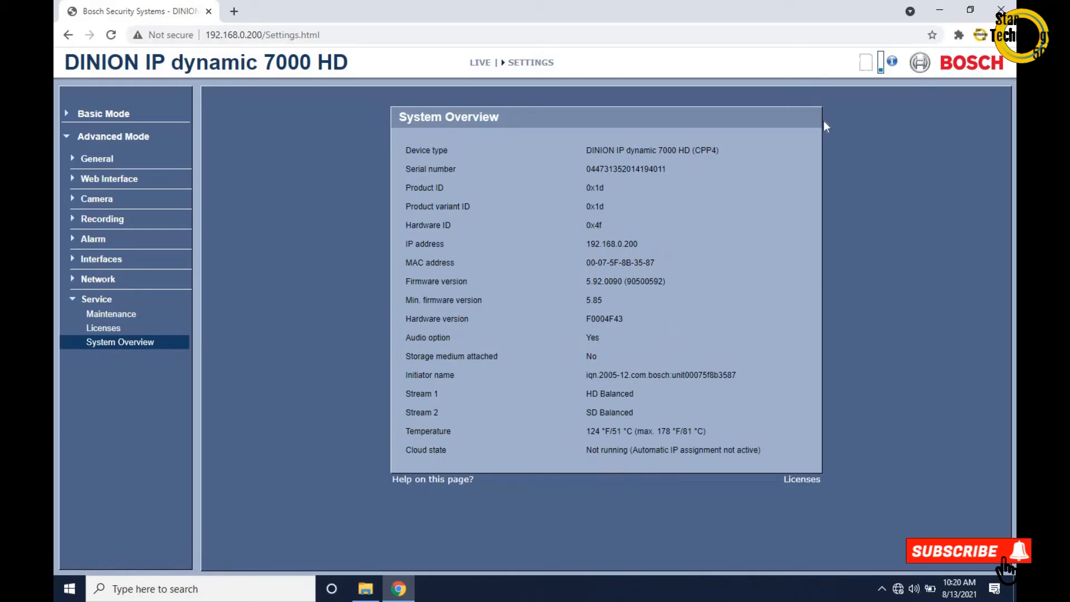